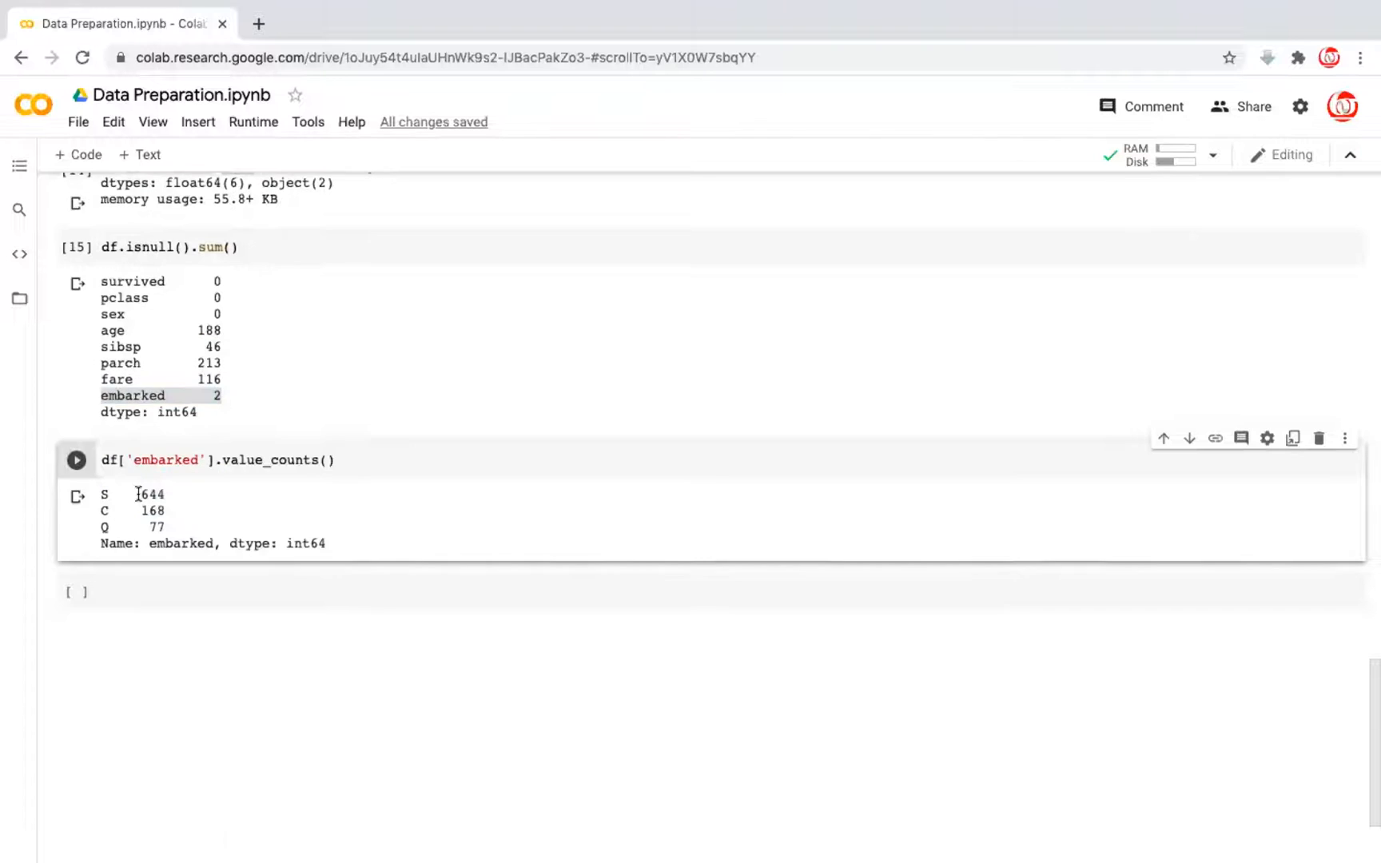
Review the embarked counts S 644 and C 168, then rerun the value_counts cell
double_click(151, 494)
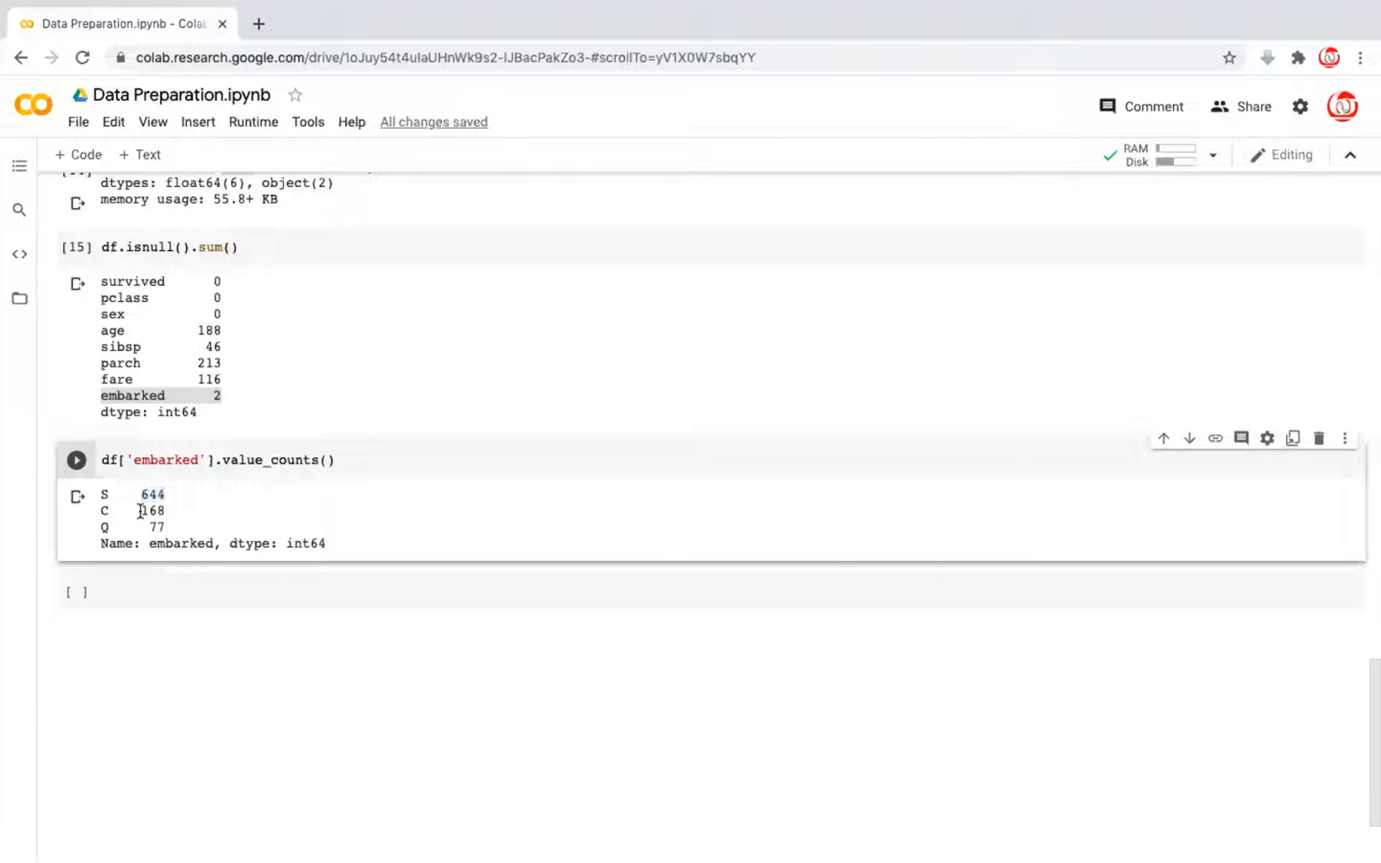
double_click(150, 511)
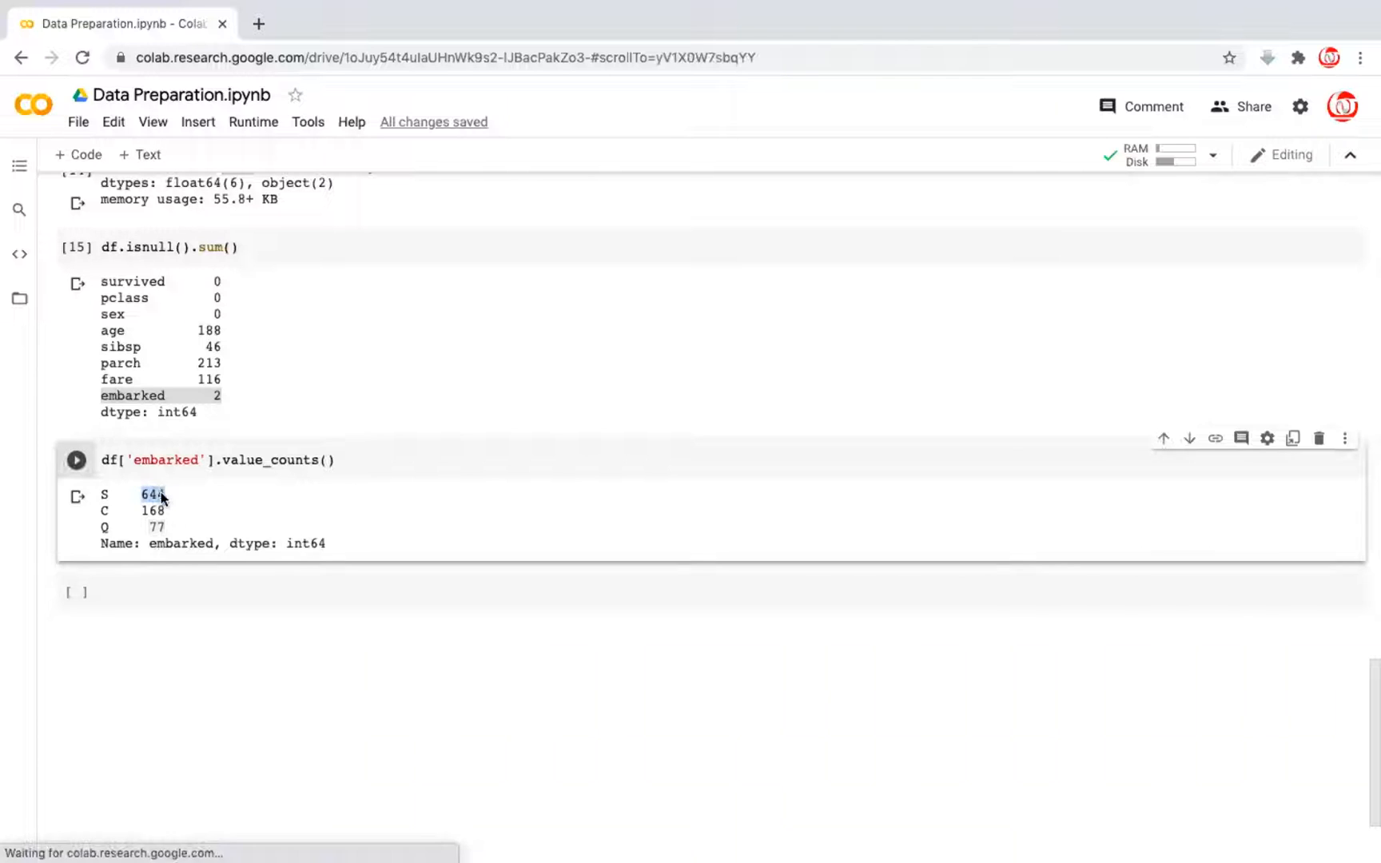
click(76, 459)
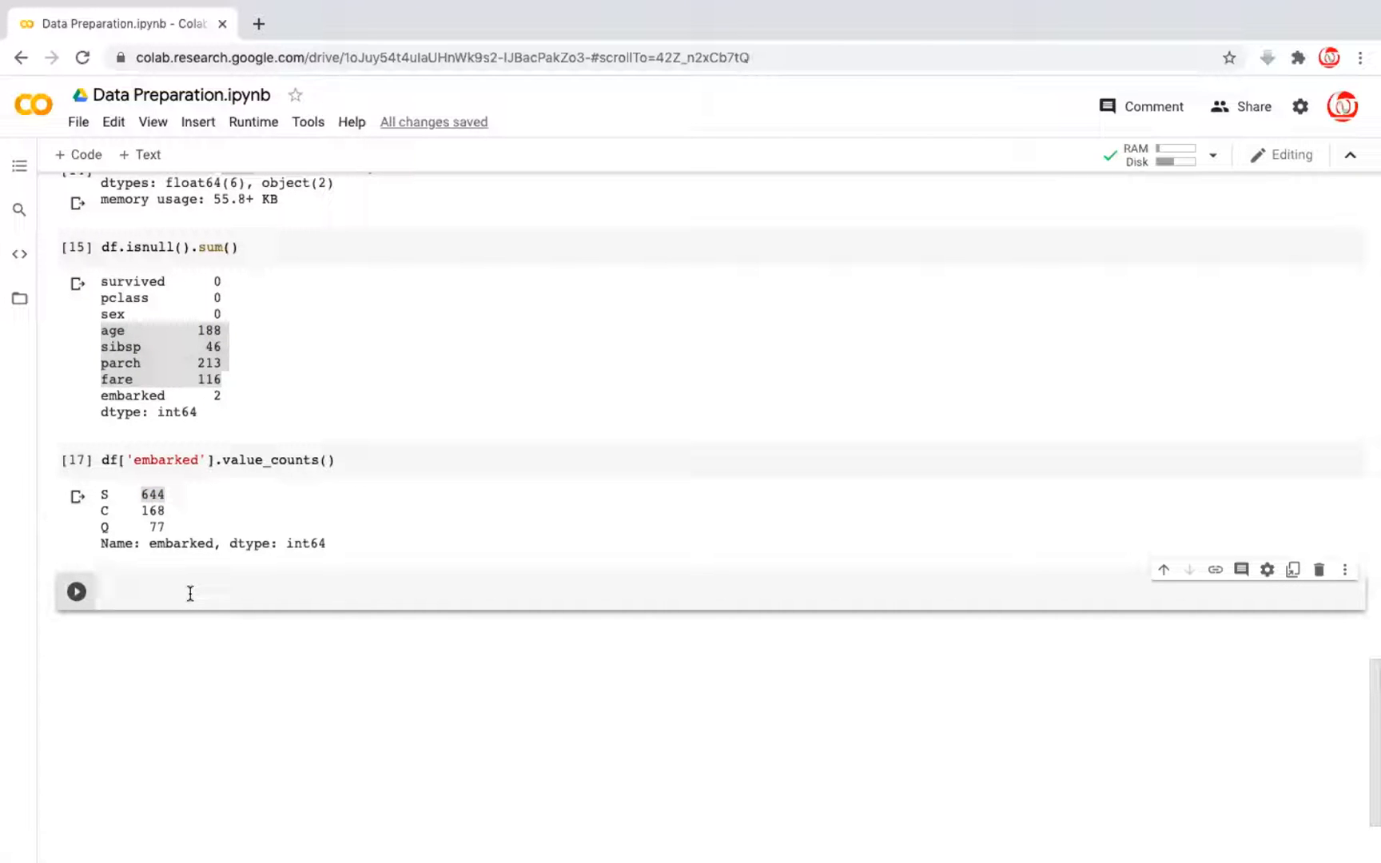
Replace missing embarked values with 'S' using df['embarked'].replace(np.nan, 'S')
text(df[''])
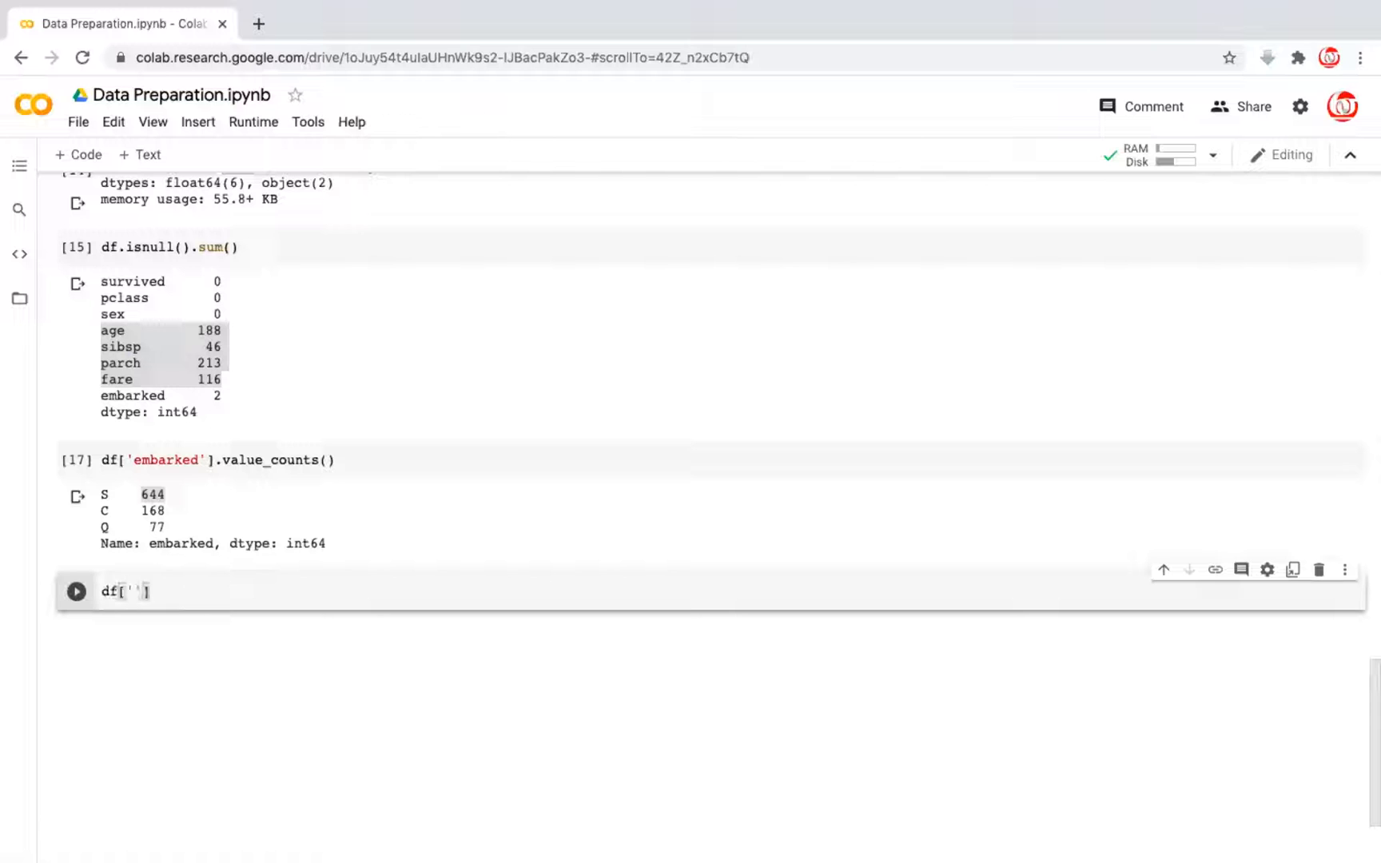
text(df['embarked'] = df['embarked'].replace(np)
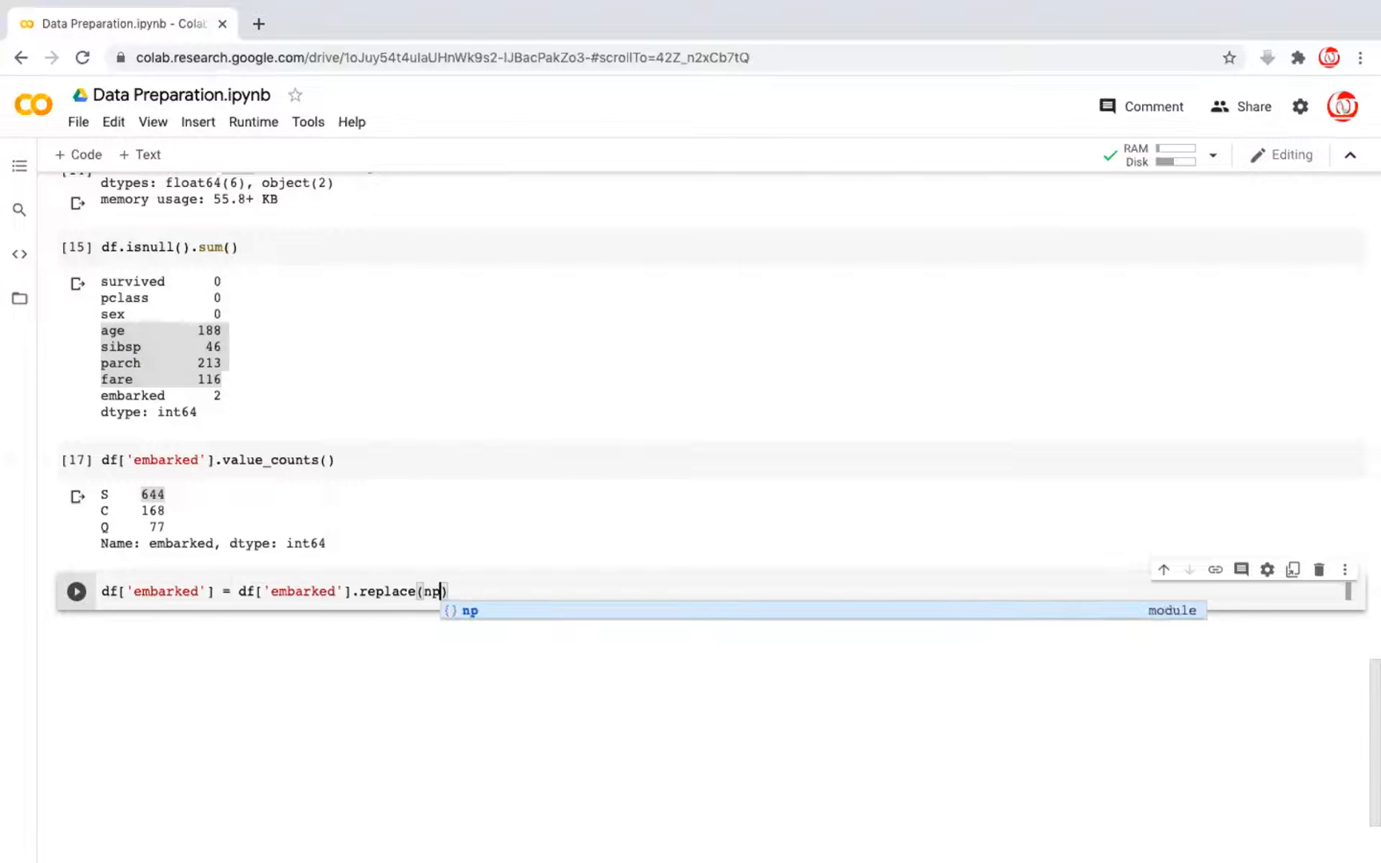
text(.nan)
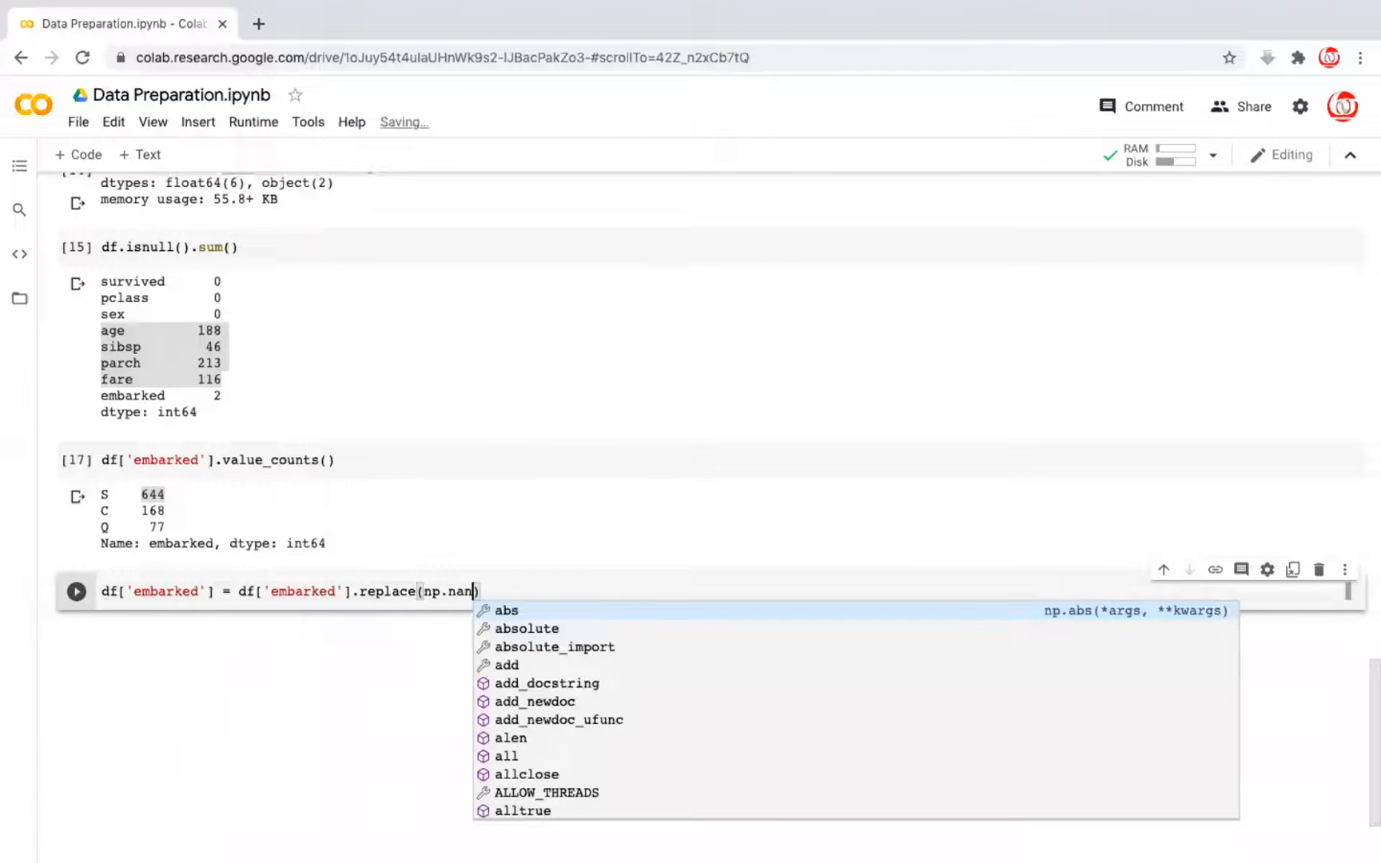
text(", ")
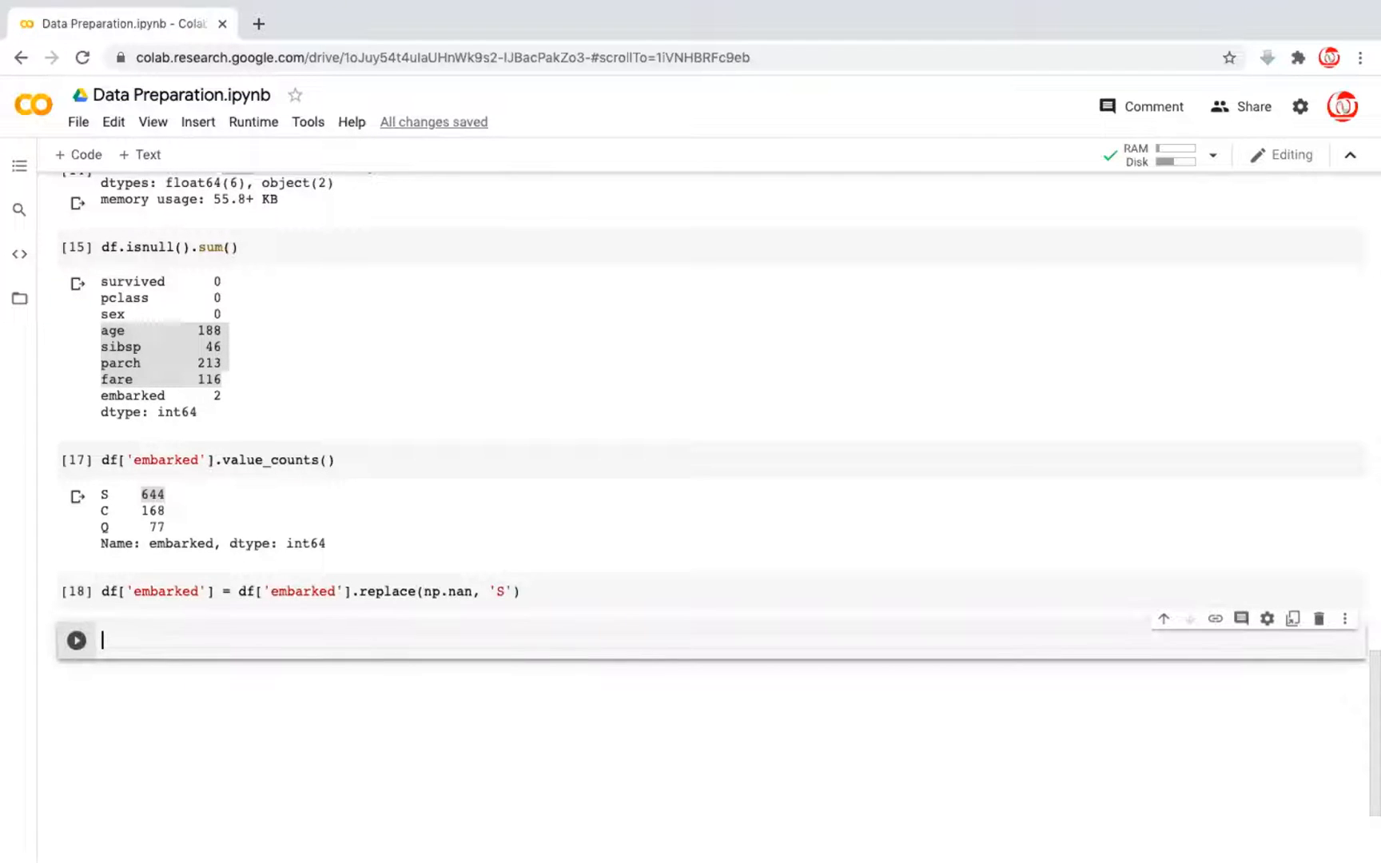
Run df.info() and confirm embarked now has 891 non-null entries
text(df.info()
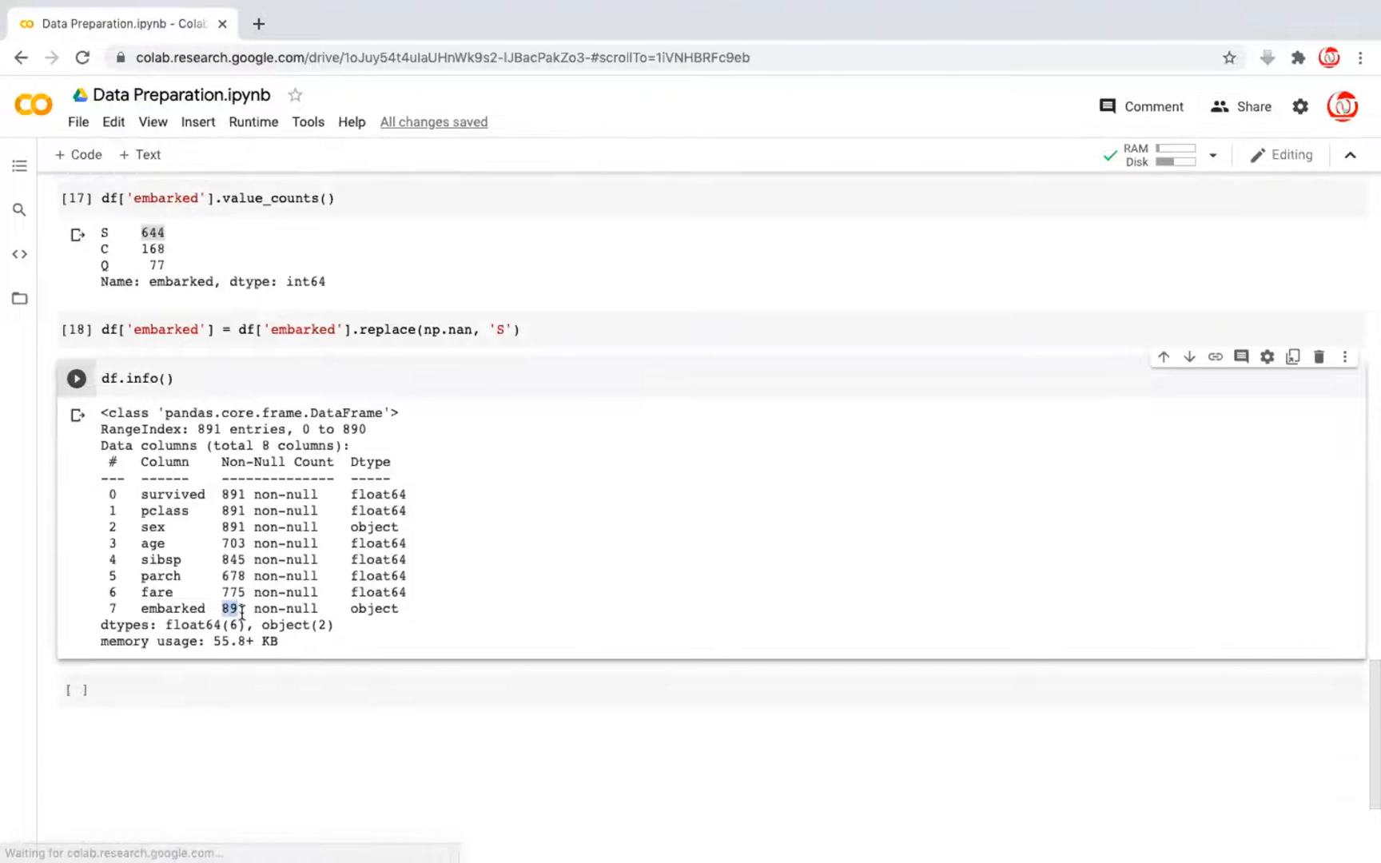
double_click(233, 609)
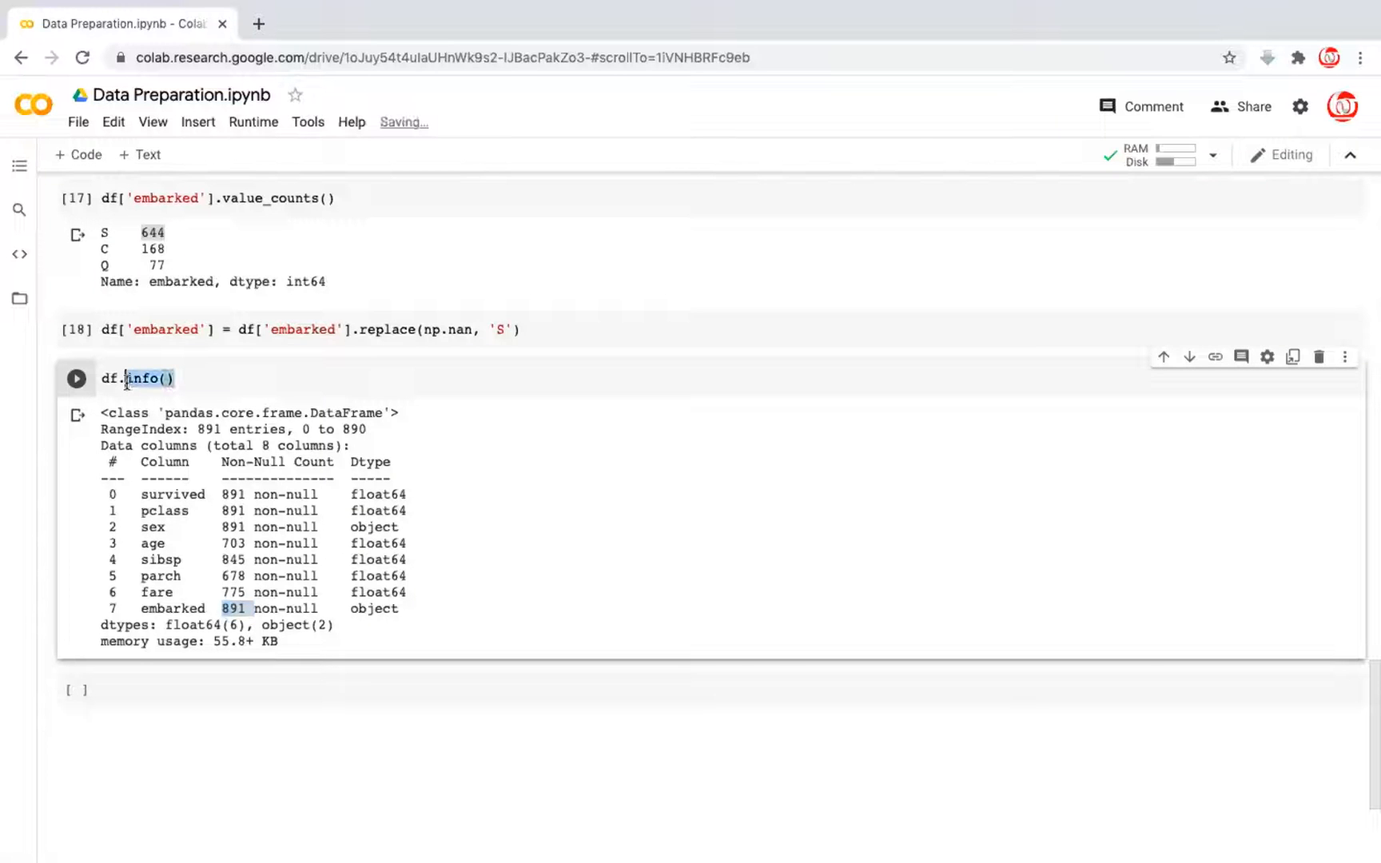
Recompute df.isnull().sum() showing embarked at 0 missing, age and fare still with gaps
text(df.is)
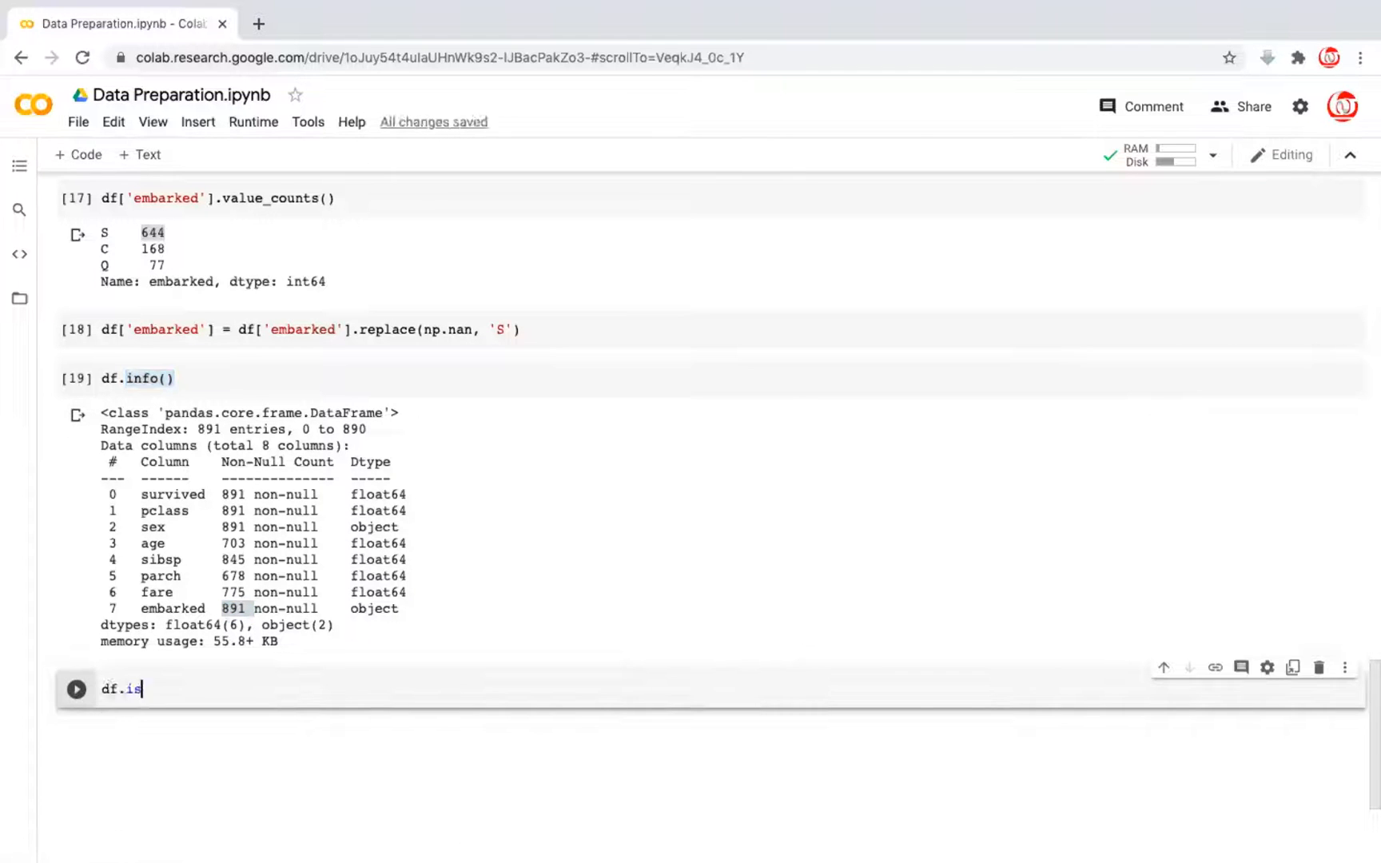
text(nul)
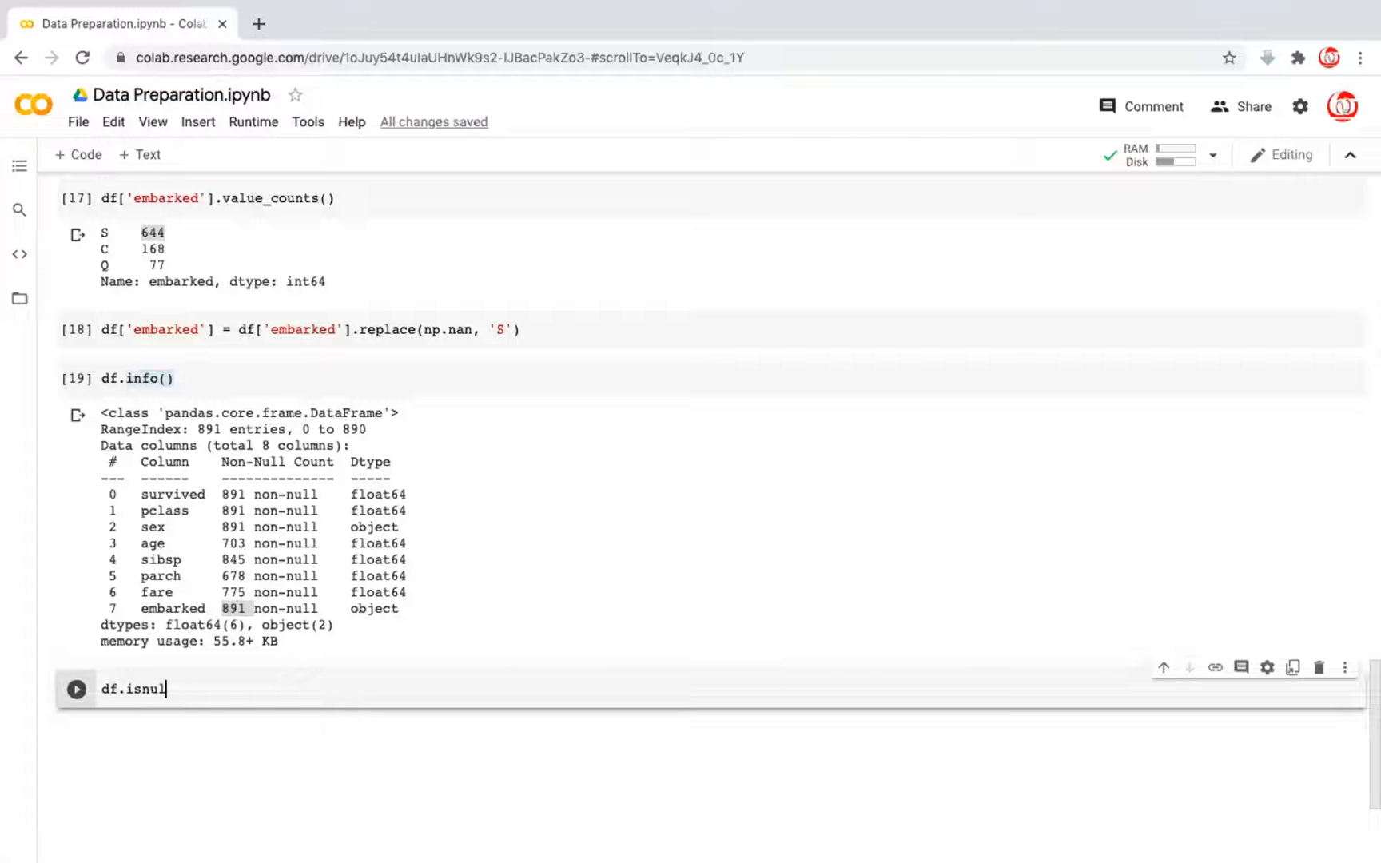
text(().sum())
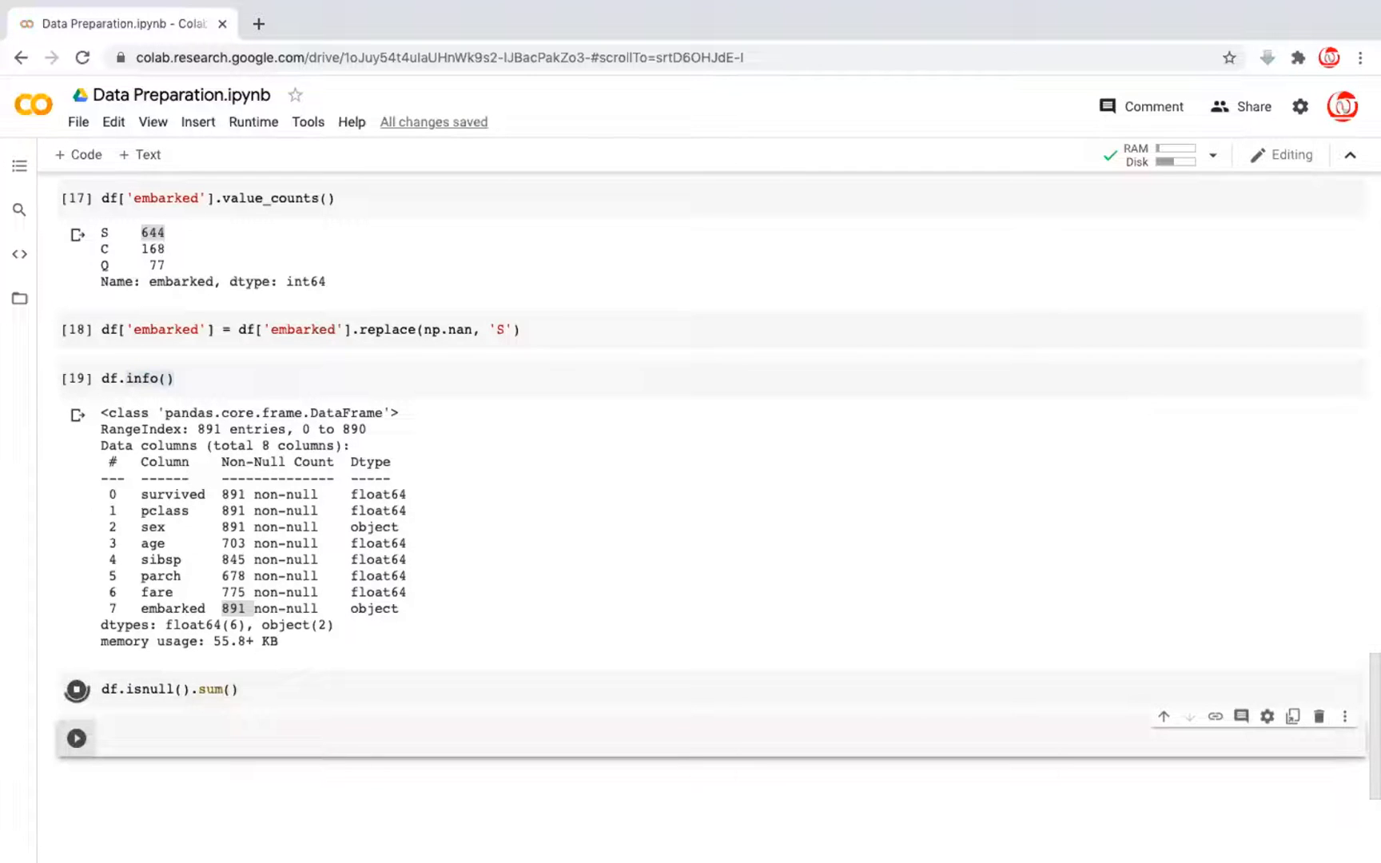
click(77, 689)
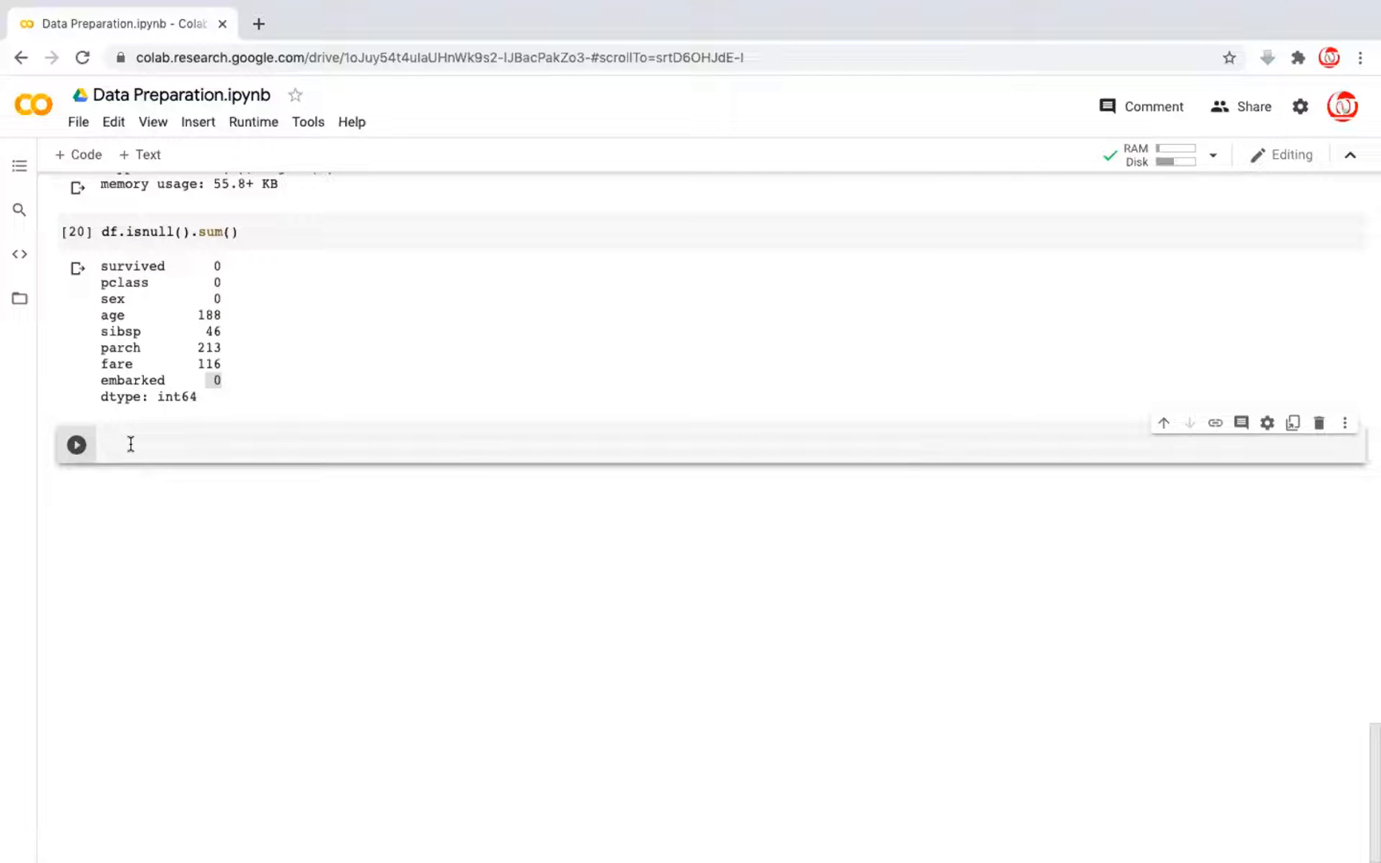
Import KNN and IterativeImputer from fancyimpute and highlight the two imported names
text(from fa)
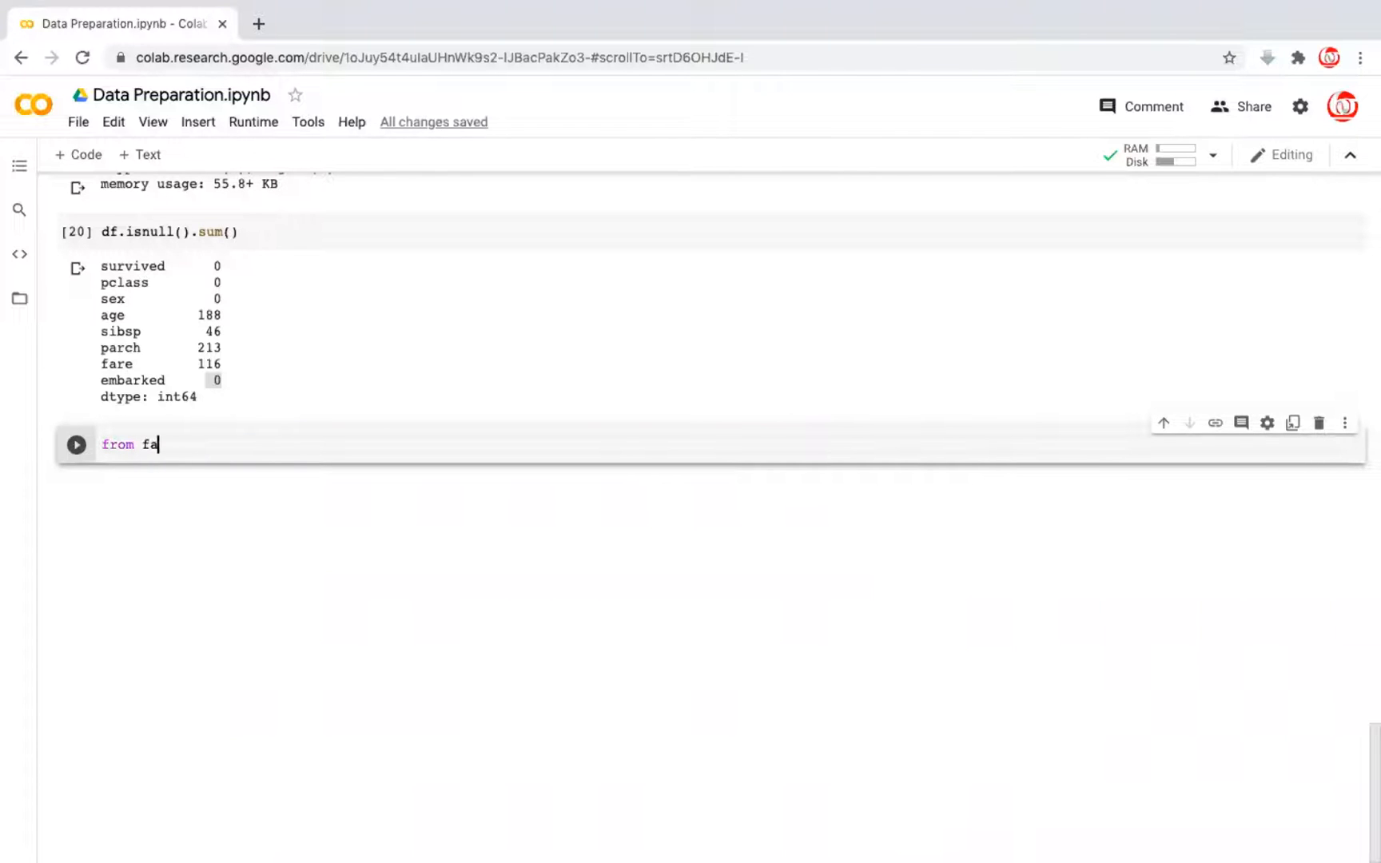
text(ncyimpute import)
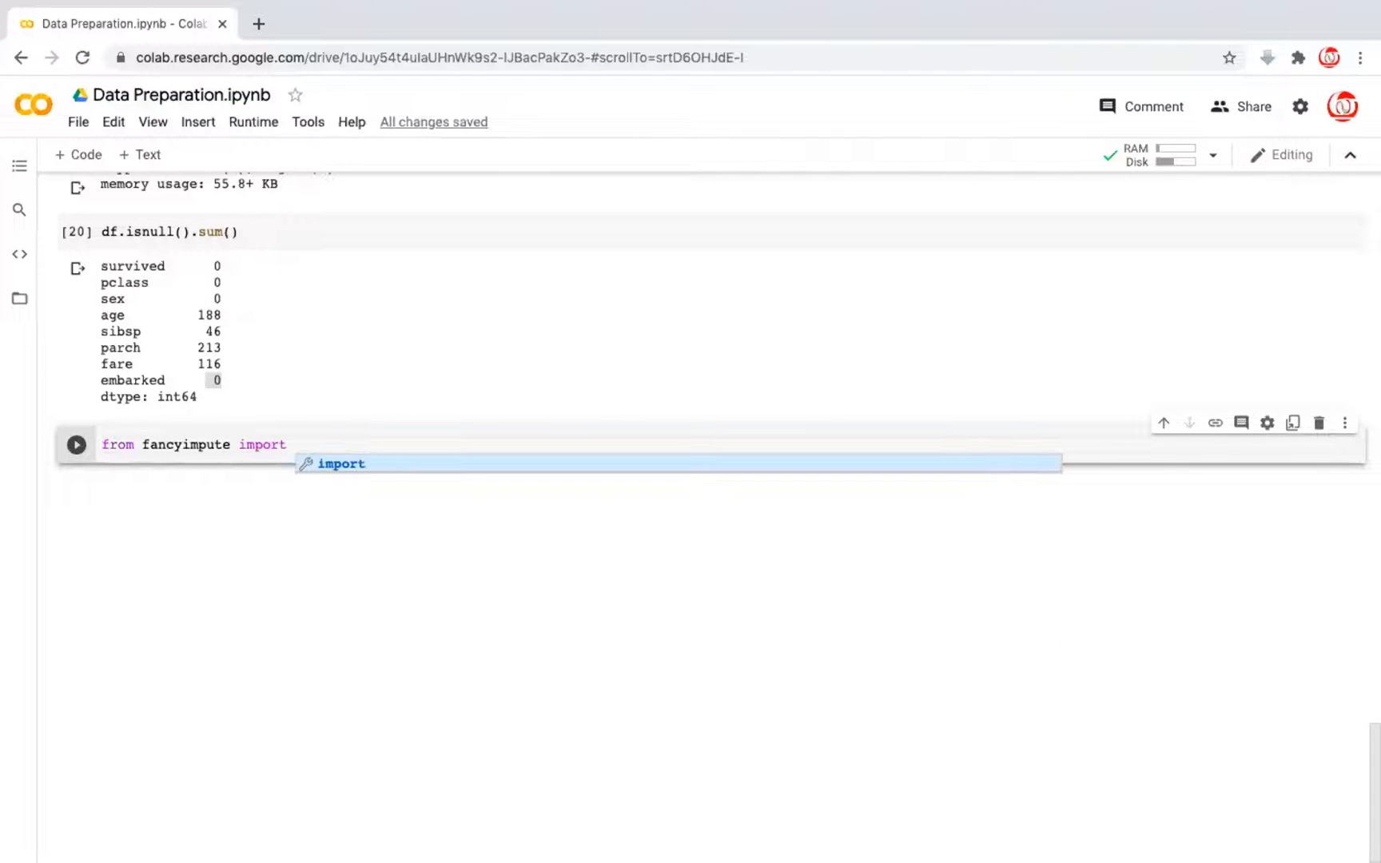
text(KNN,)
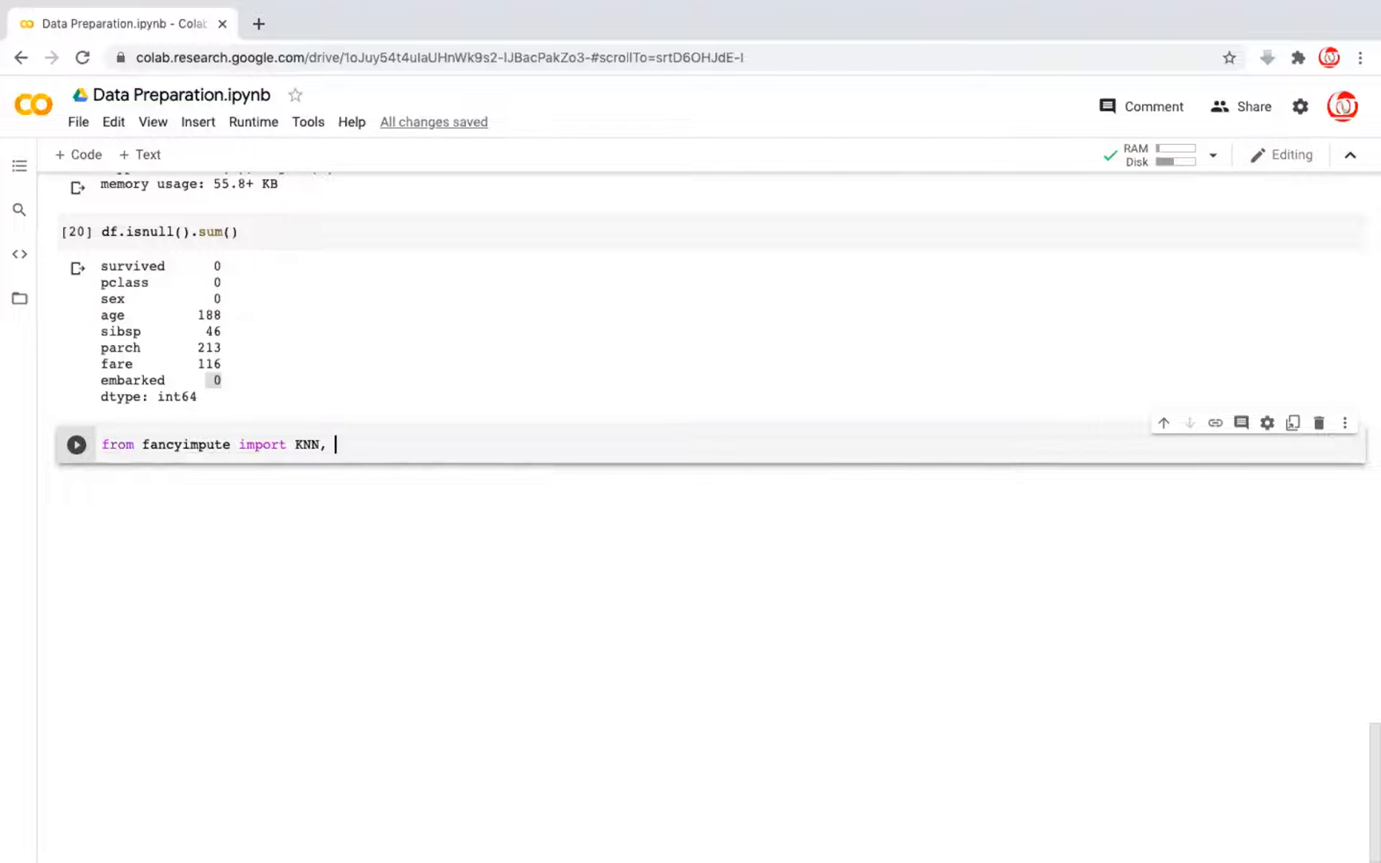
text(IterativeImputer)
text(df =)
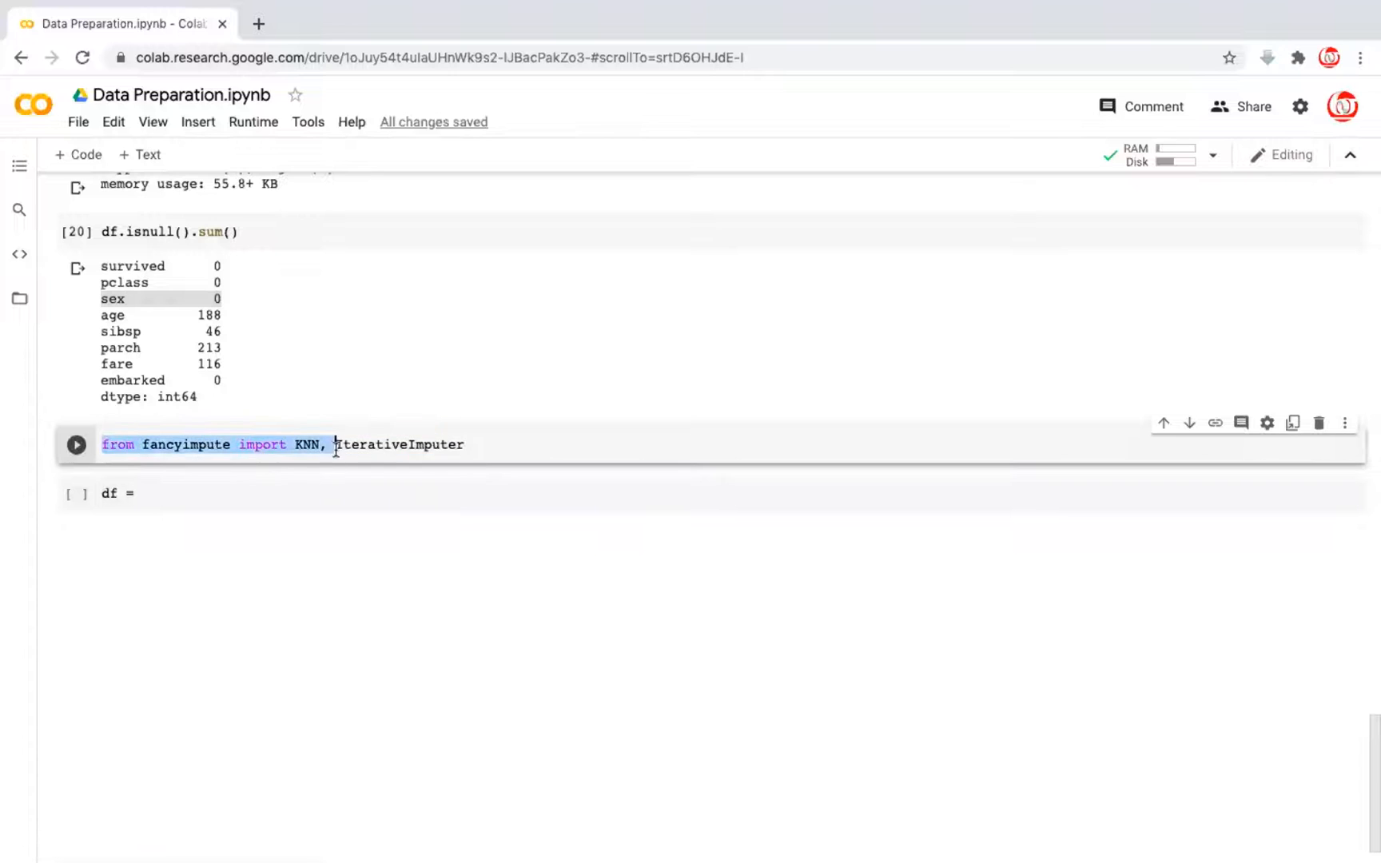
click(327, 445)
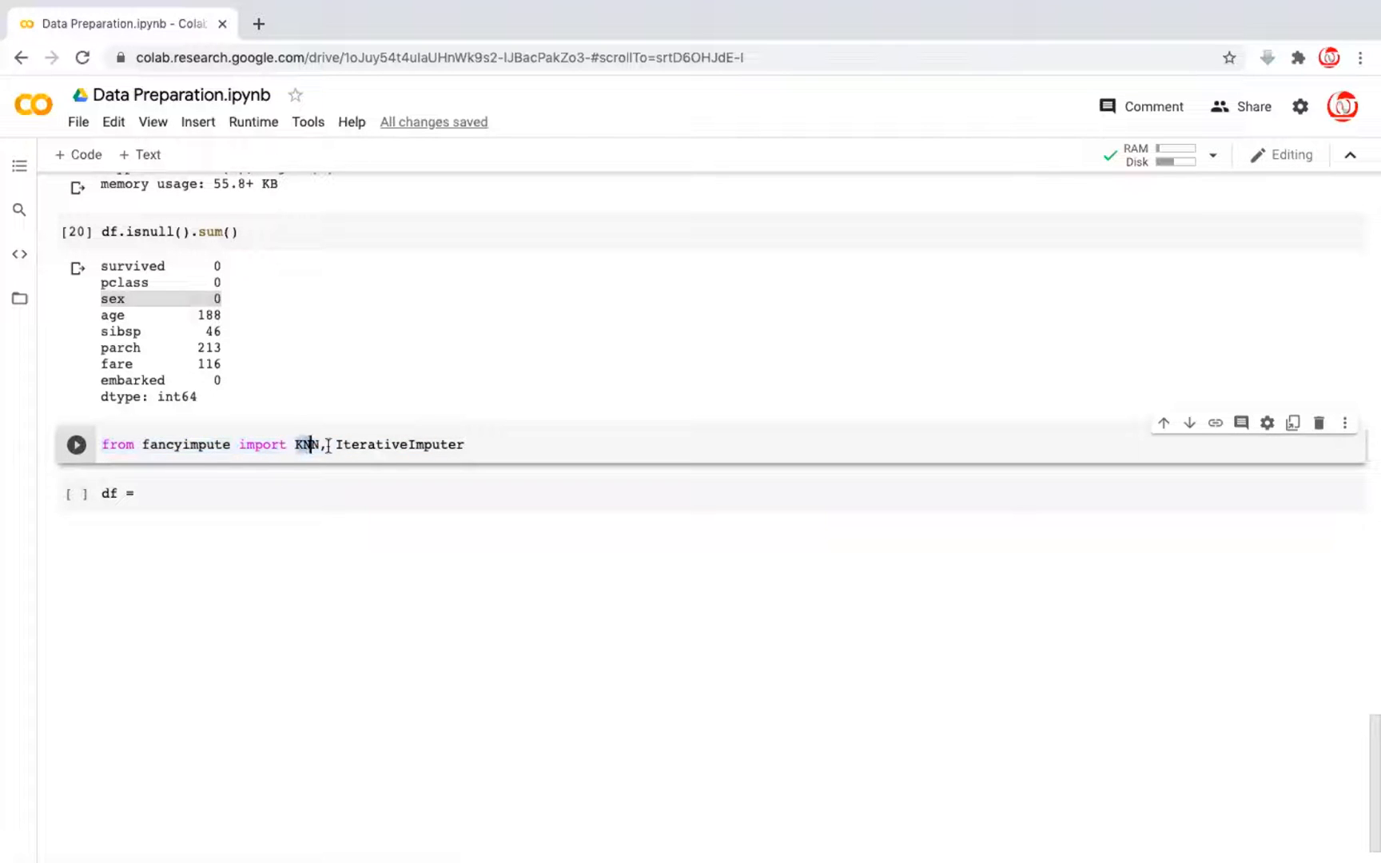
drag(296, 444, 463, 444)
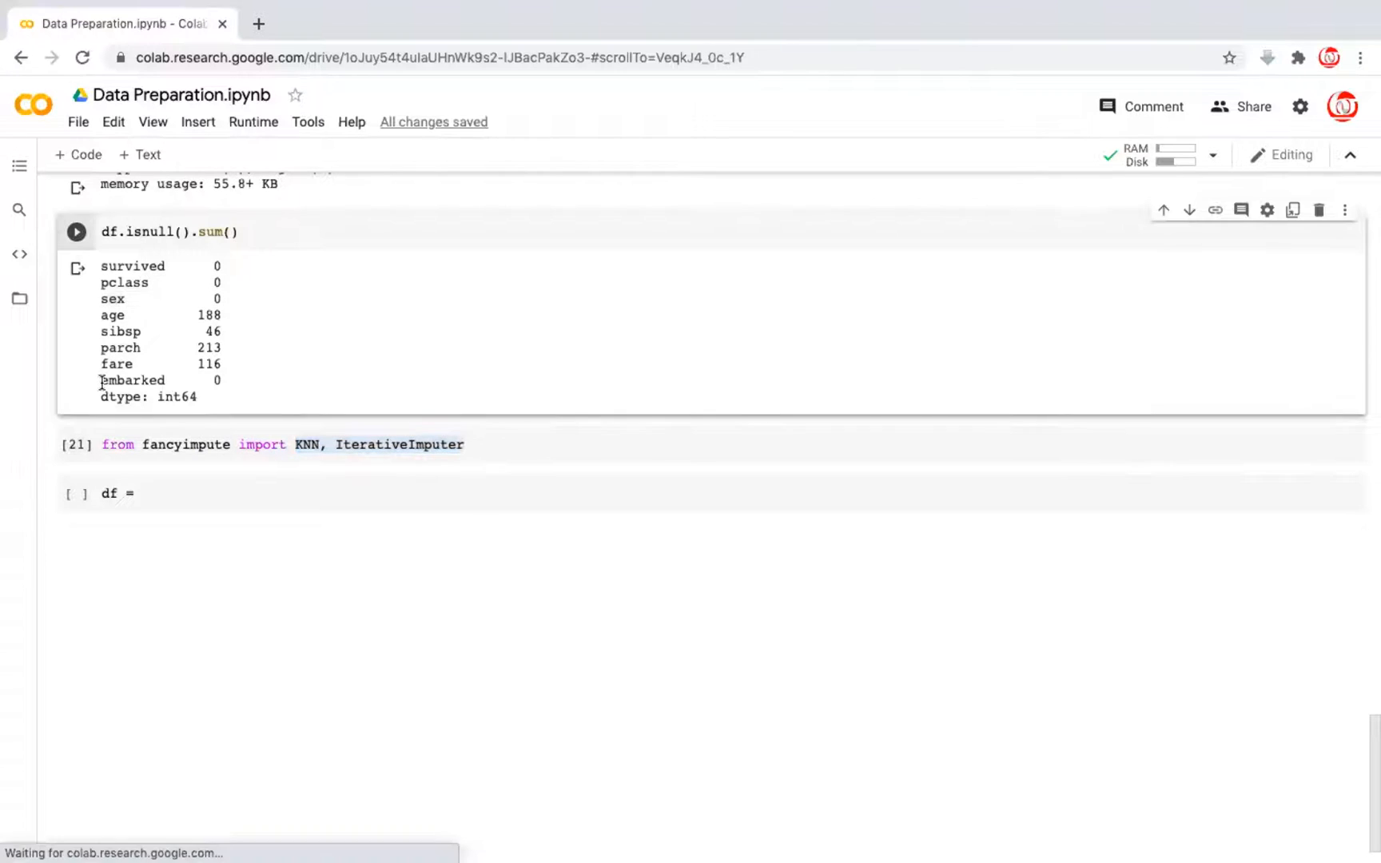
One-hot encode the dataframe with df = pd.get_dummies(df, drop_first=True)
double_click(132, 380)
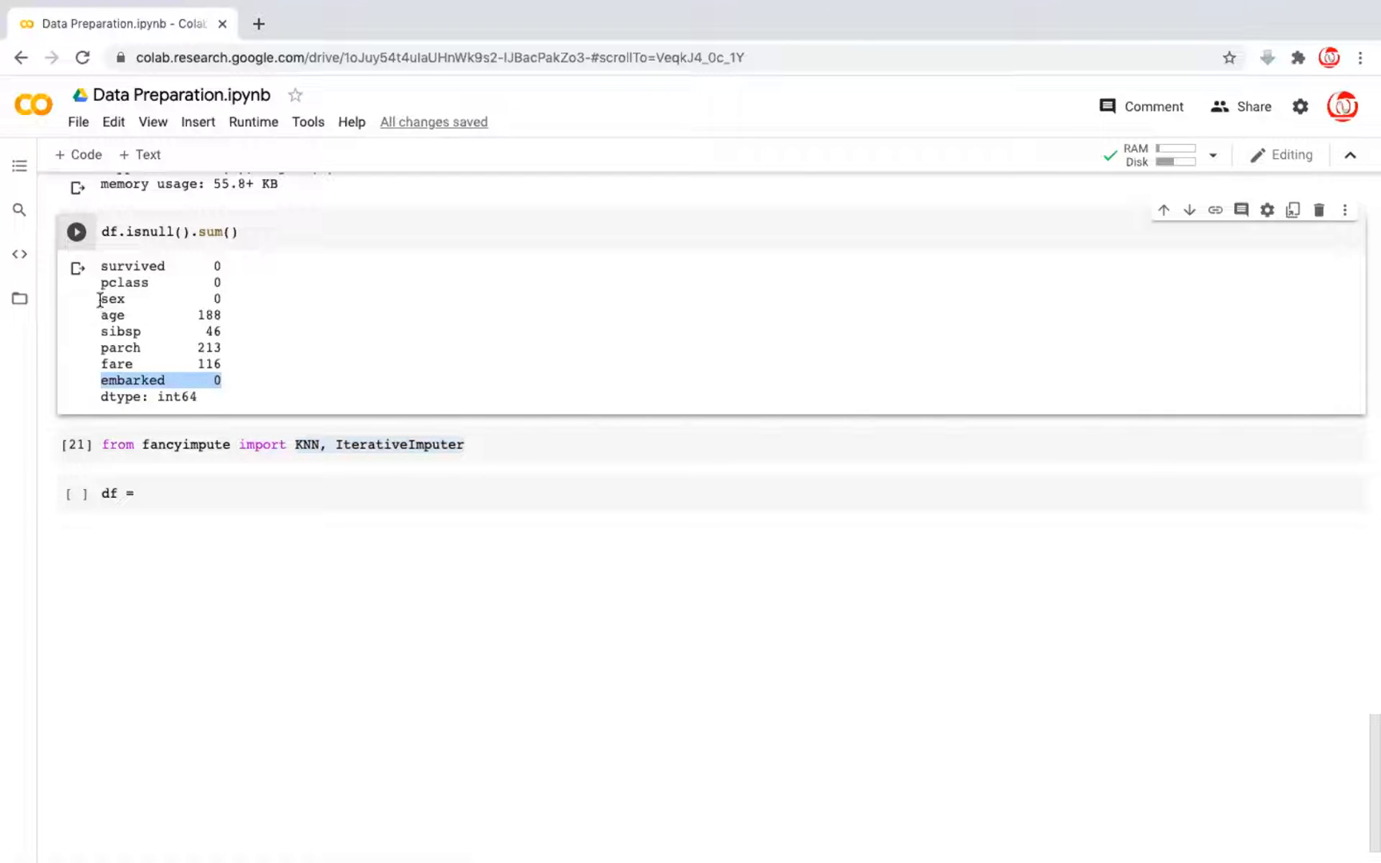
text(pd)
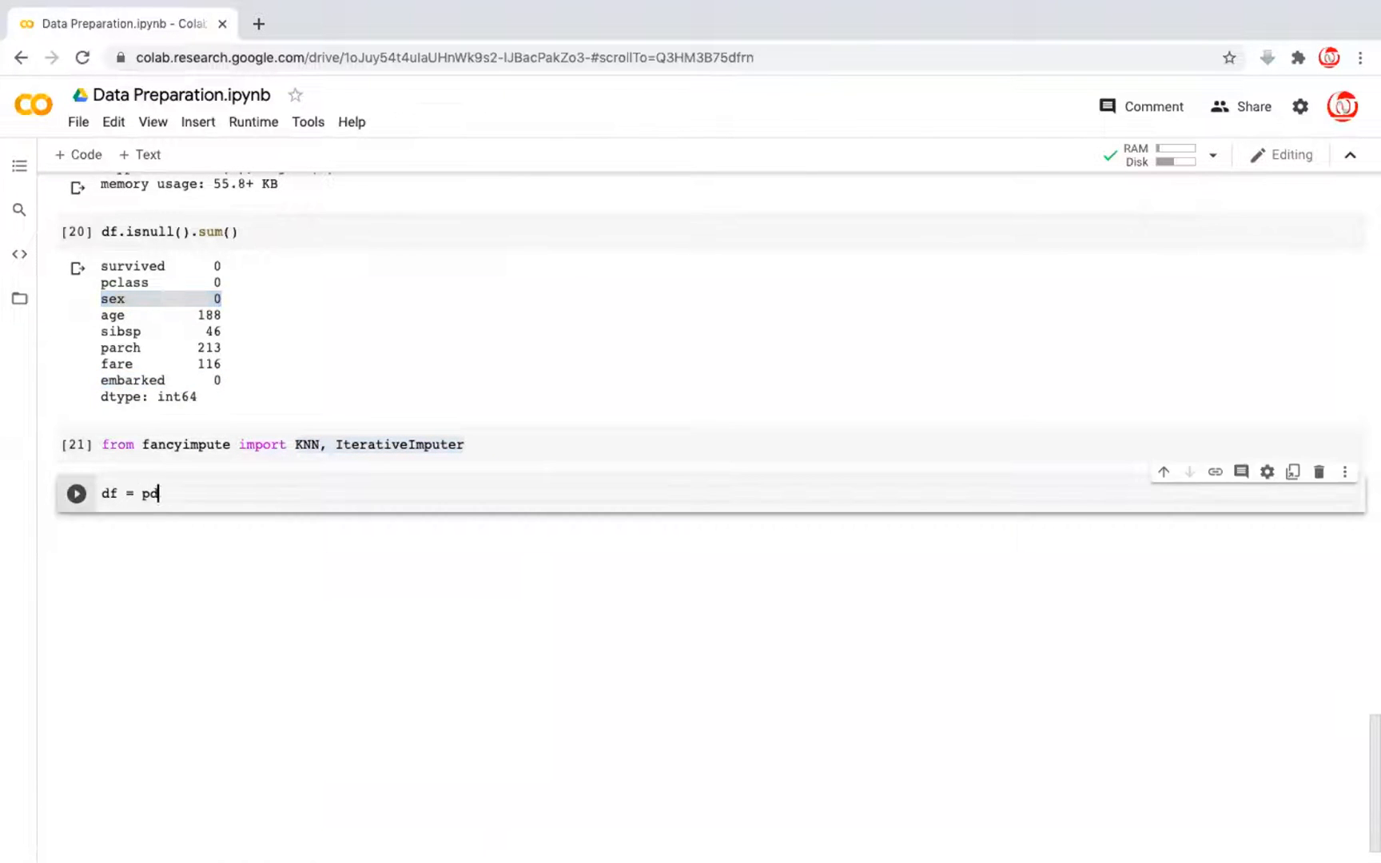
text(.get_)
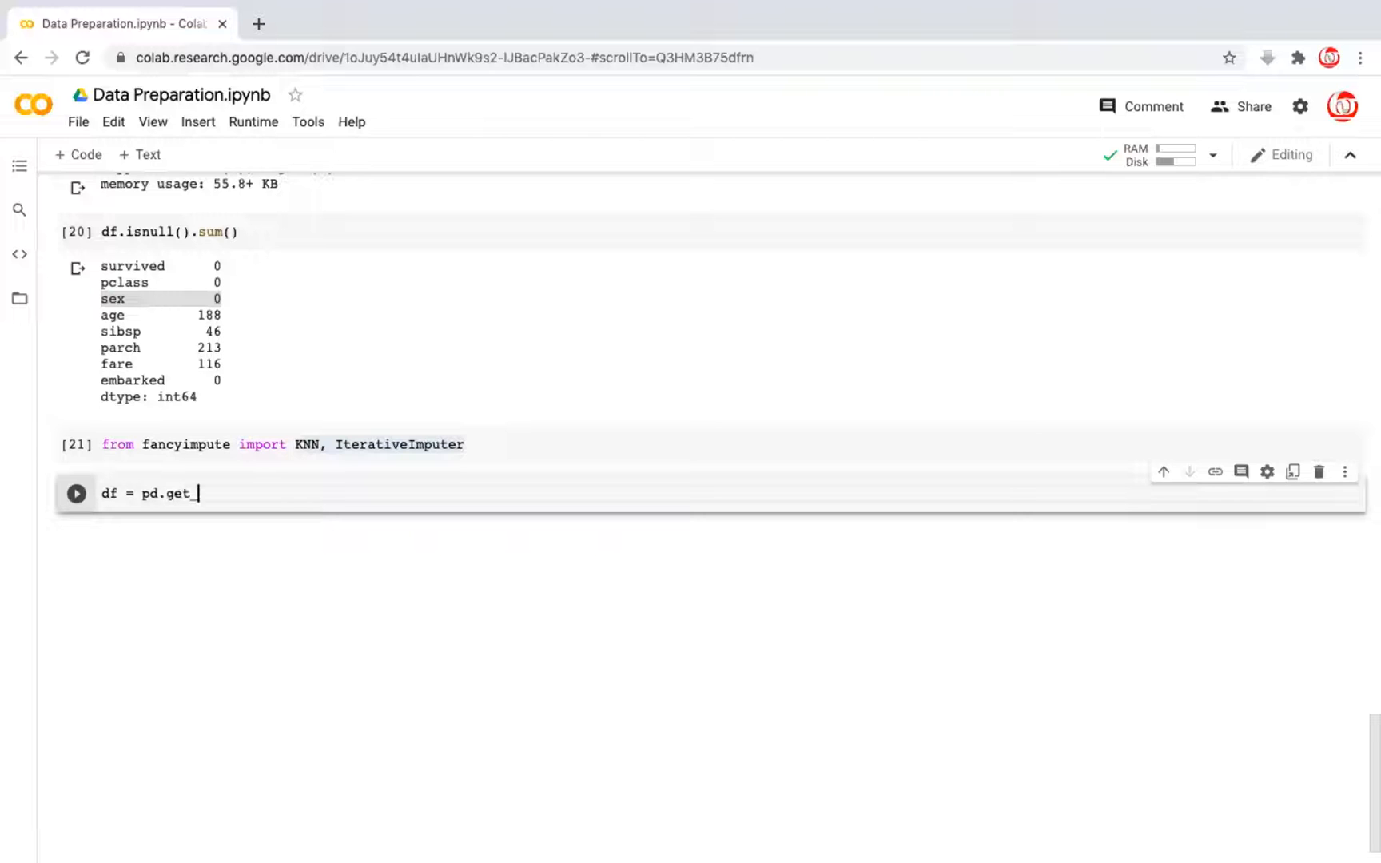
text(dummies)
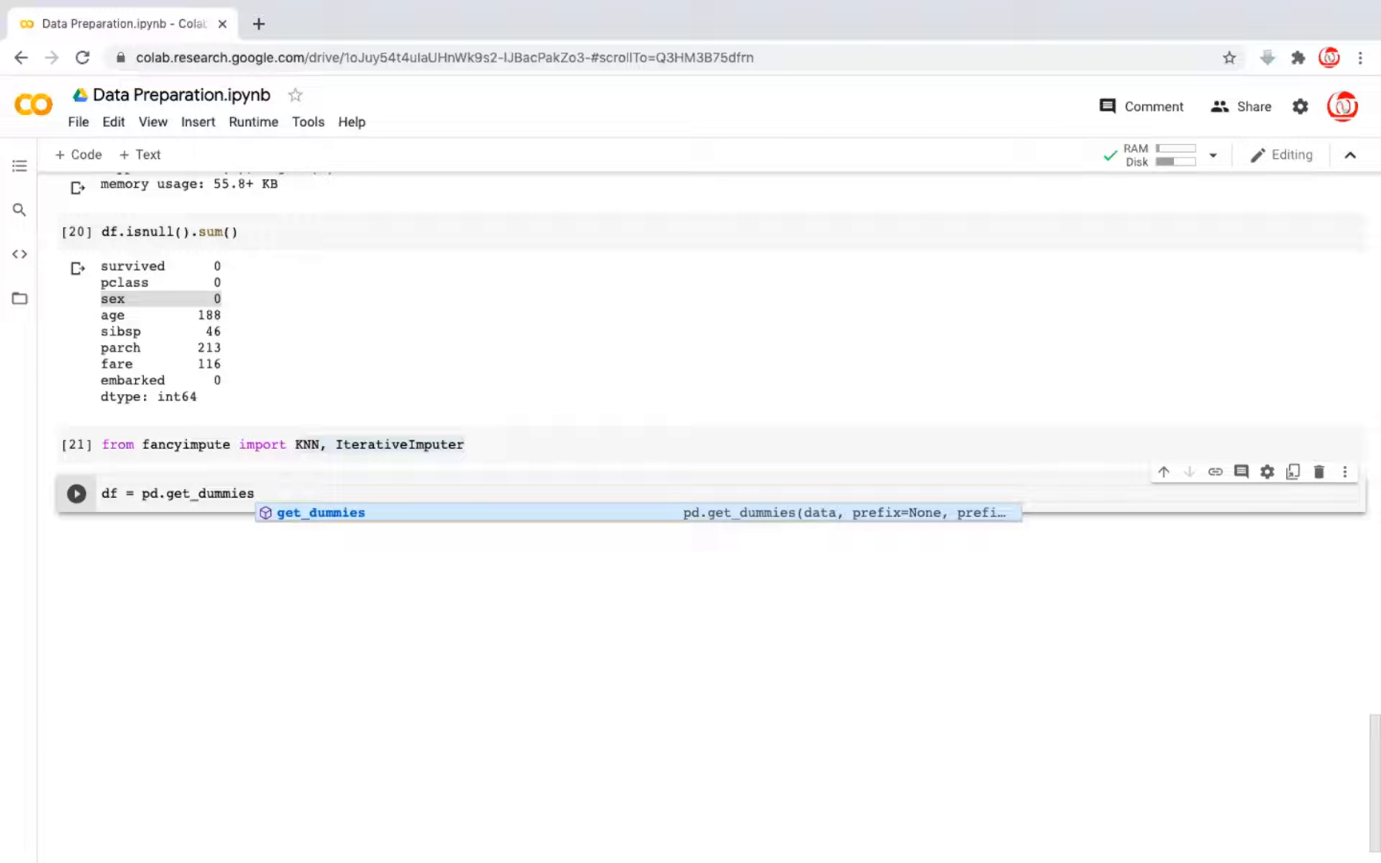
click(254, 494)
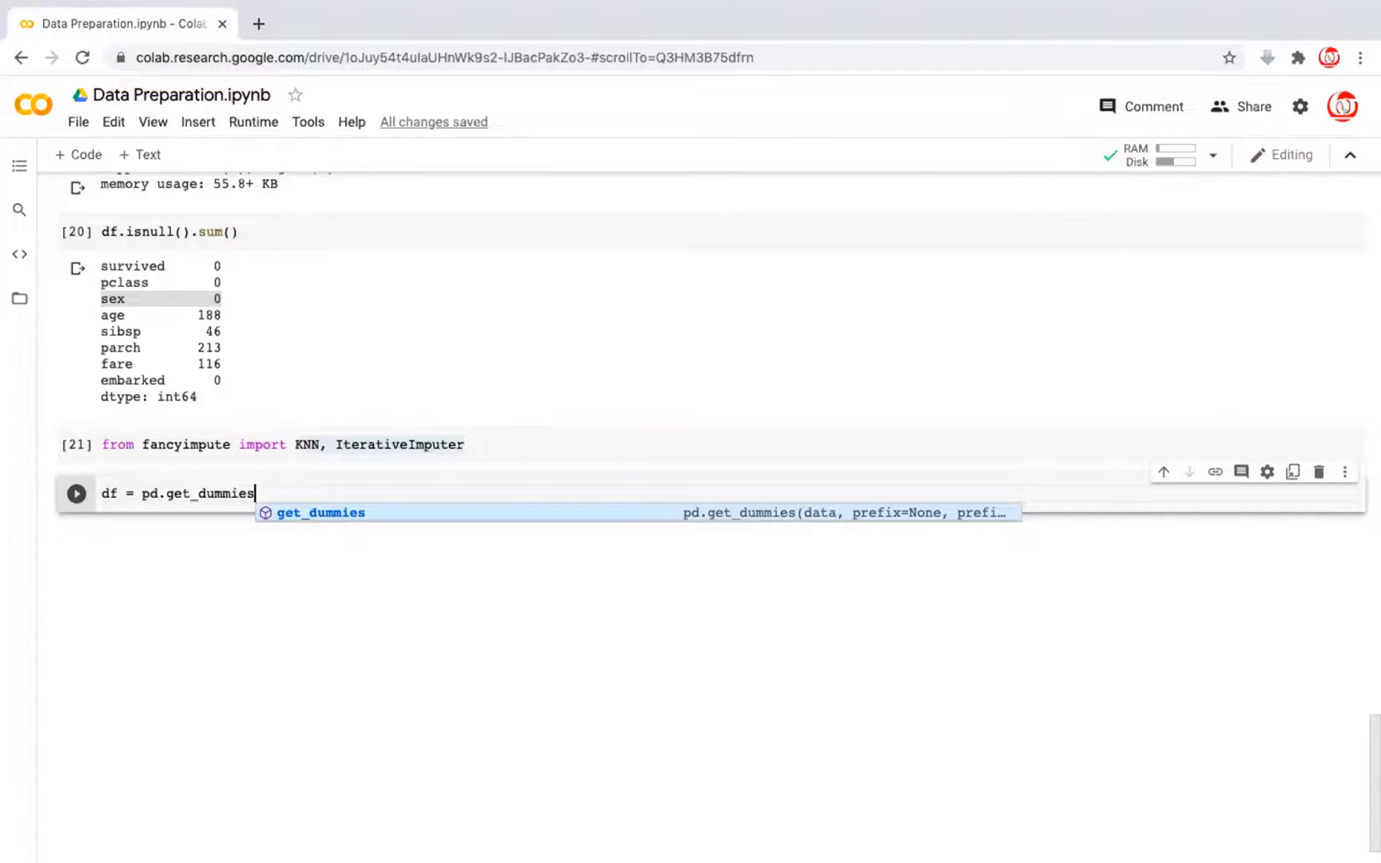
text(()
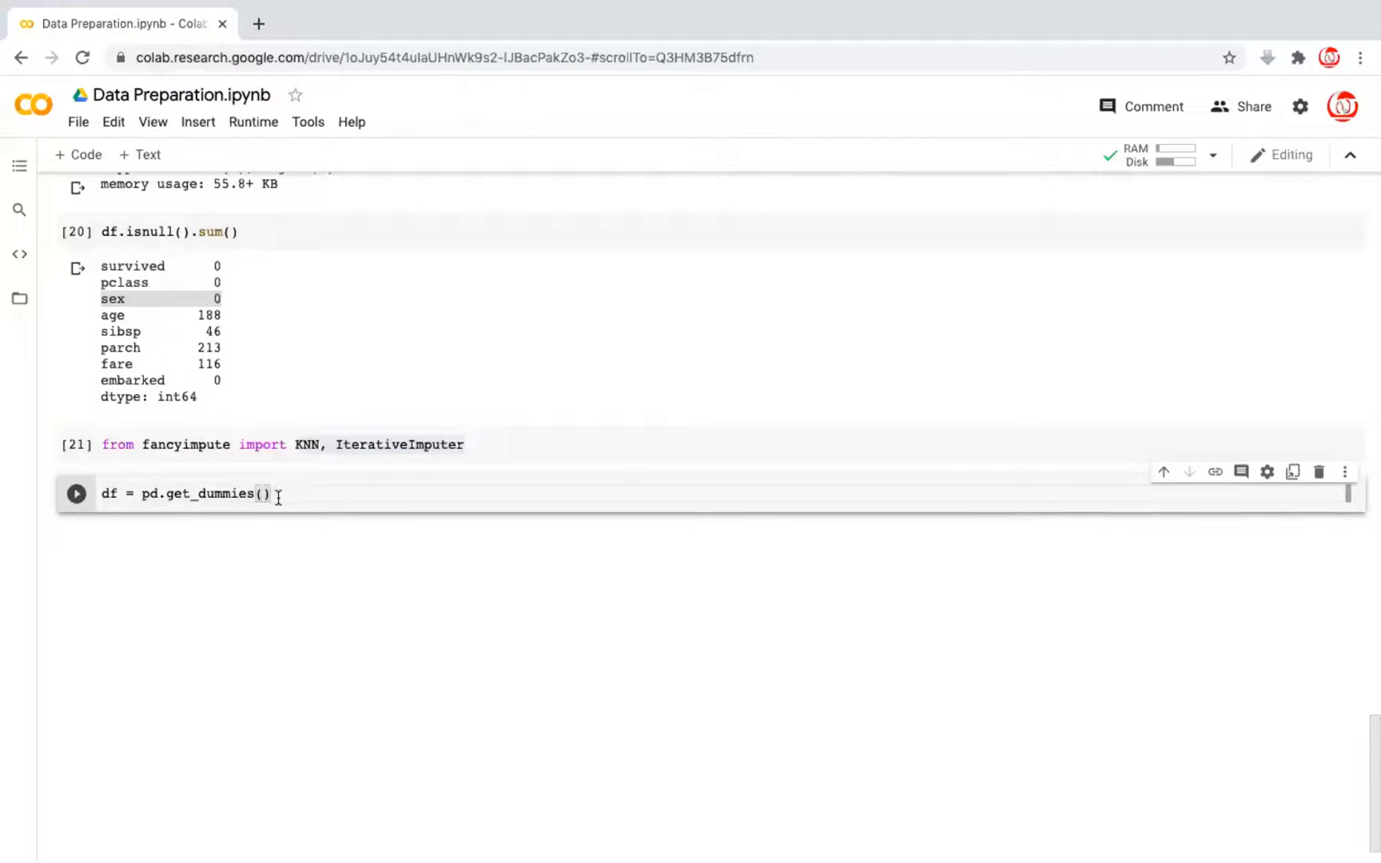
text(df)
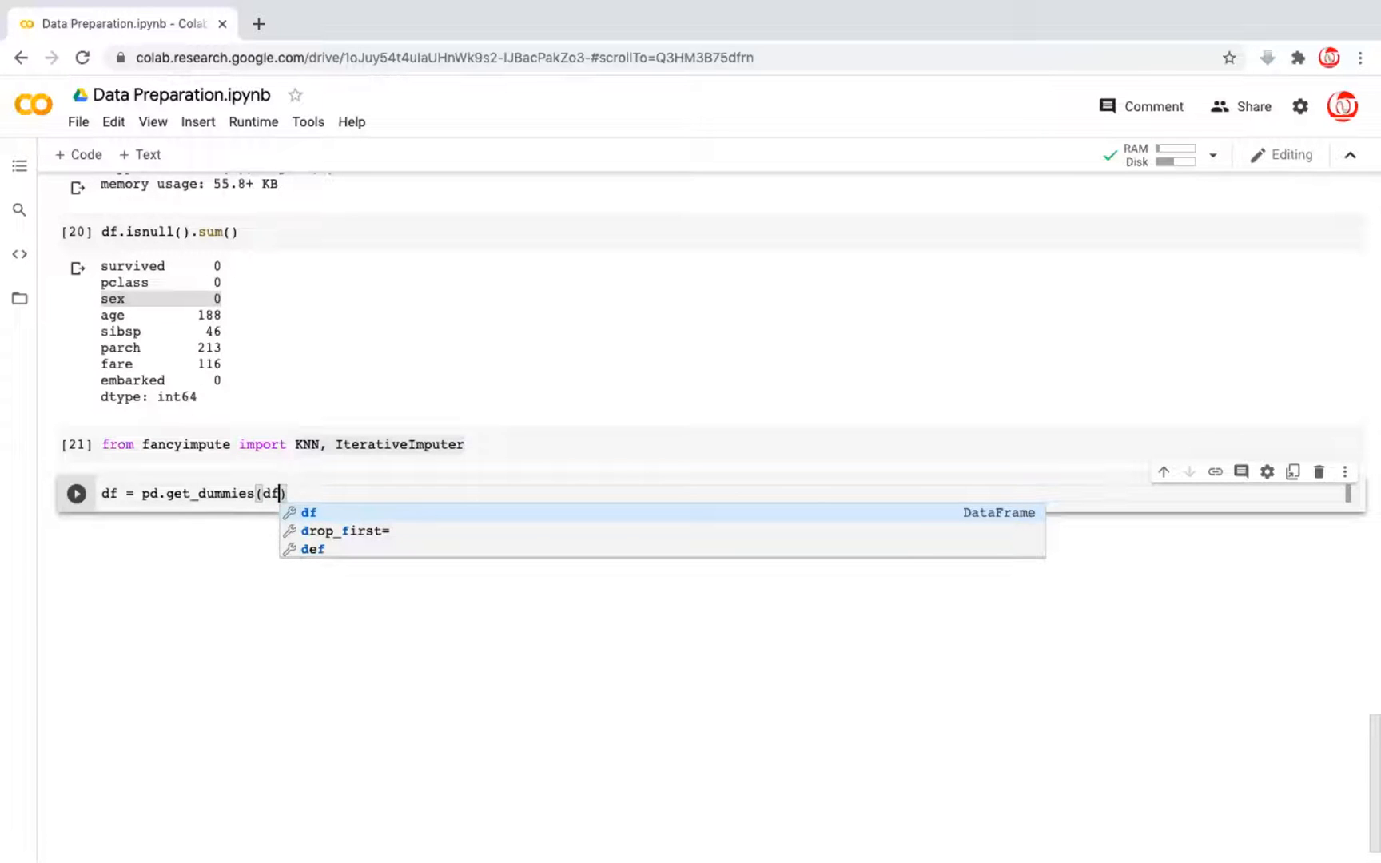
text(, drop_first=)
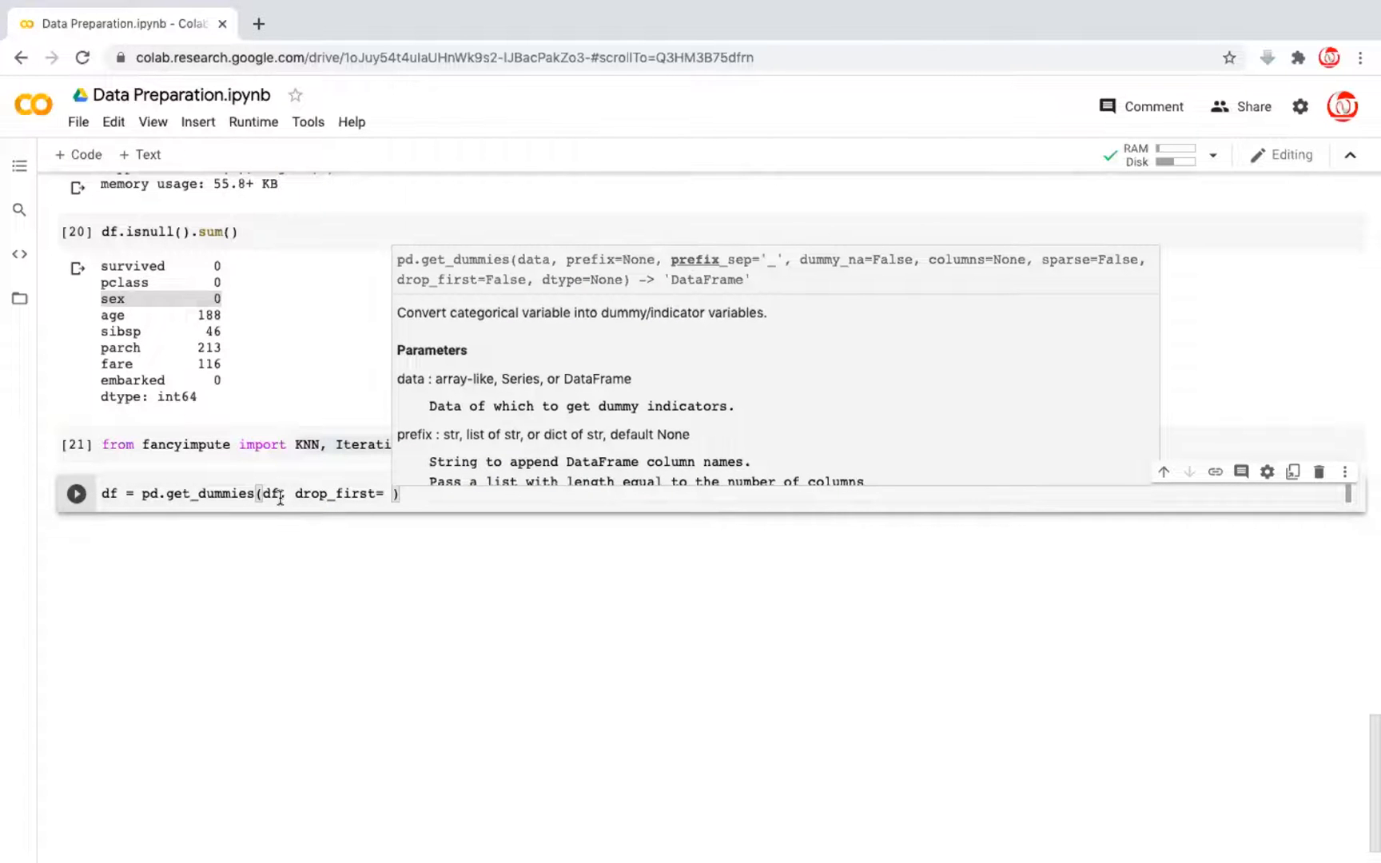
text(True)
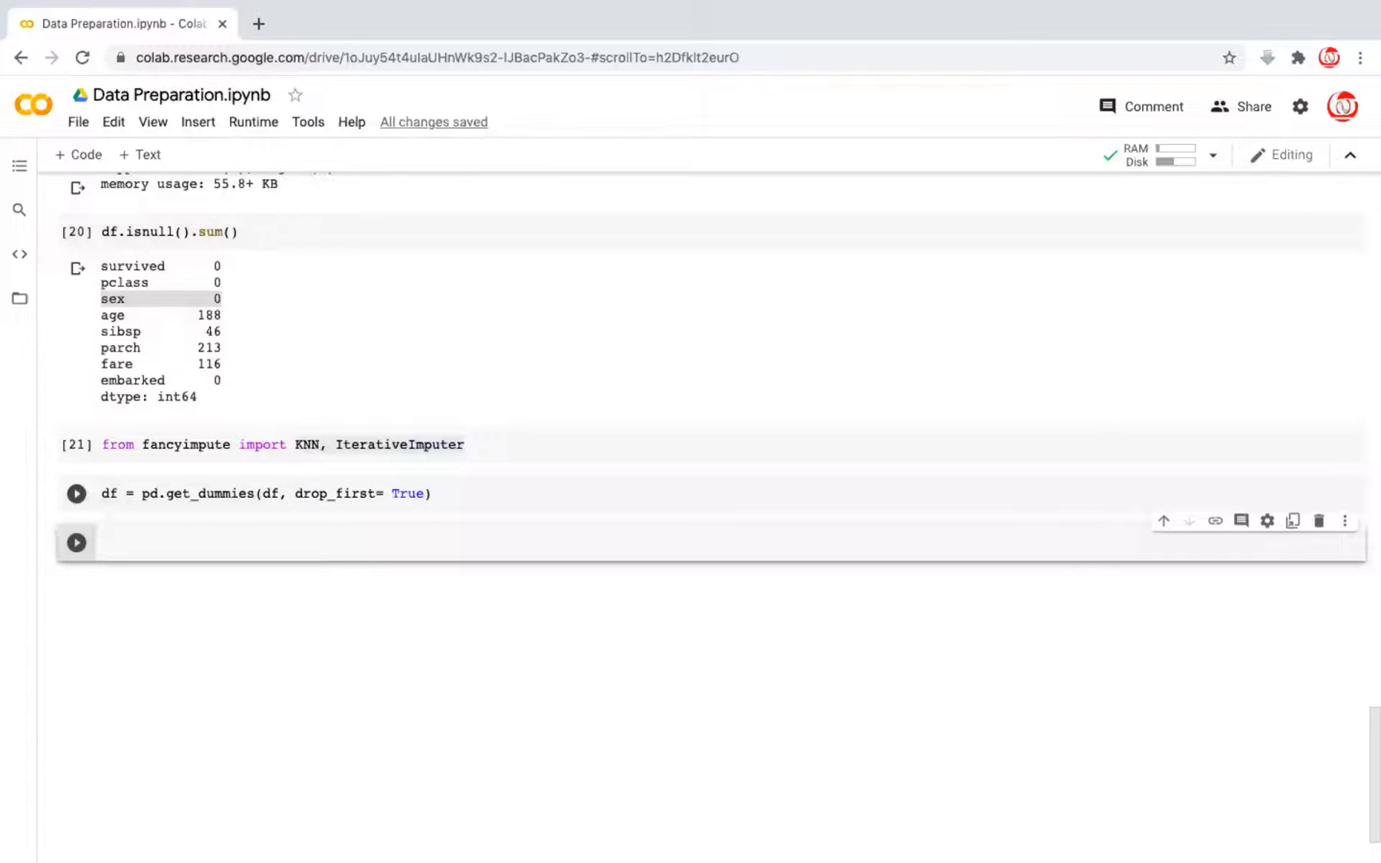
Display df.head() showing encoded columns sex_male, embarked_Q and embarked_S
text(df.head()
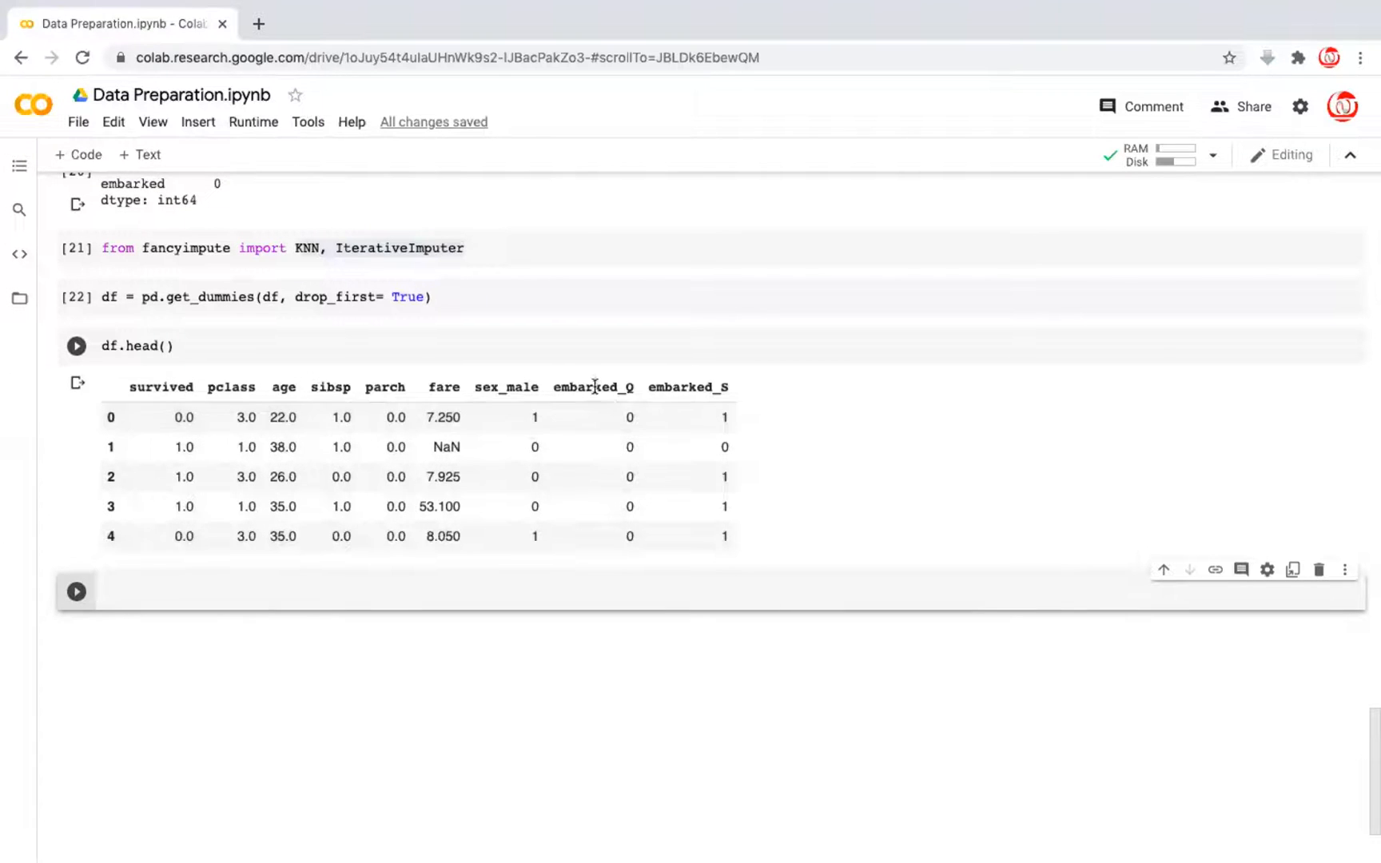
mouse_move(642, 398)
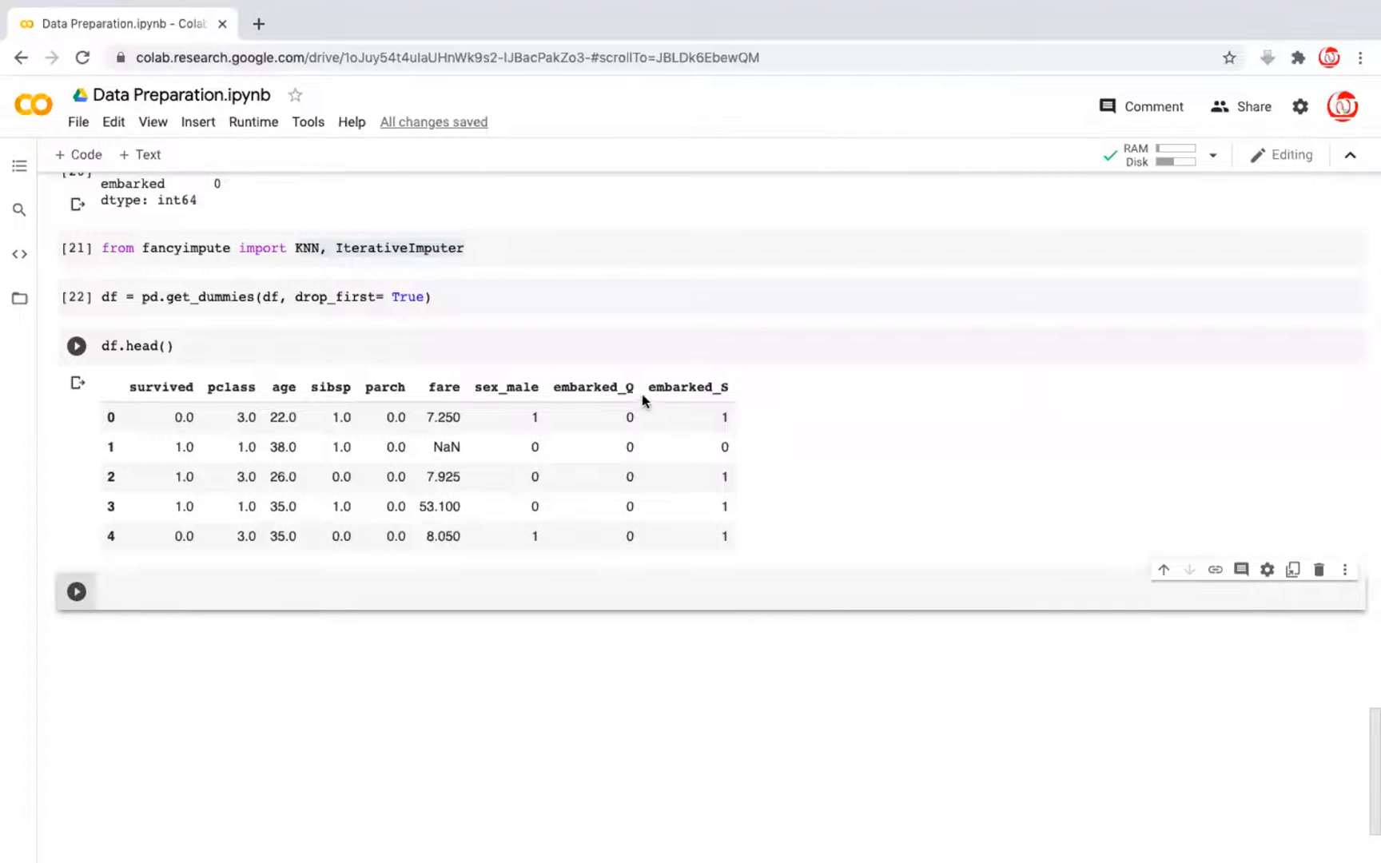
mouse_move(720, 387)
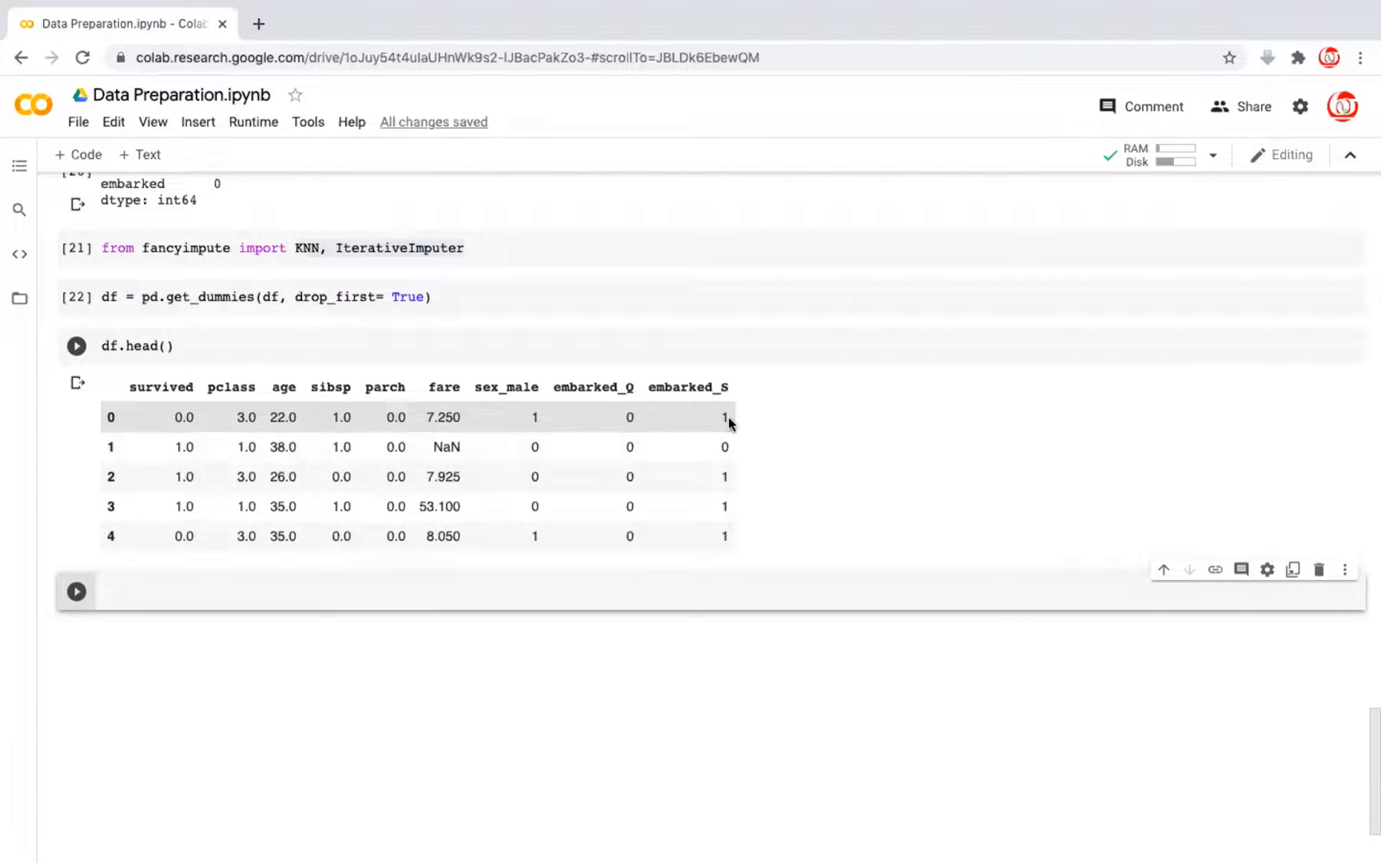
mouse_move(629, 415)
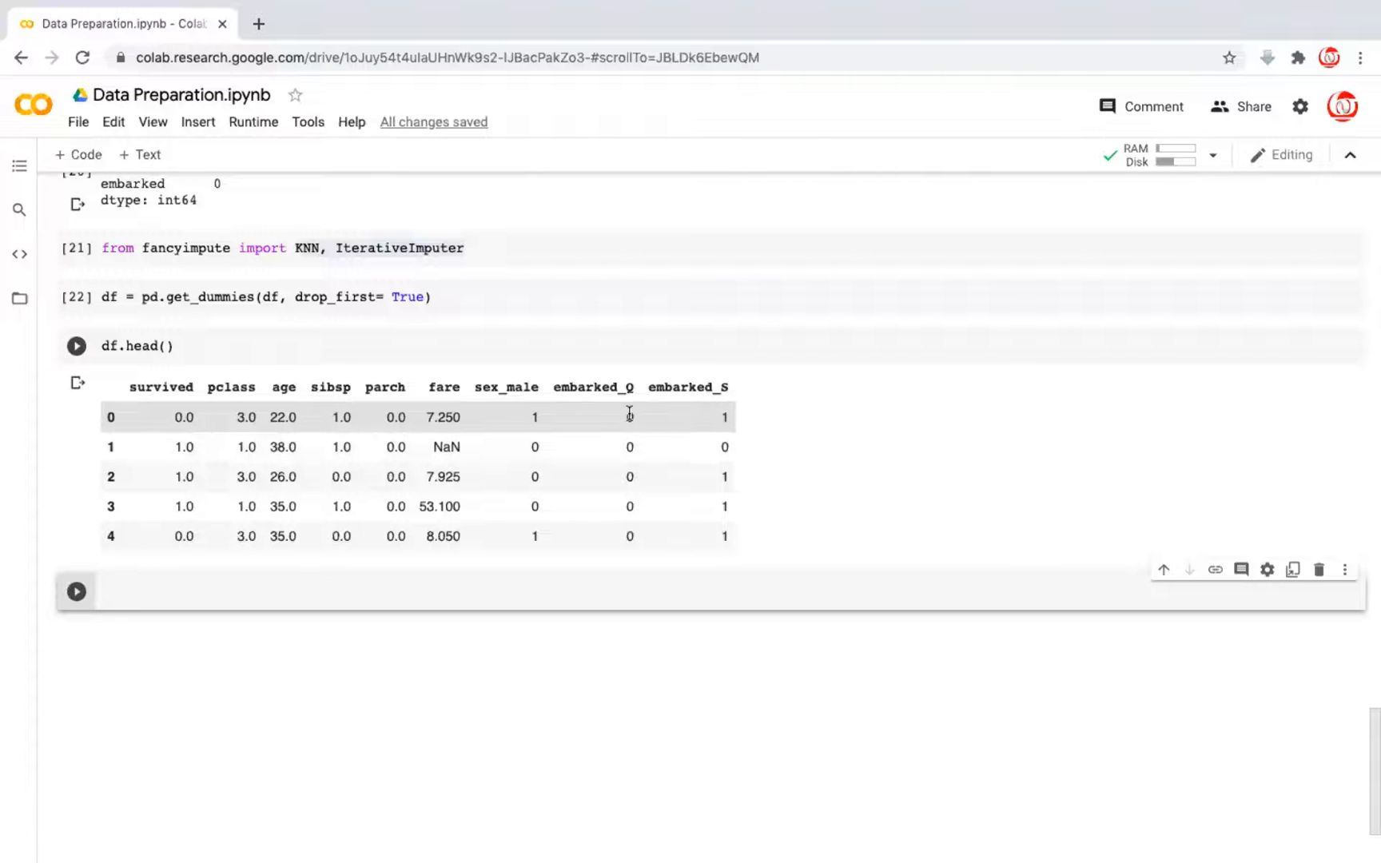
mouse_move(629, 408)
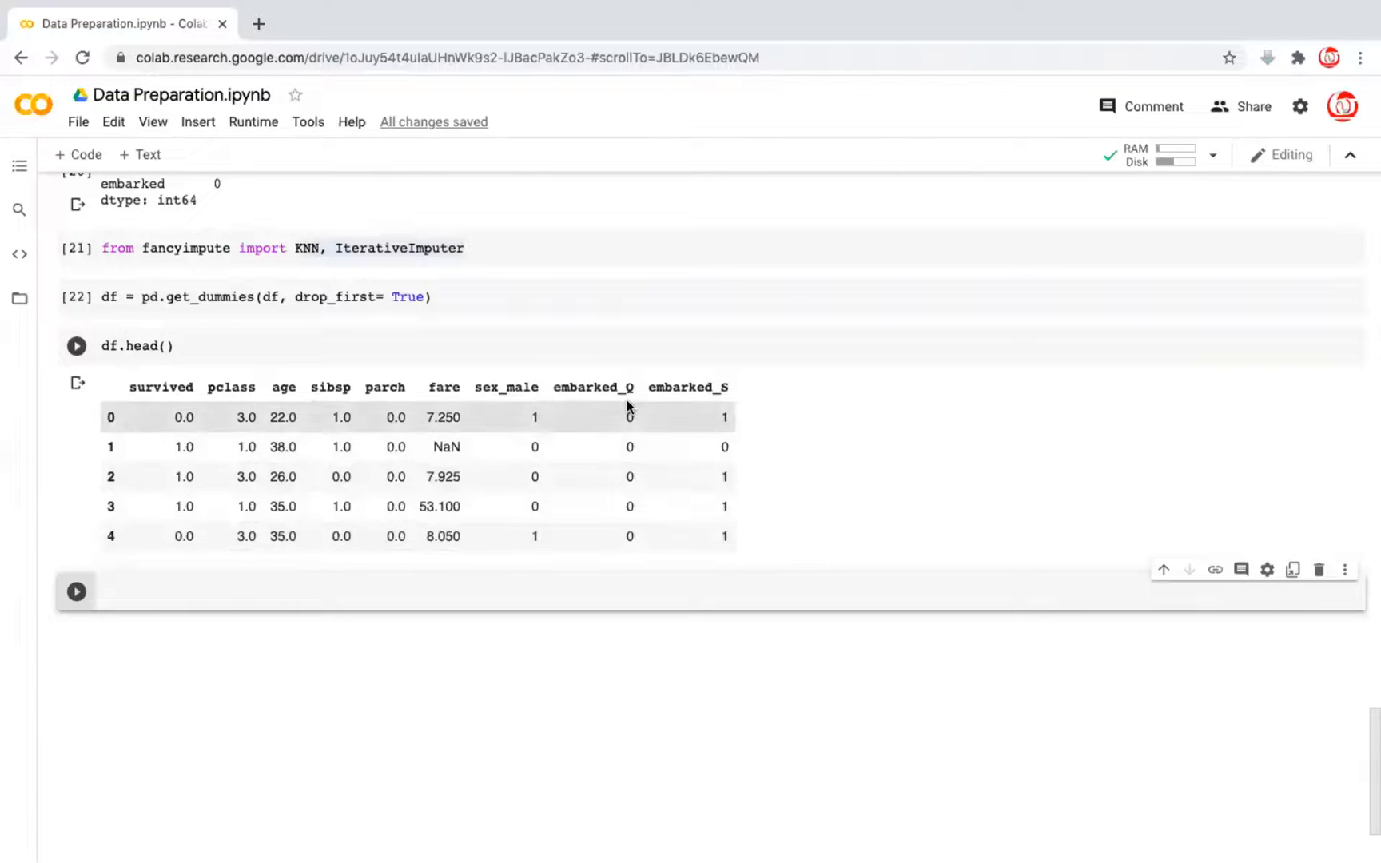
mouse_move(624, 415)
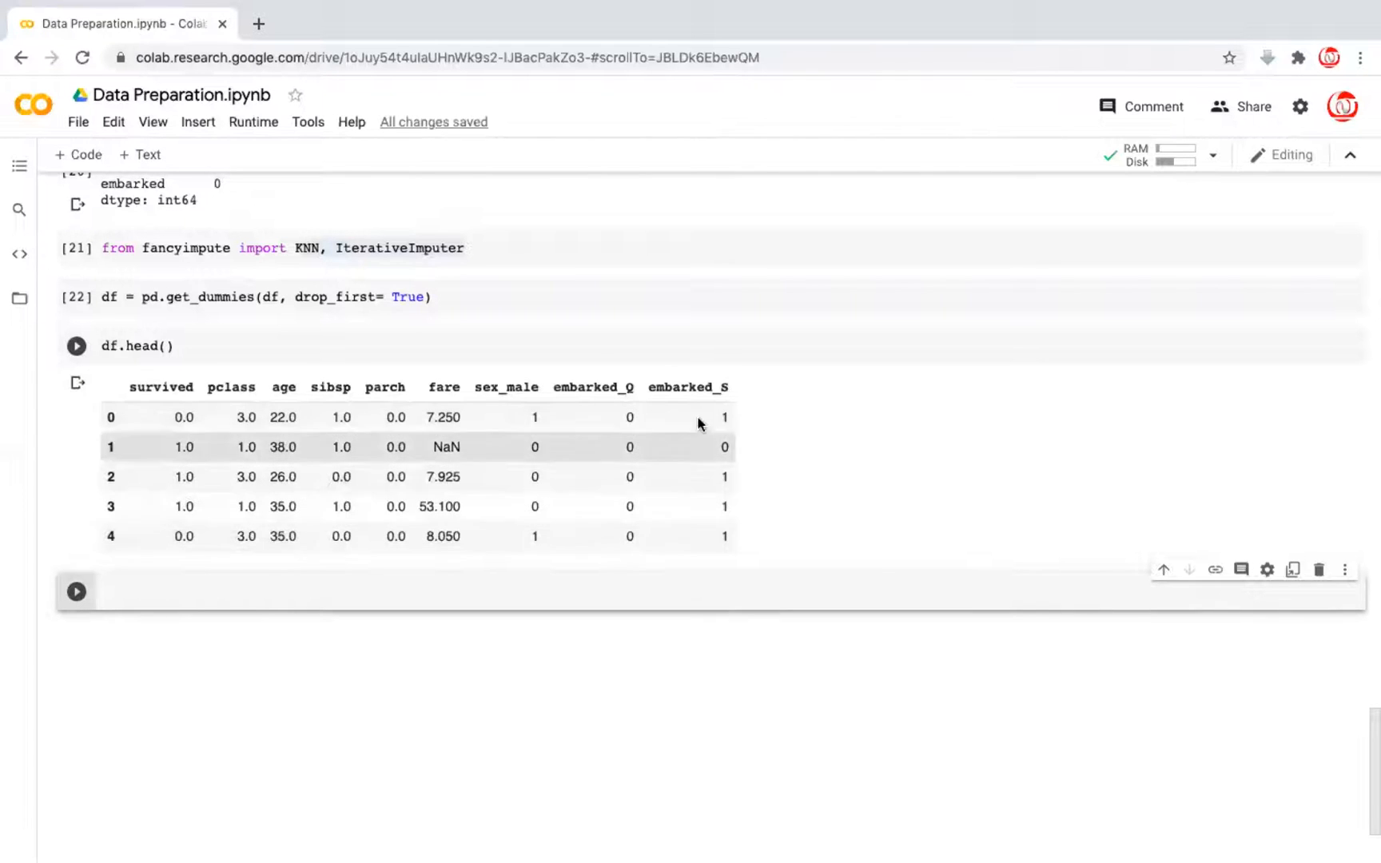
click(353, 591)
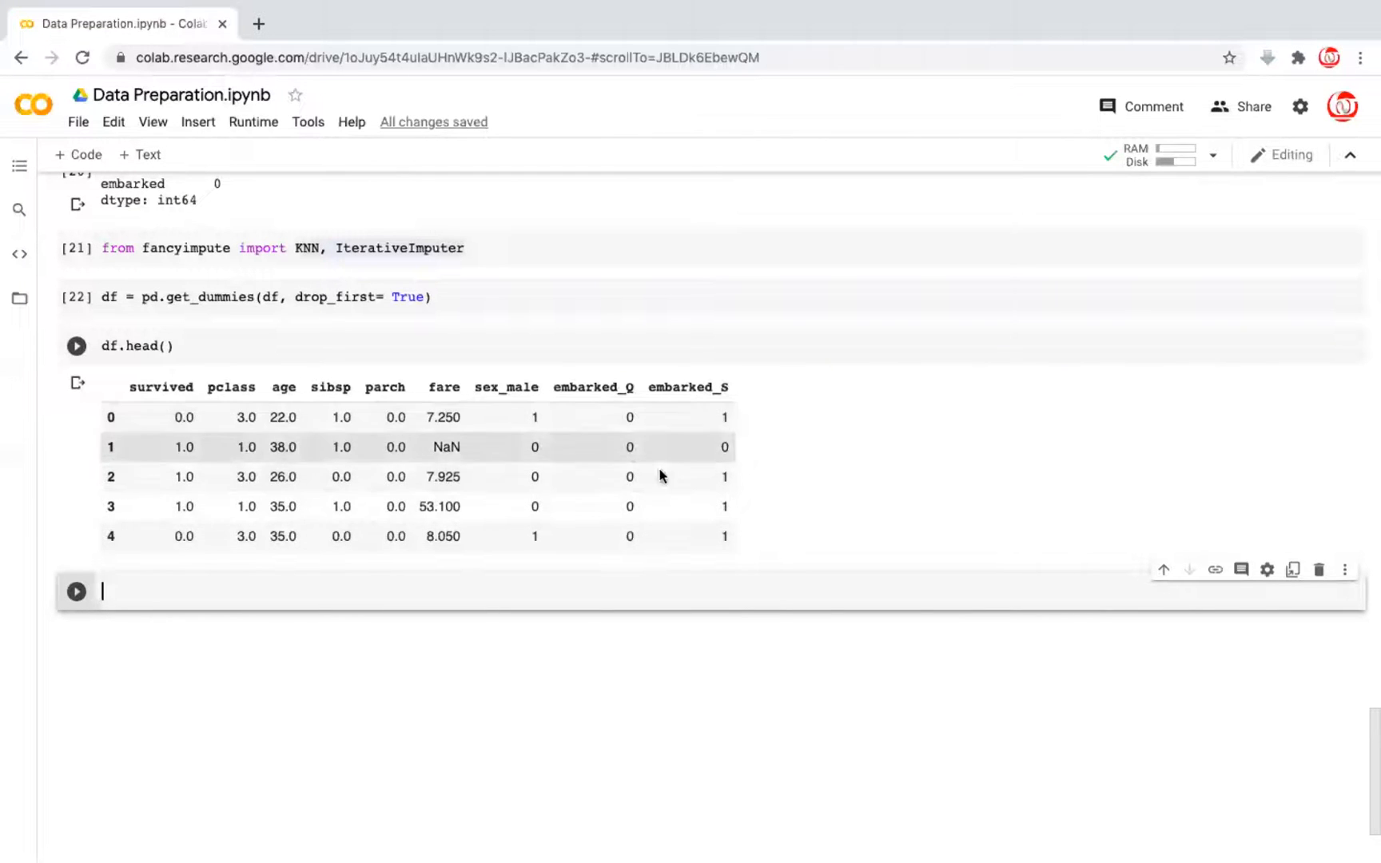
mouse_move(627, 417)
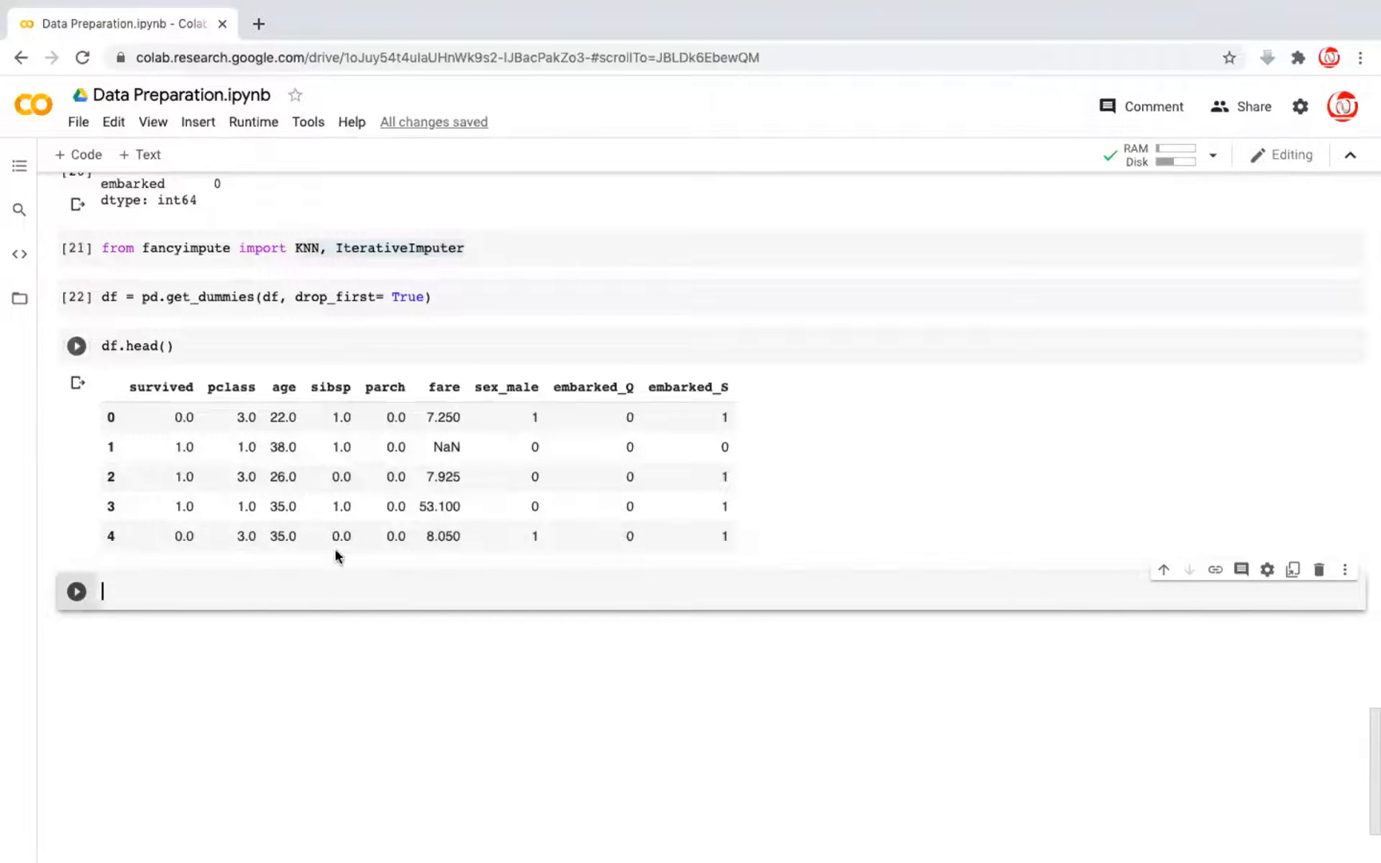
click(77, 345)
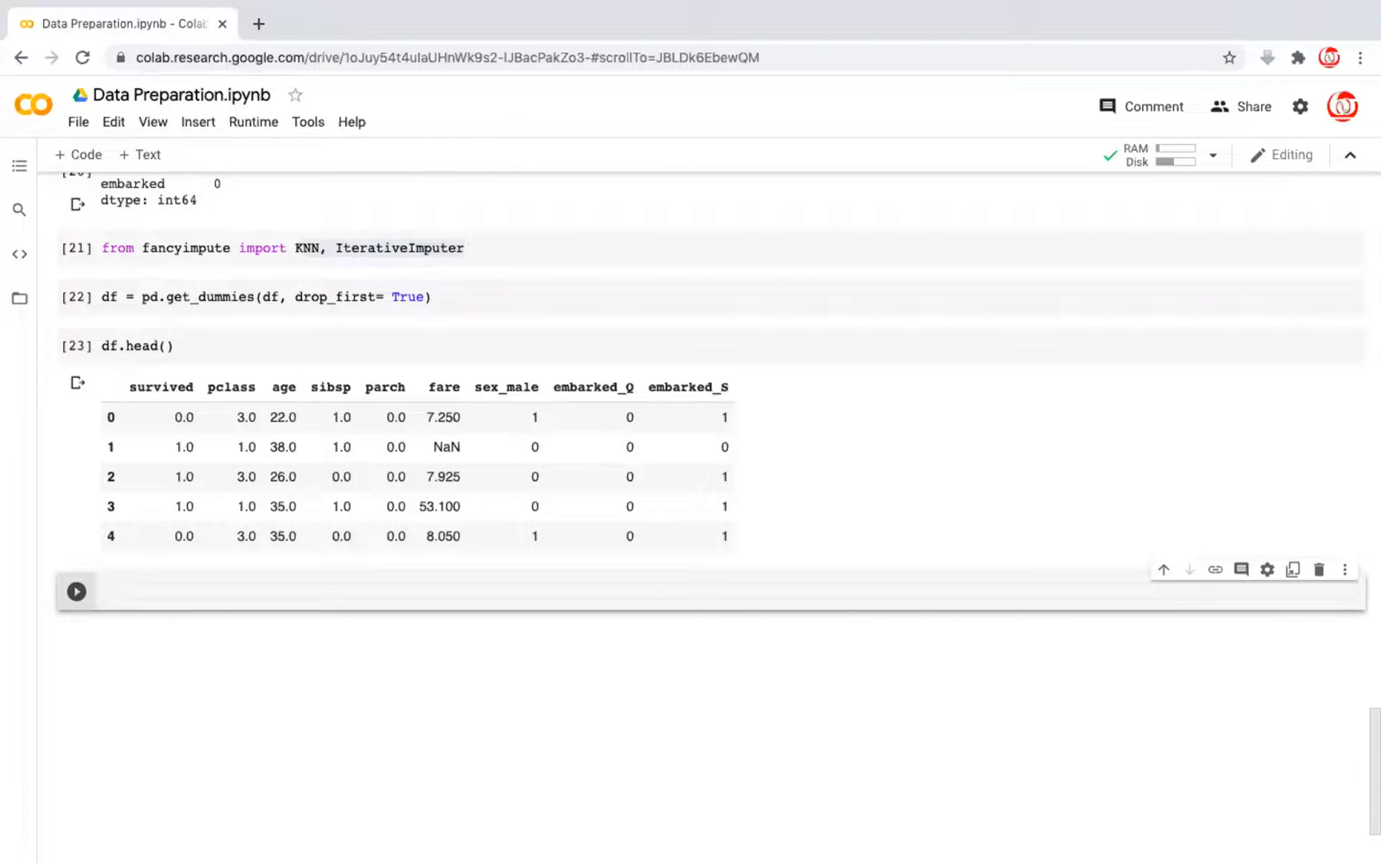
Create df_knn as a copy of the dataframe with df.copy()
text(df_)
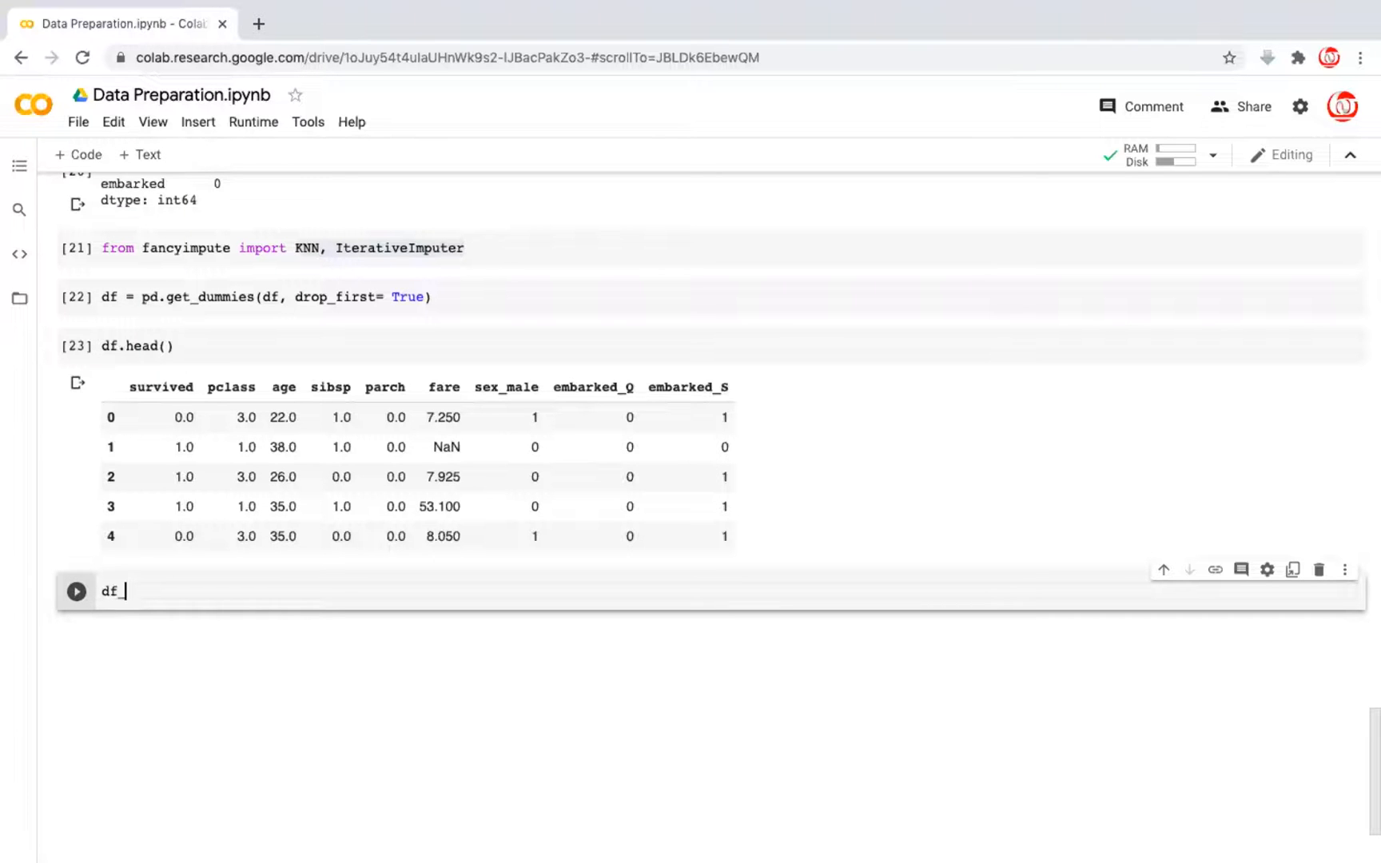
text(knn)
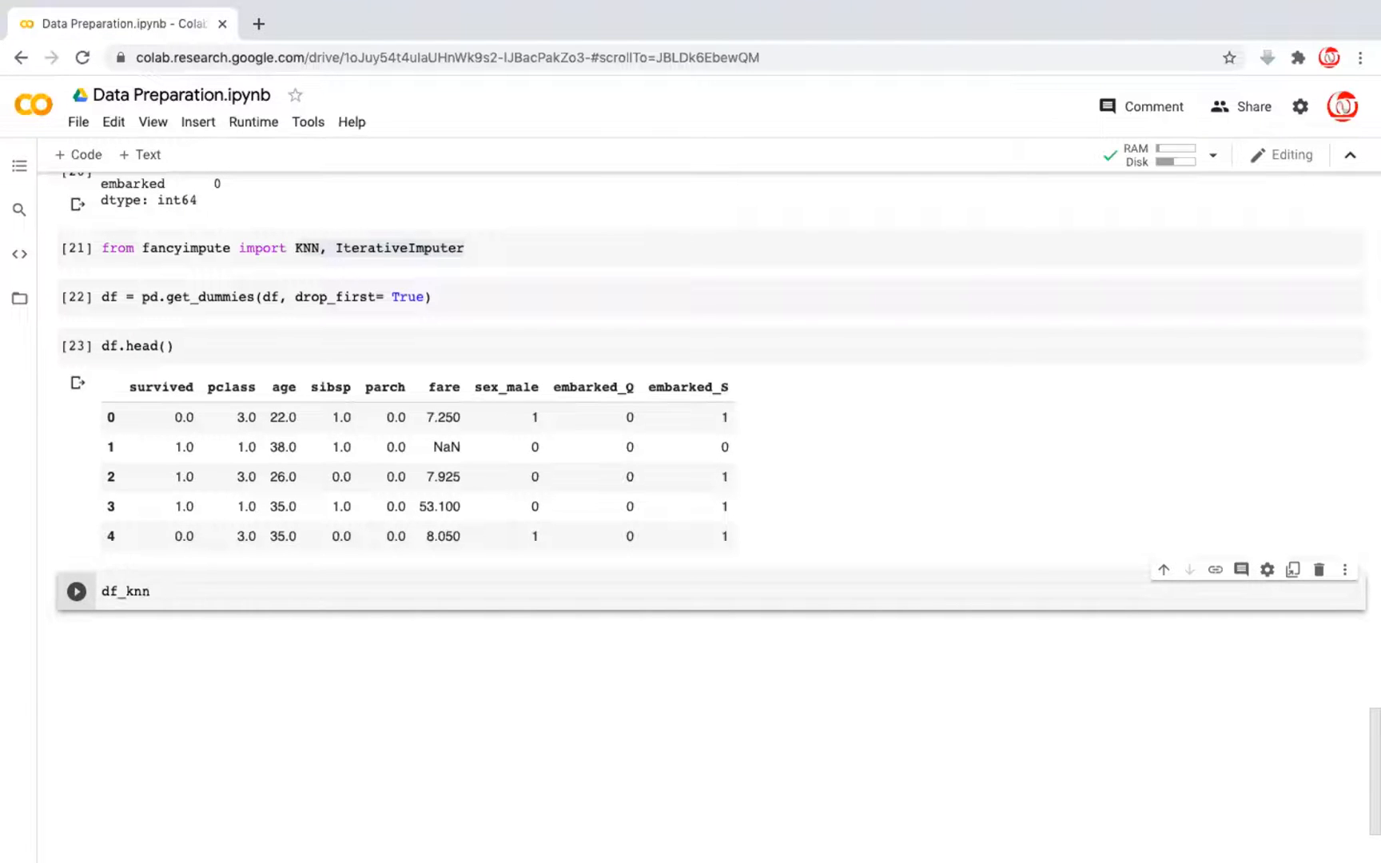
text(=)
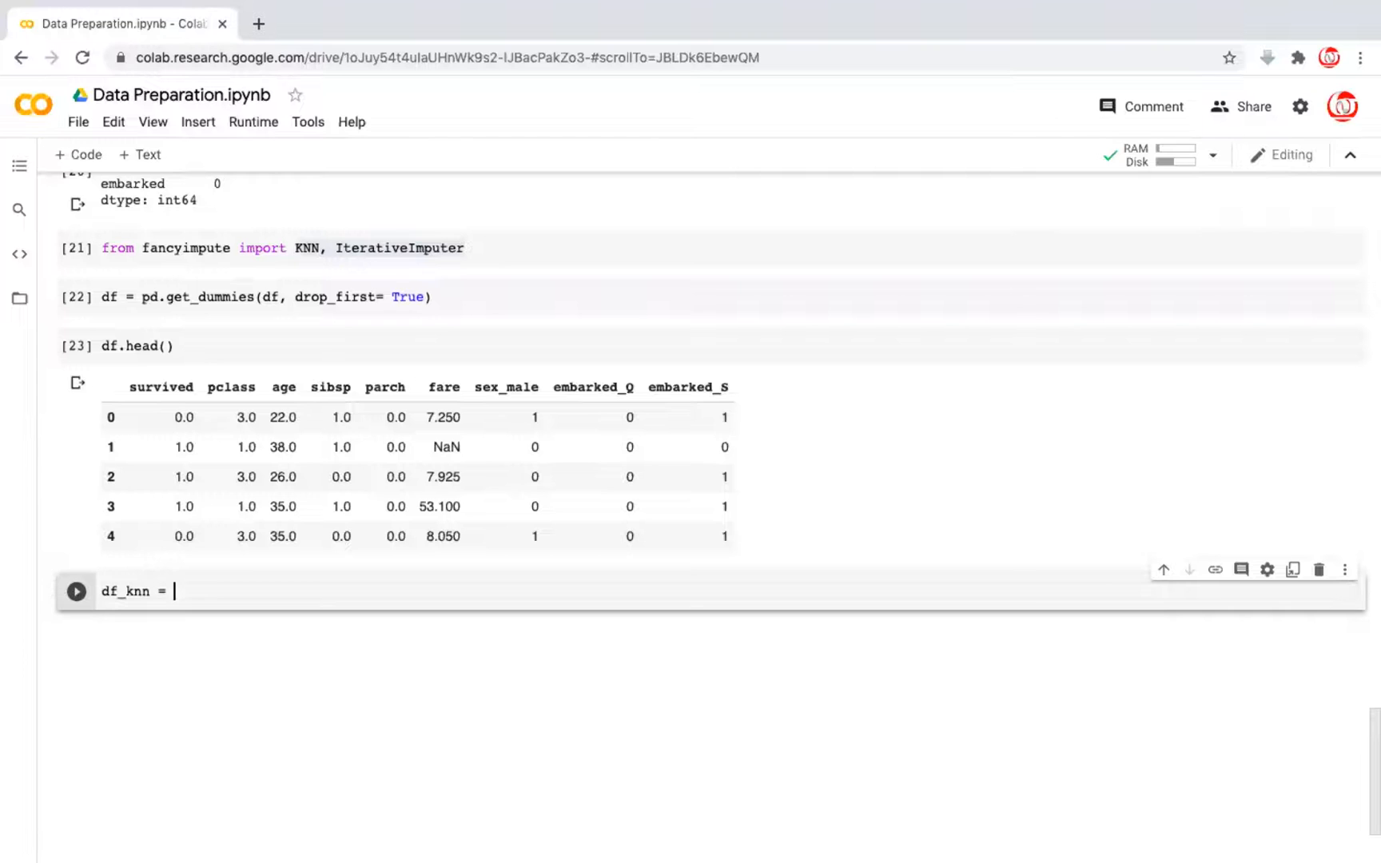
text(df.copy())
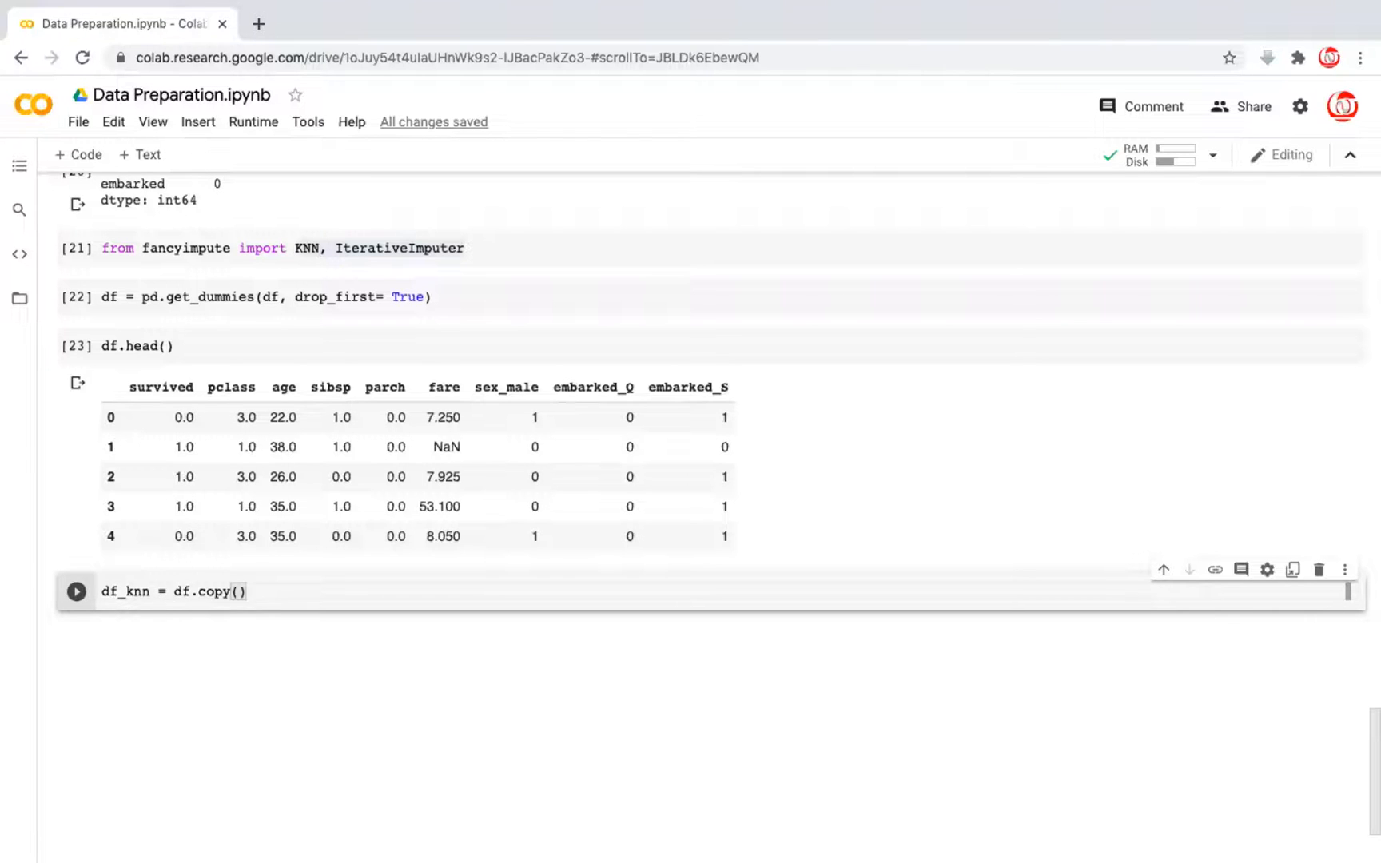
click(248, 591)
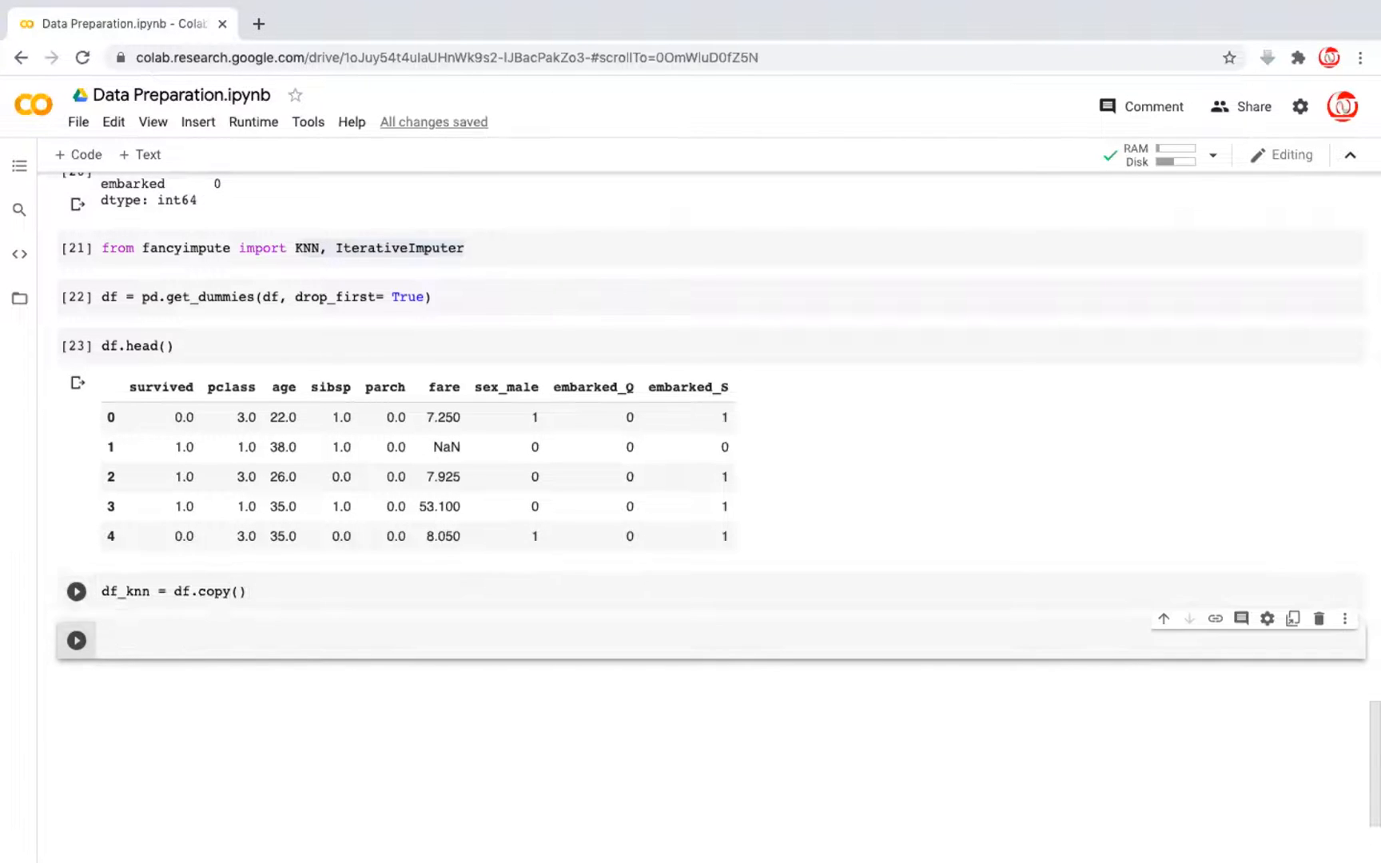
Create df_mice as a second copy and instantiate a KNN() imputer
text(df_m)
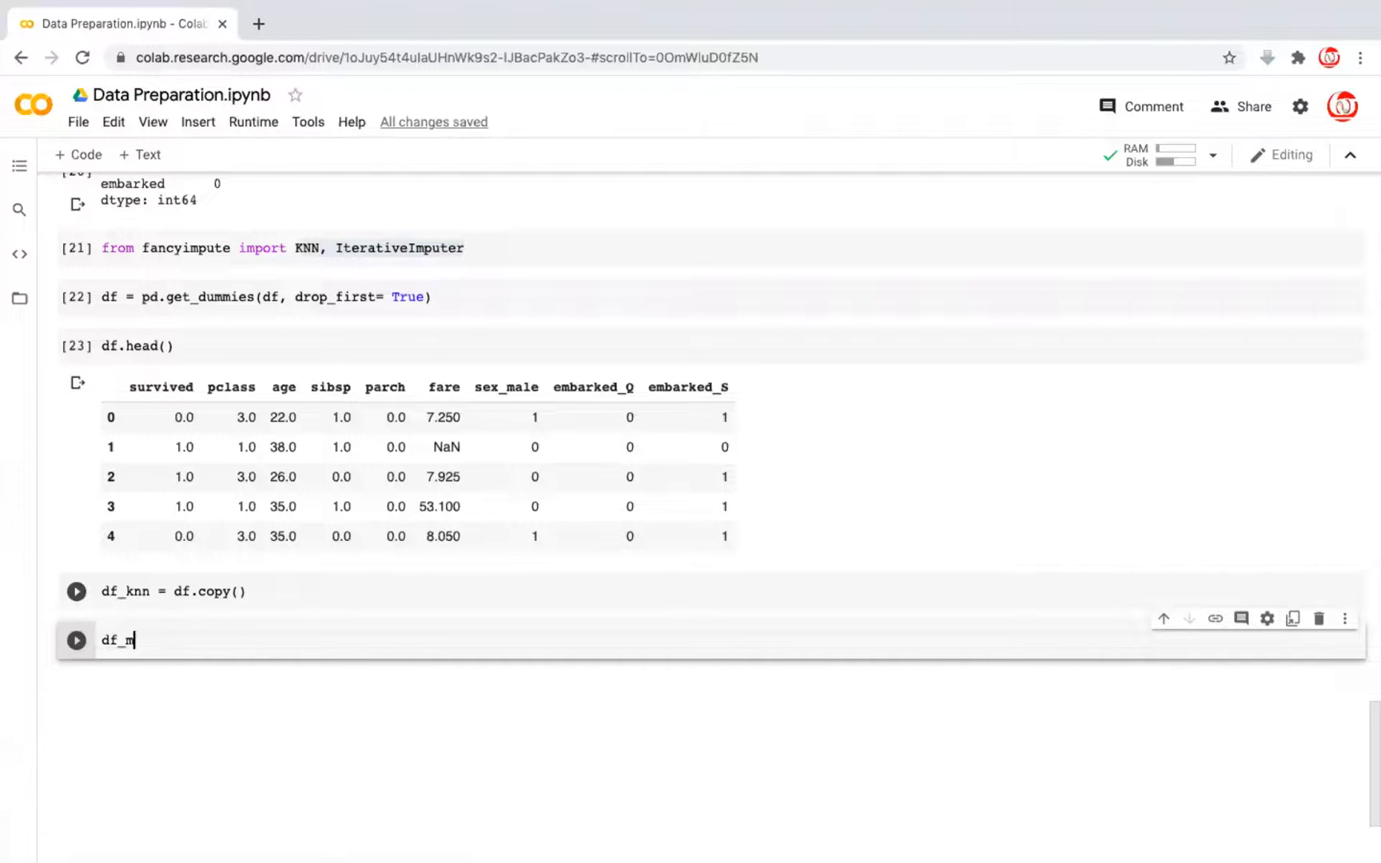
text(ice =)
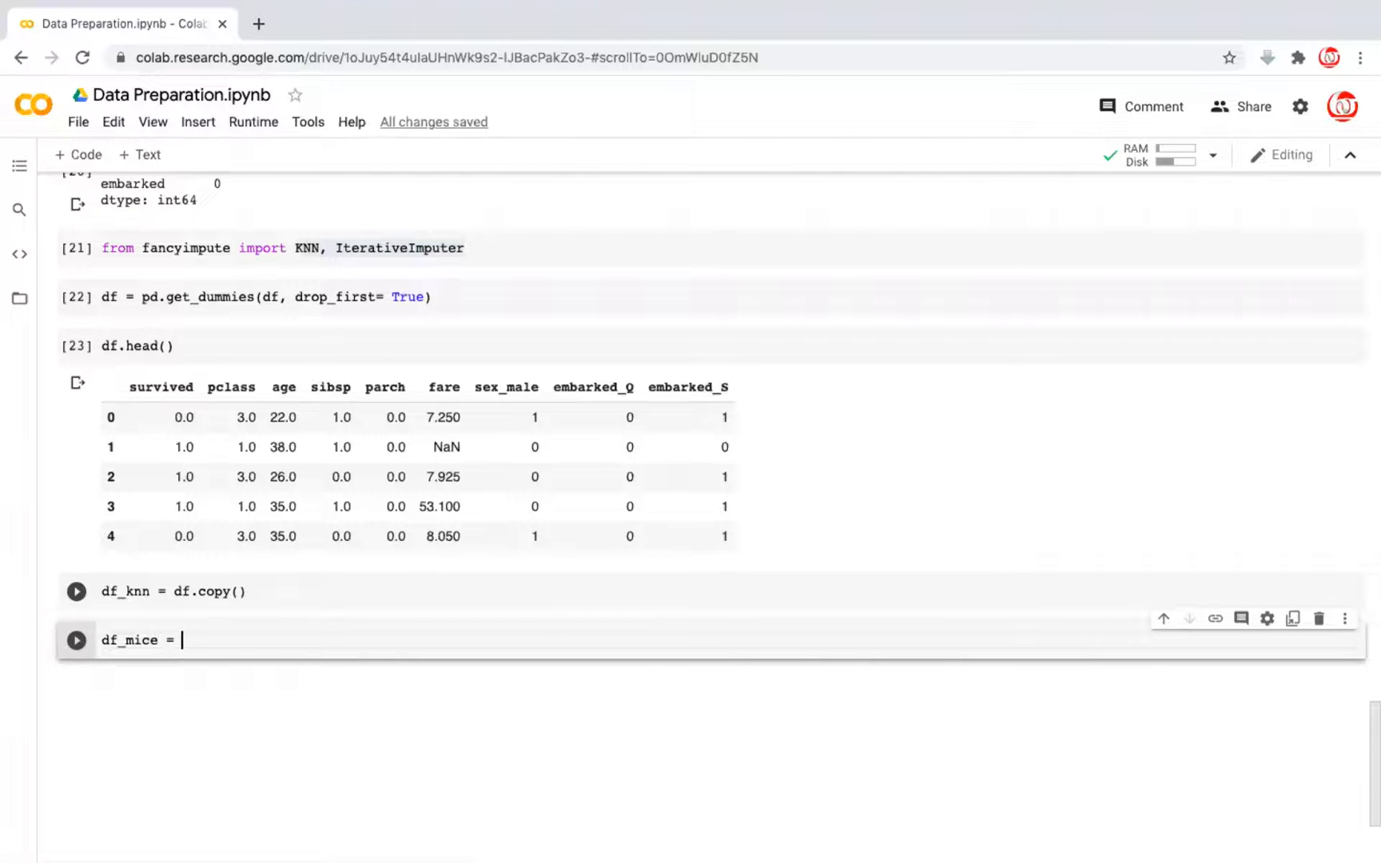
text(df.co)
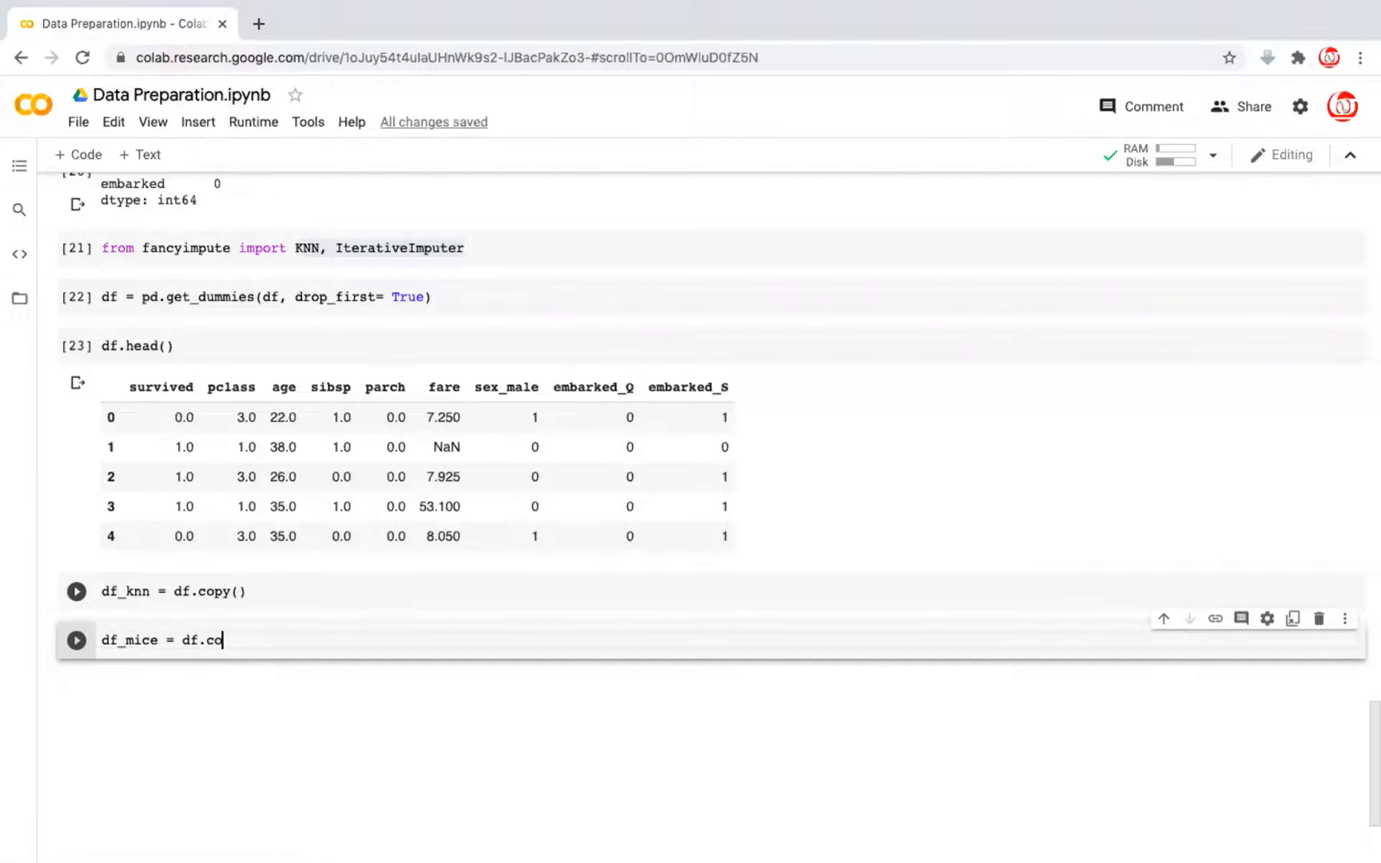
text(py()
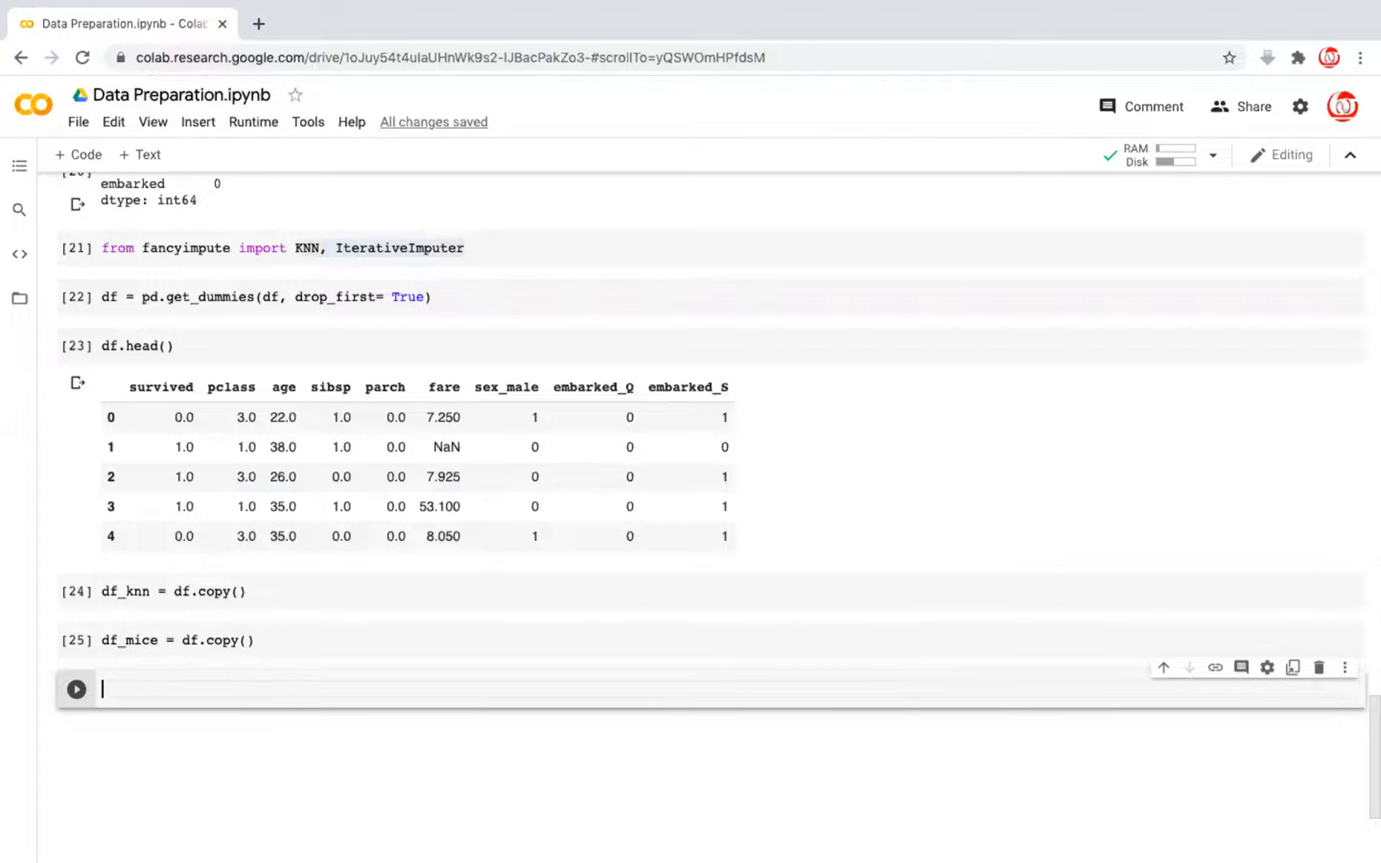
text(knn = KNN()
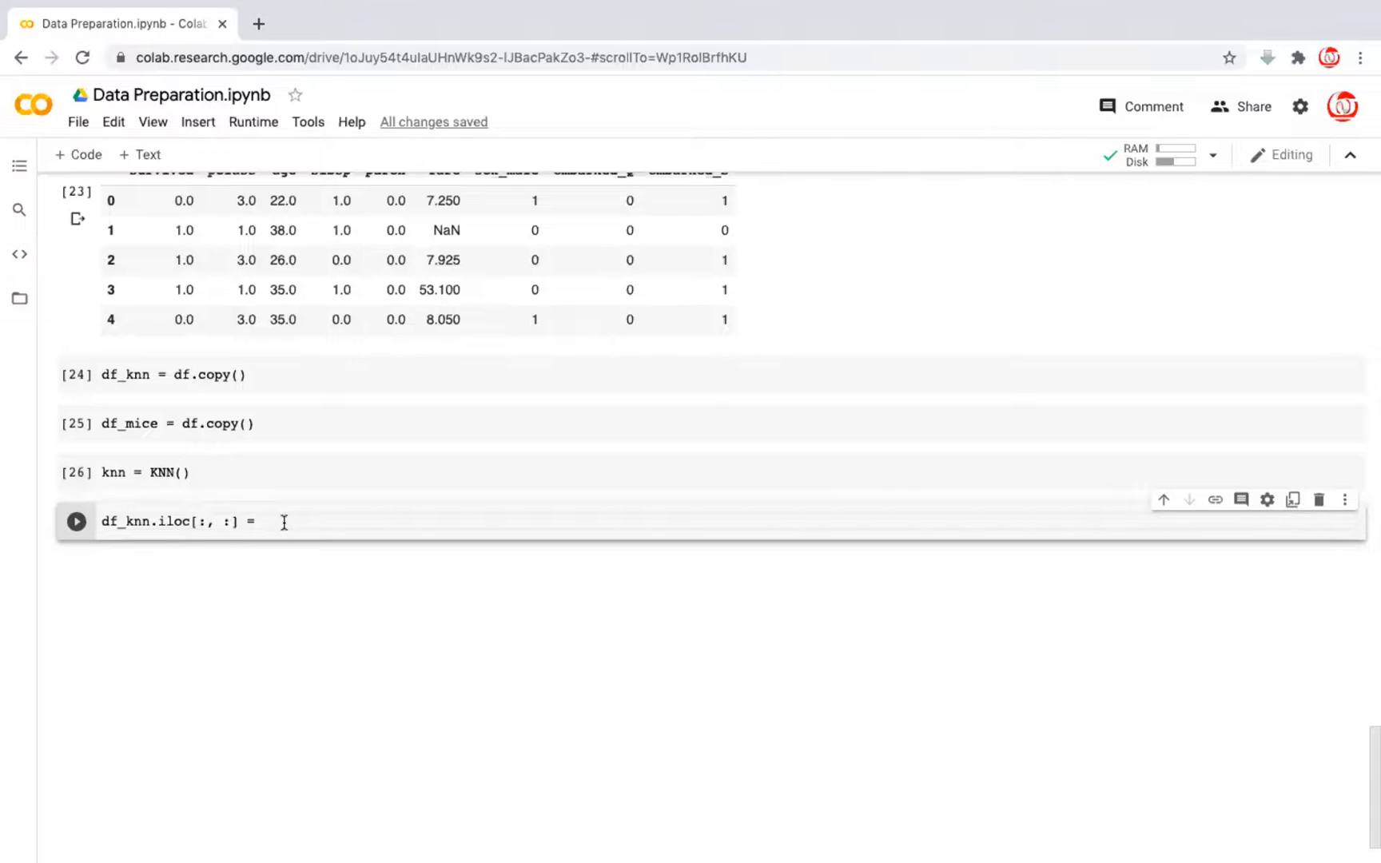
Fill df_knn with knn.fit_transform(df_knn), logging imputation through 891 rows
text(knn)
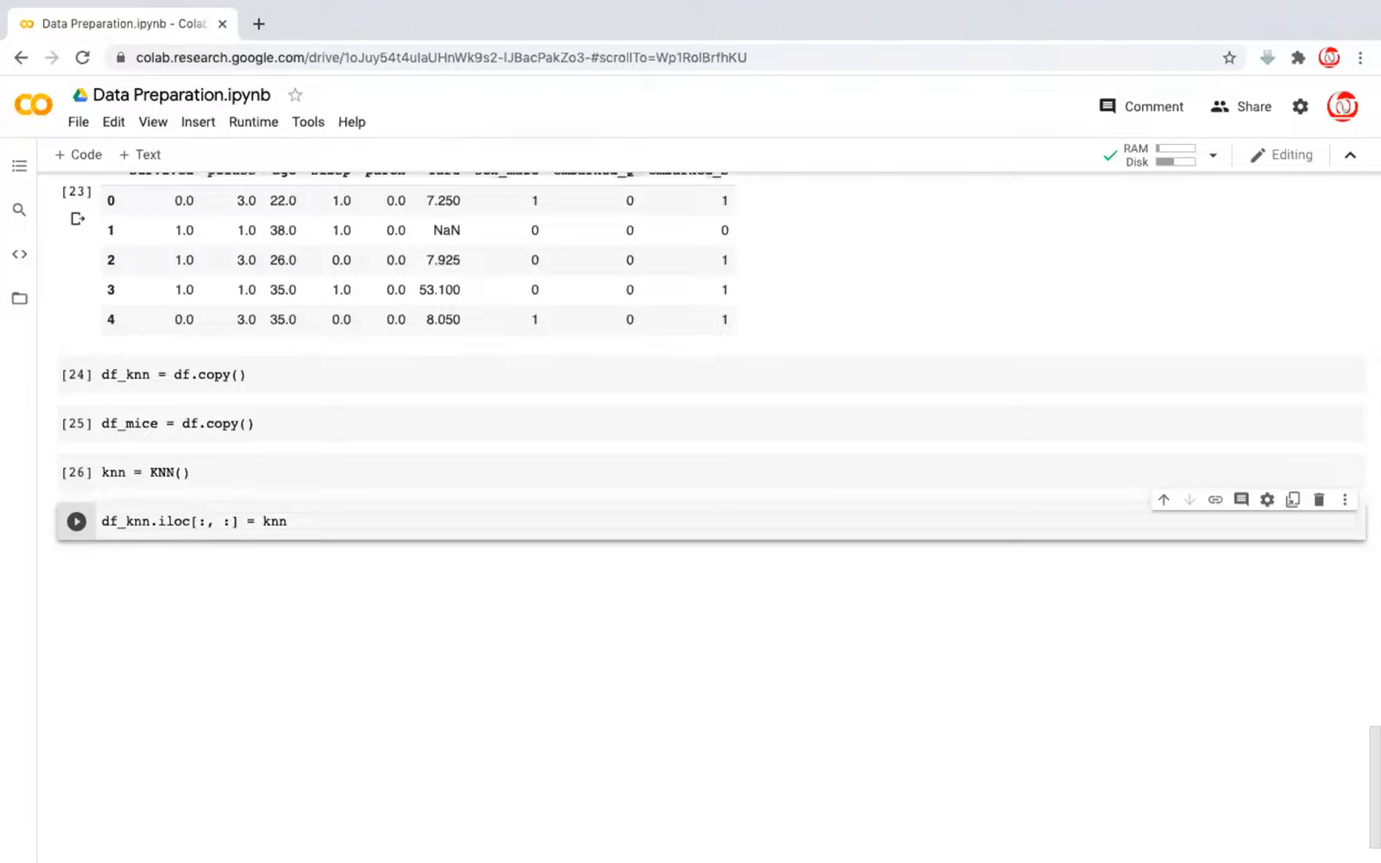
text(.fit_transform(df_knn)
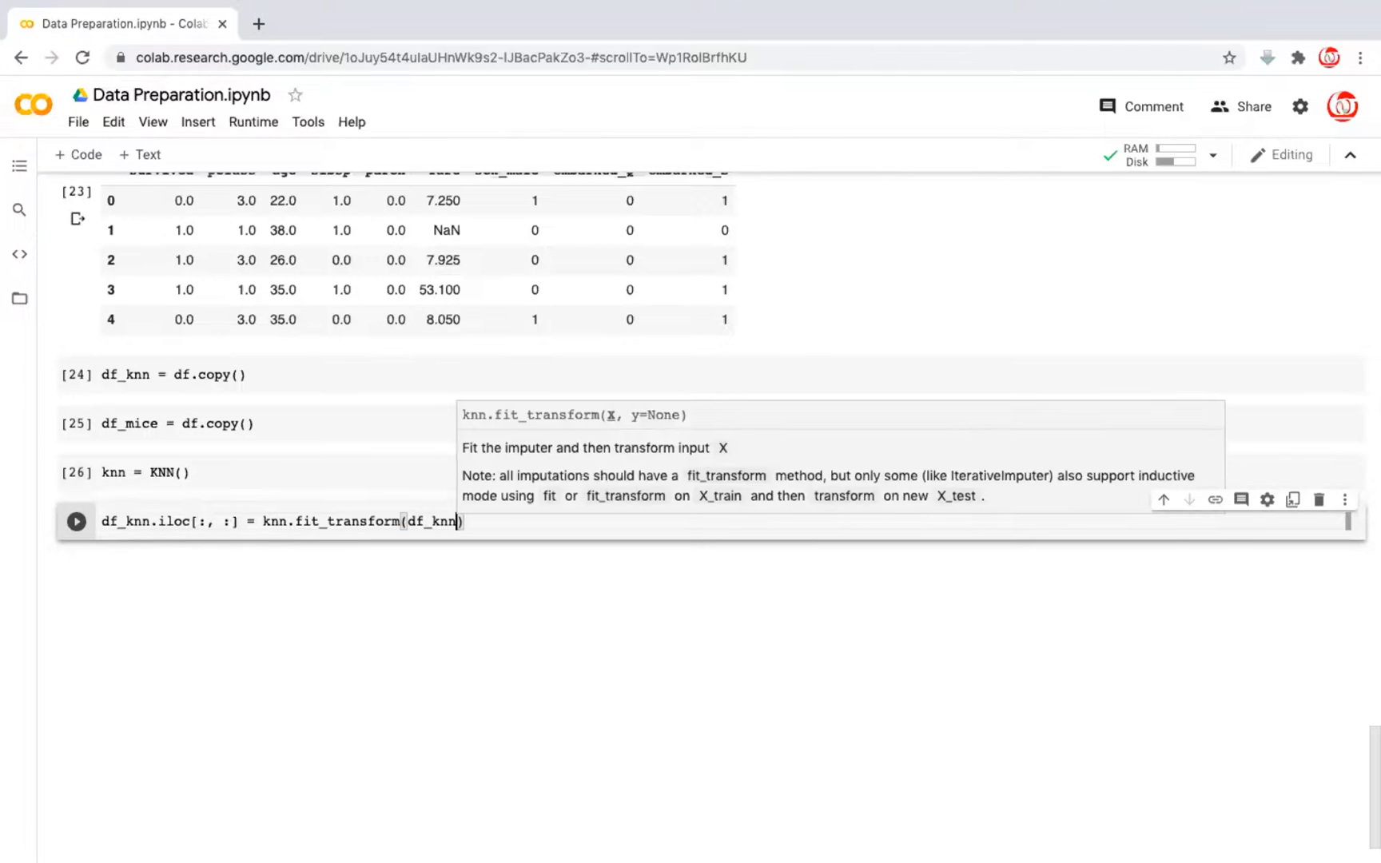
text(df_knn)
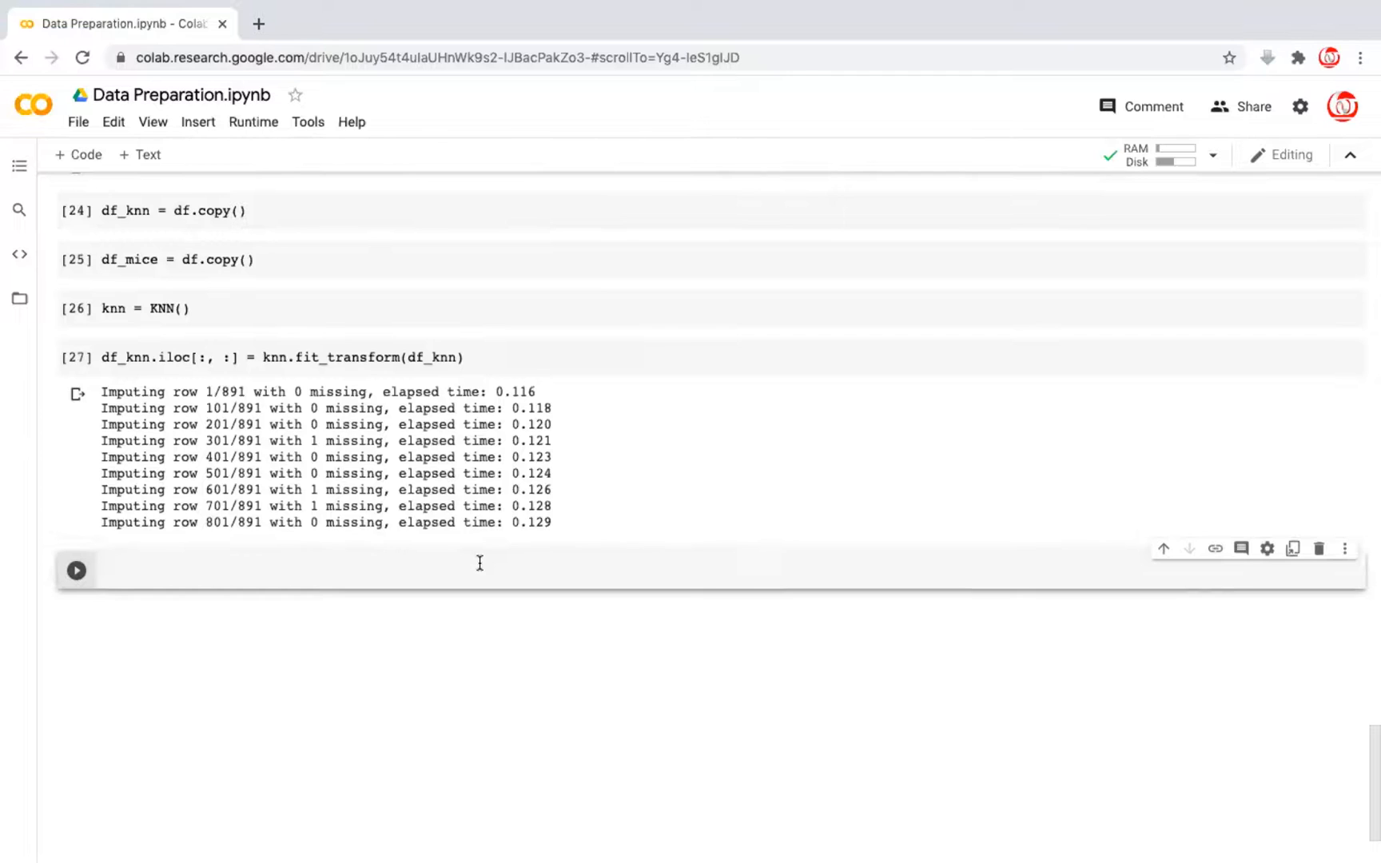
Compare df.info() and df_knn.info(), showing all df_knn columns at 891 non-null
text(df)
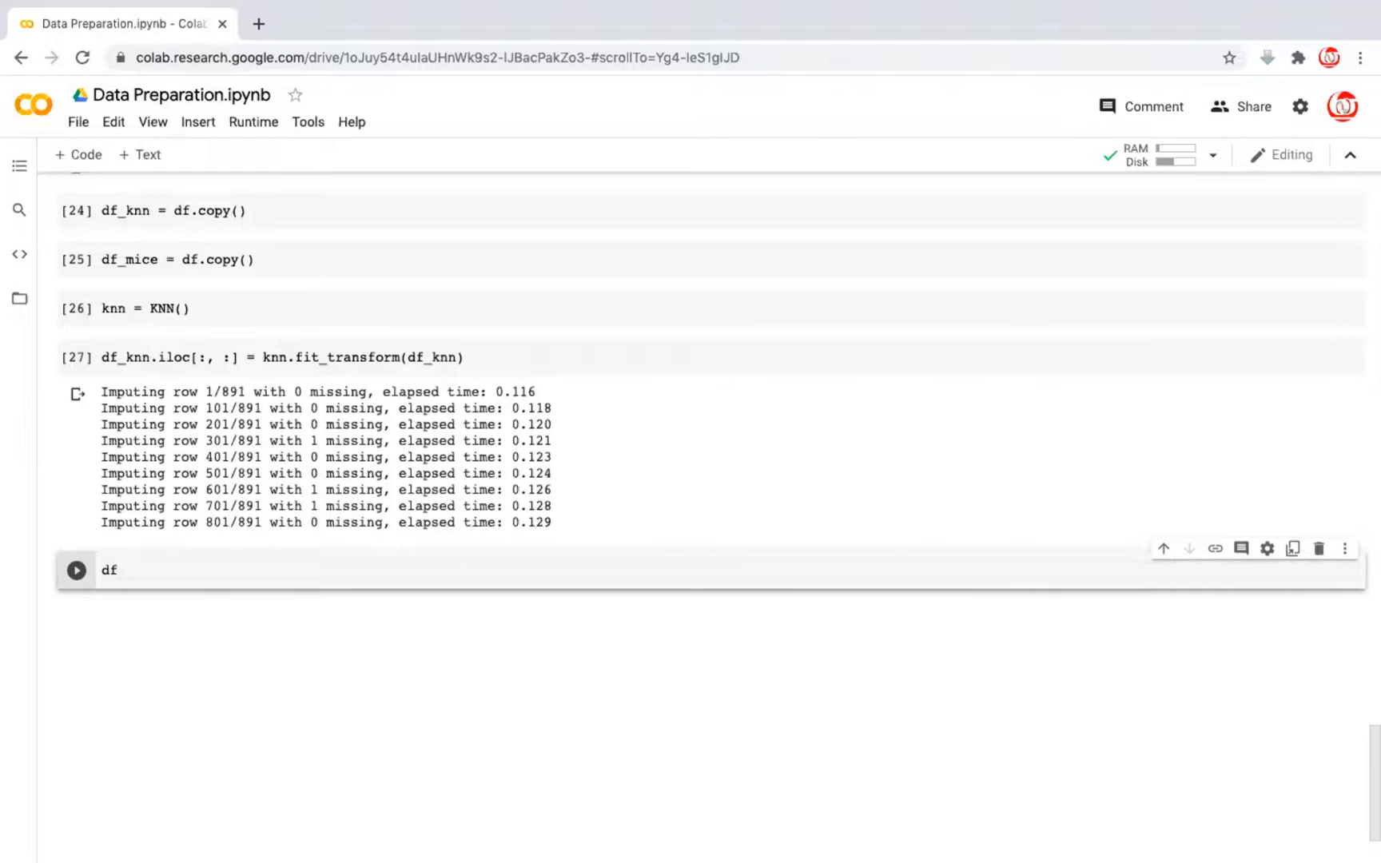
text(_knn)
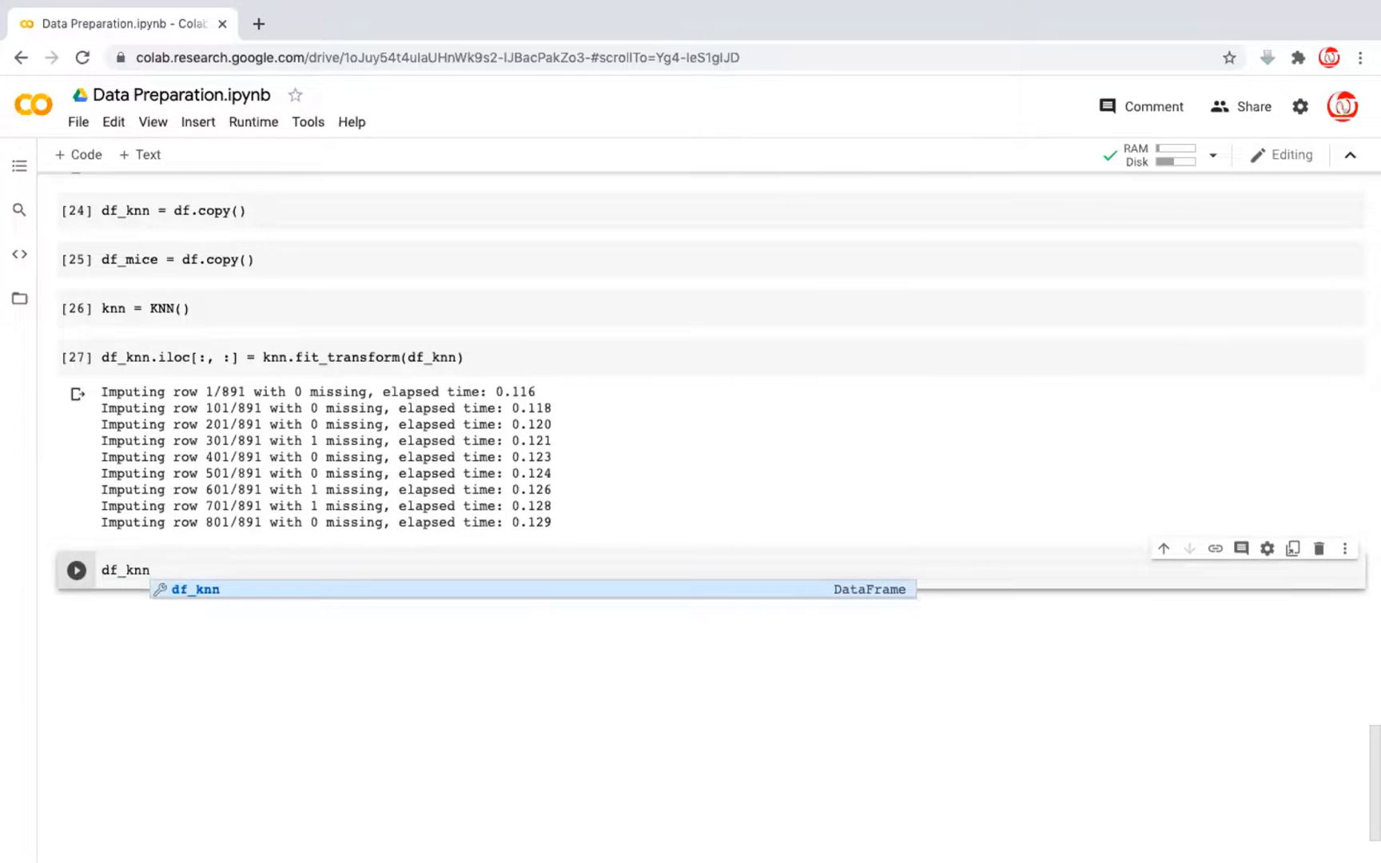
text(df.)
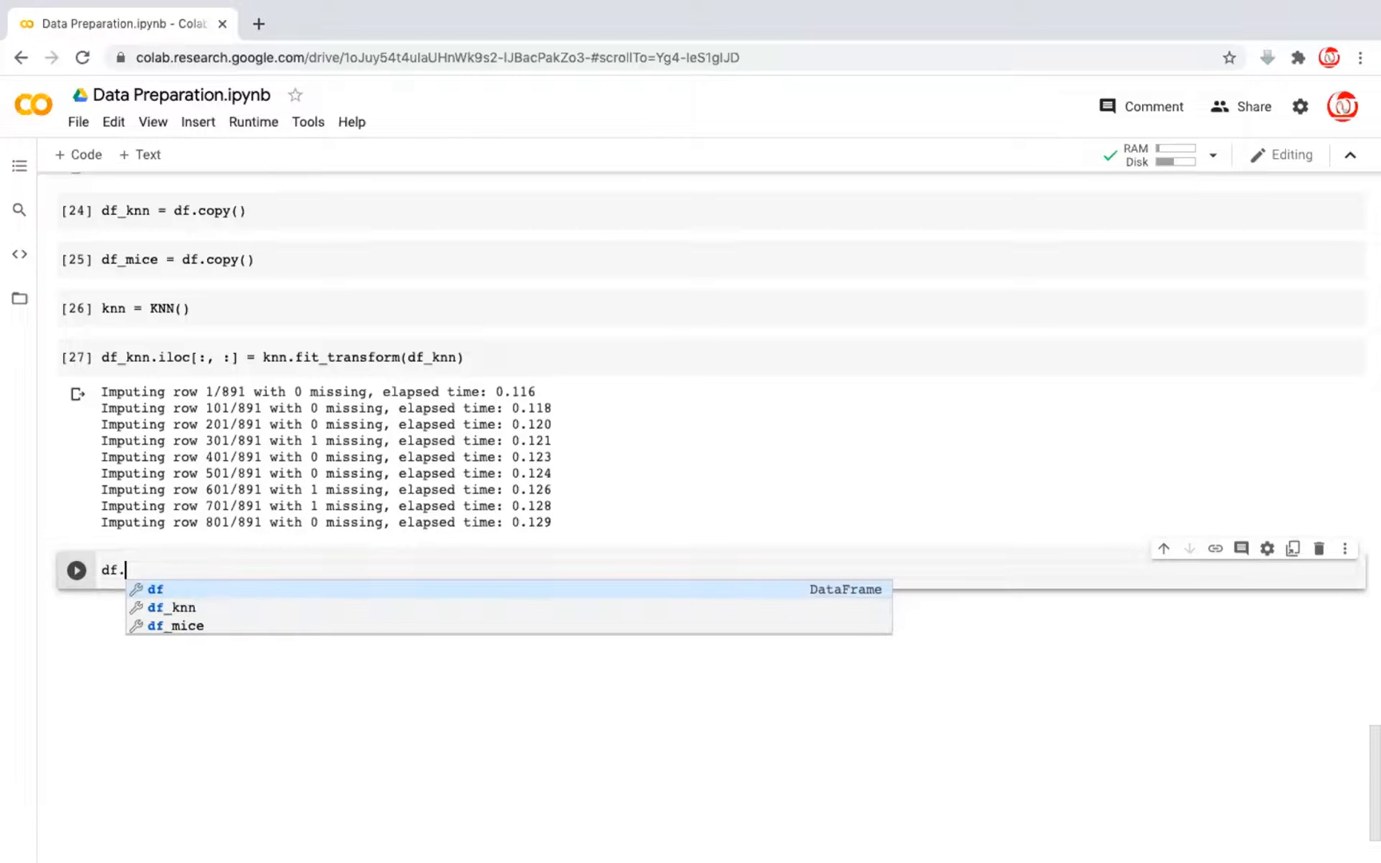
text(info()
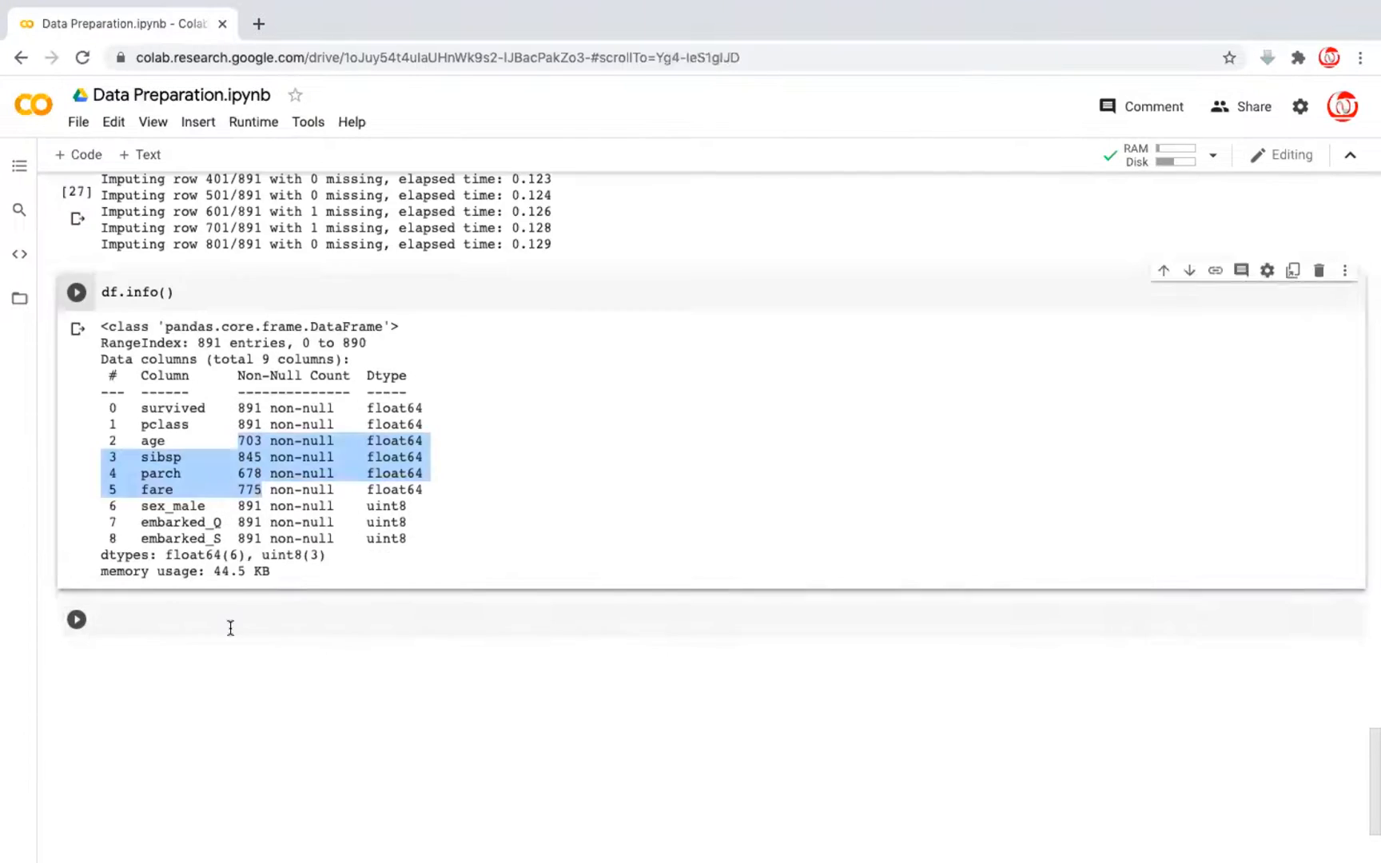
text(df)
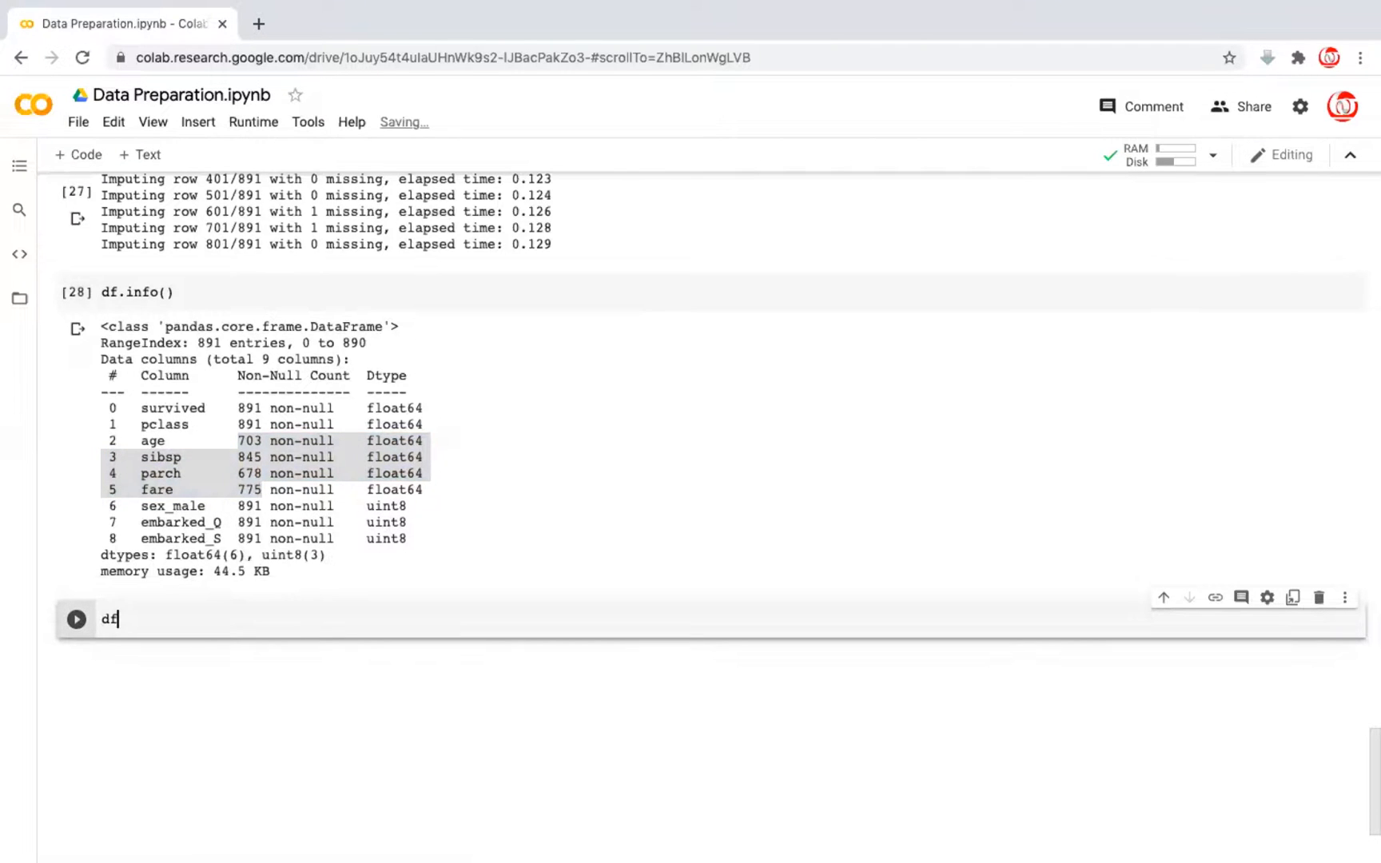
text(_knn.)
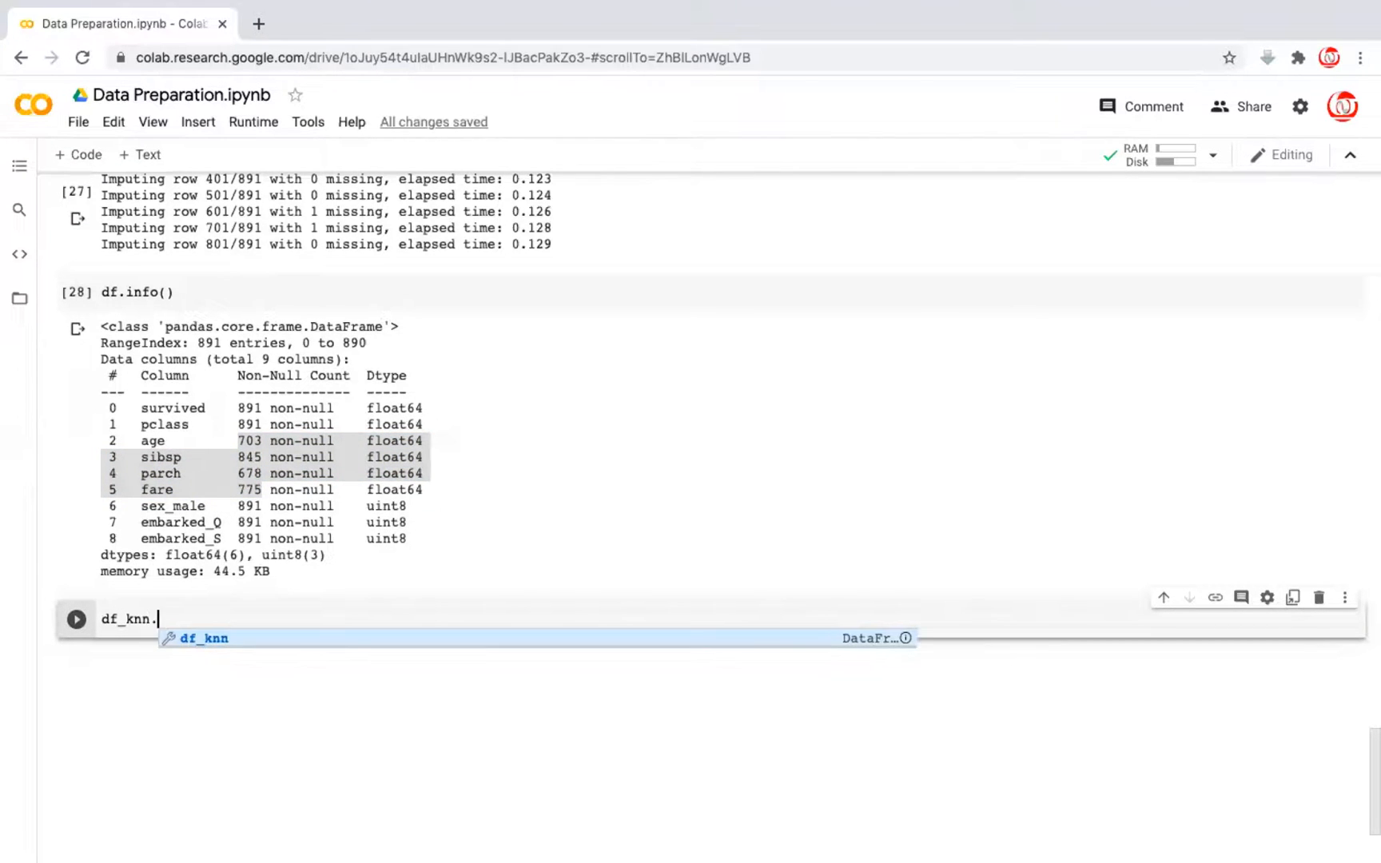
text(info())
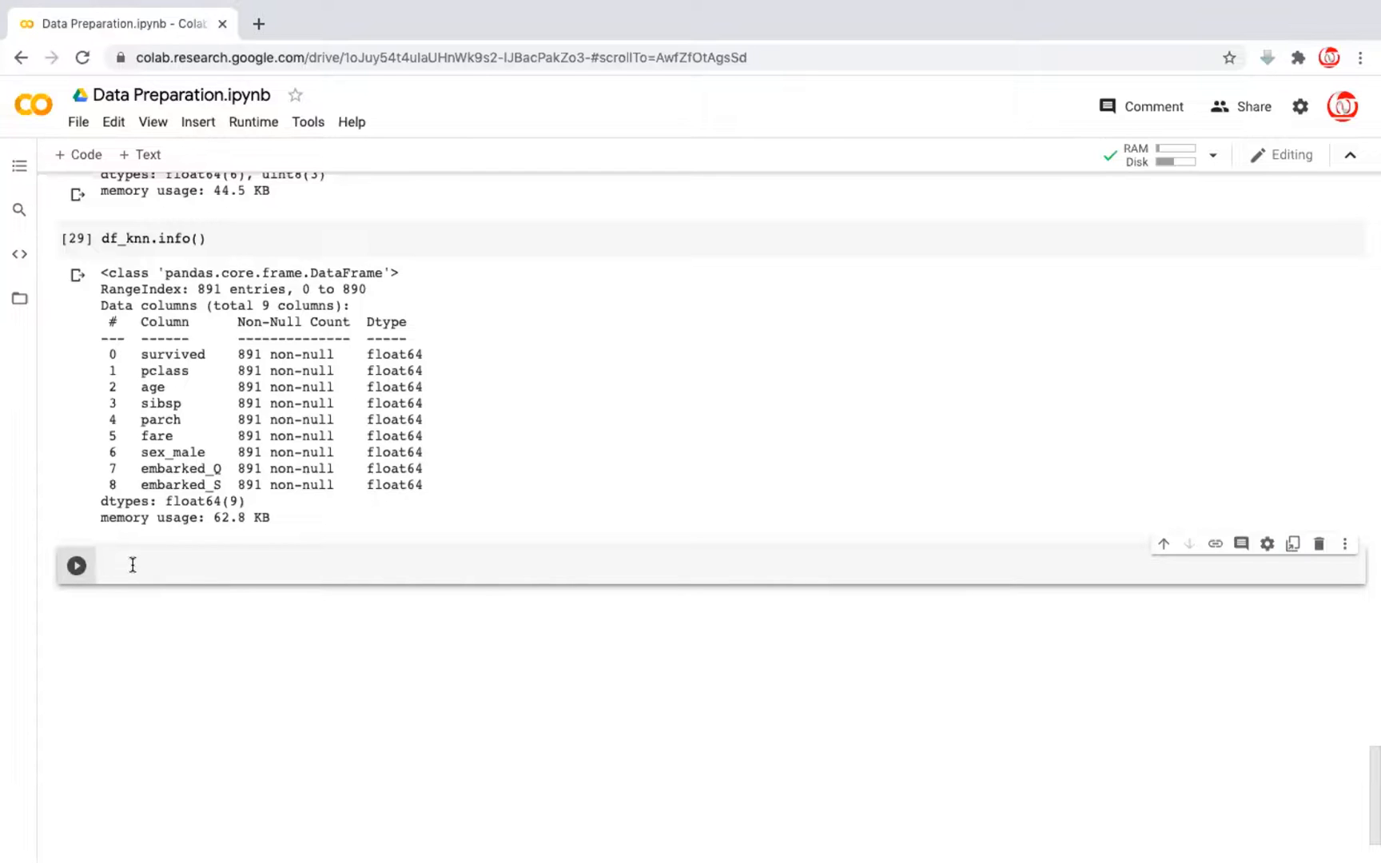
click(132, 564)
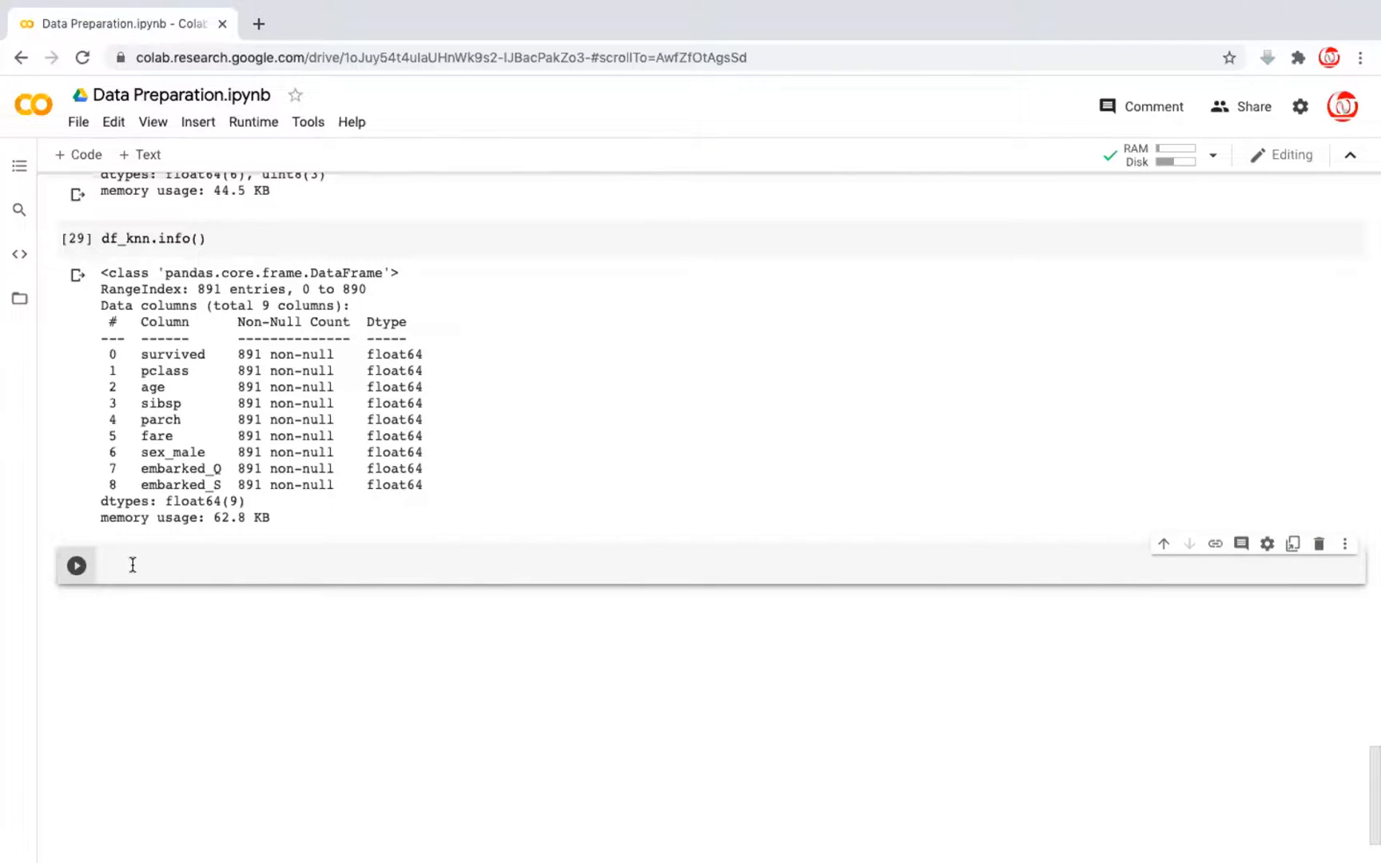
Create the MICE imputer as mice = IterativeImputer(random_state=102)
text(mice)
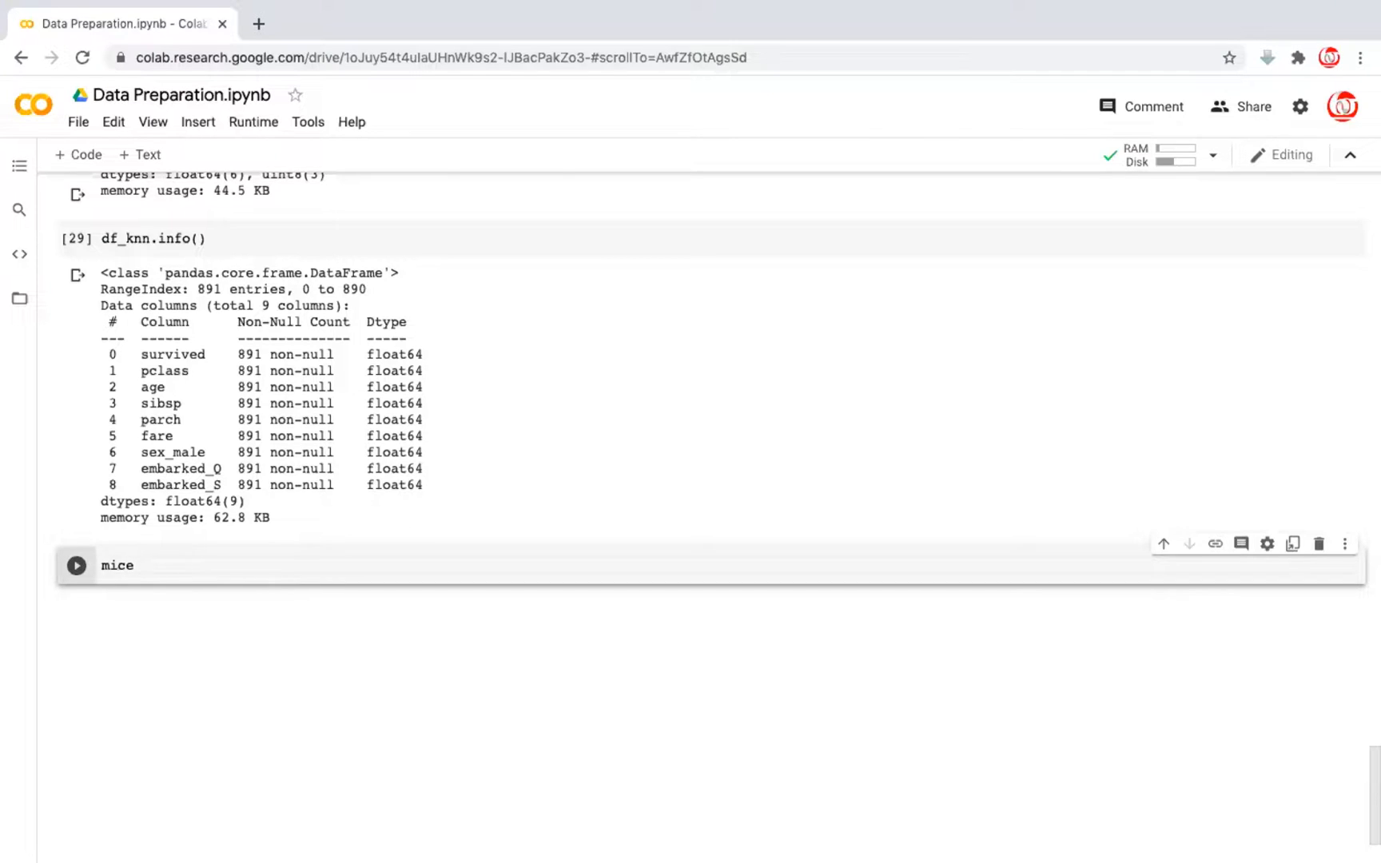
text(= I)
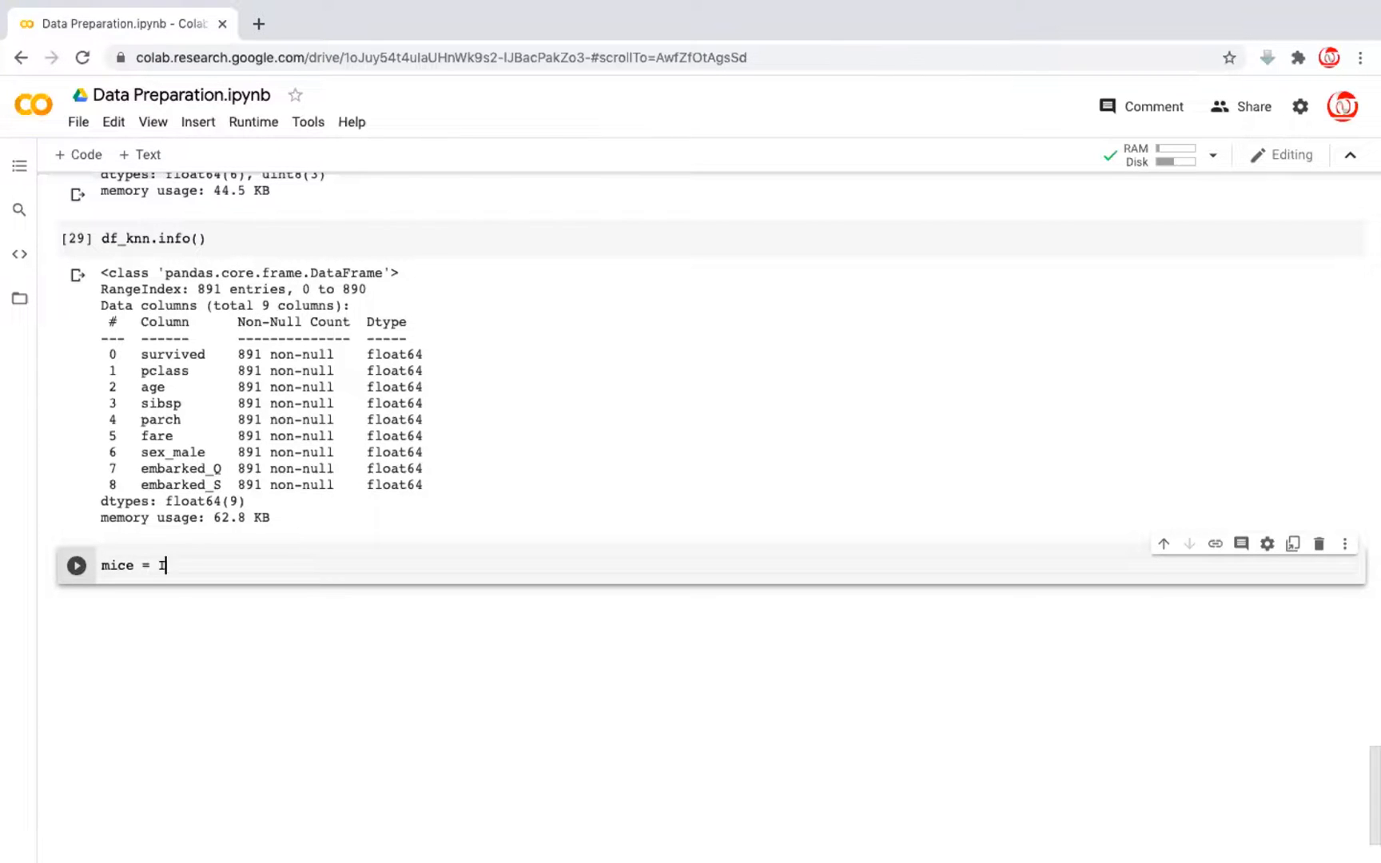
text(IterativeImputer)
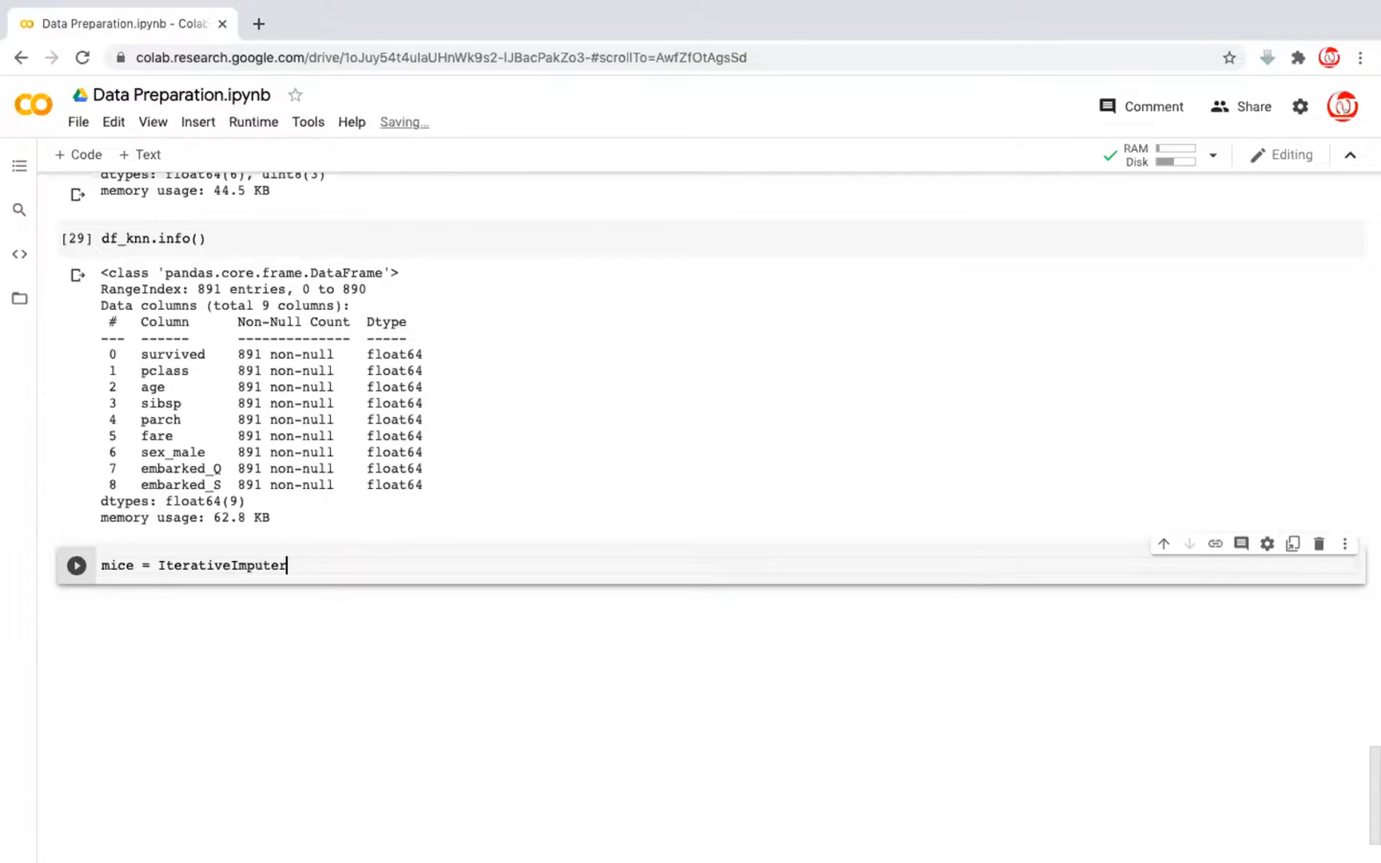
text((random_state=)
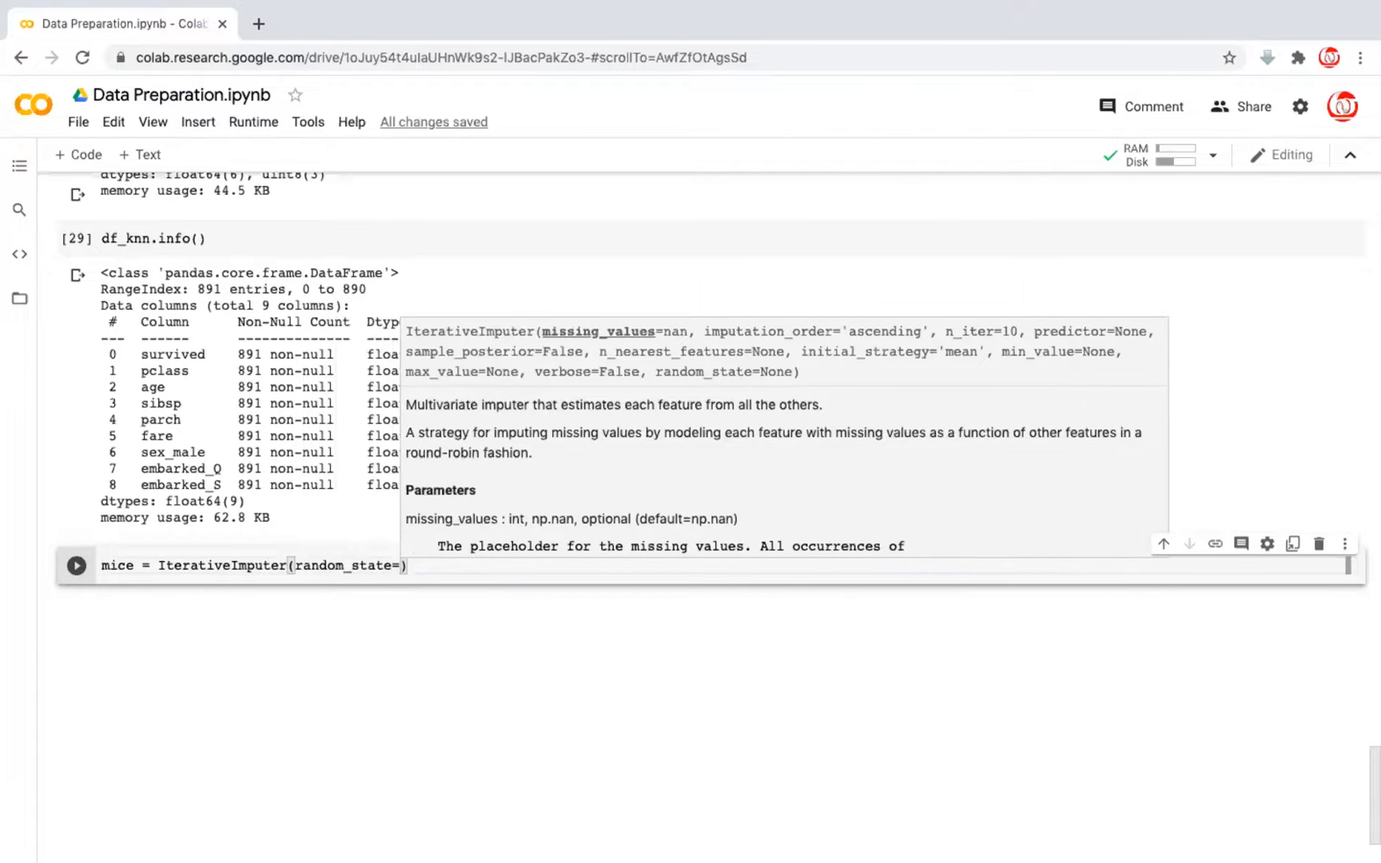
text(102)
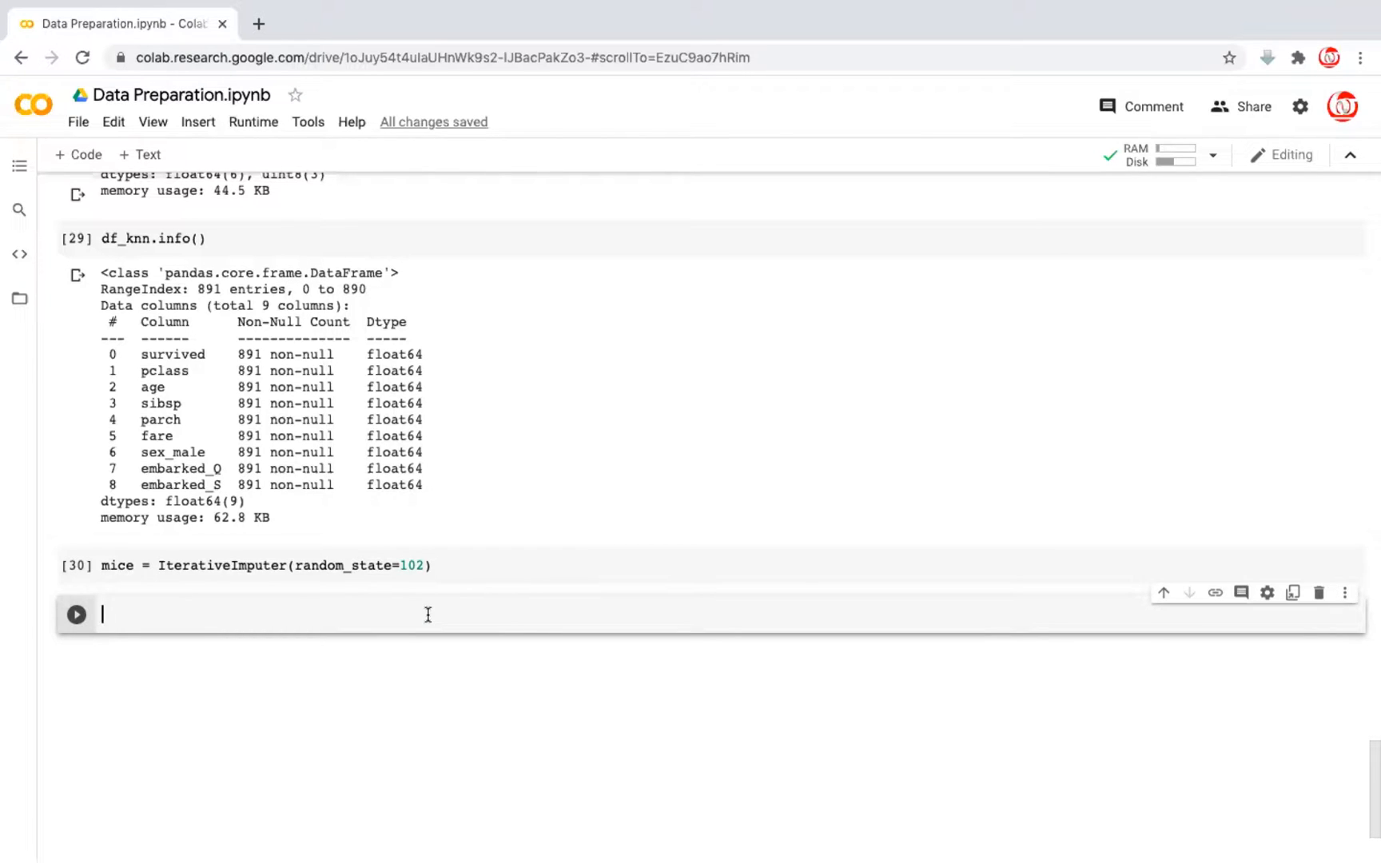
Run df_mice.iloc[:, :] = mice.fit_transform(df_mice) to fill df_mice with MICE-imputed values
text(df_m)
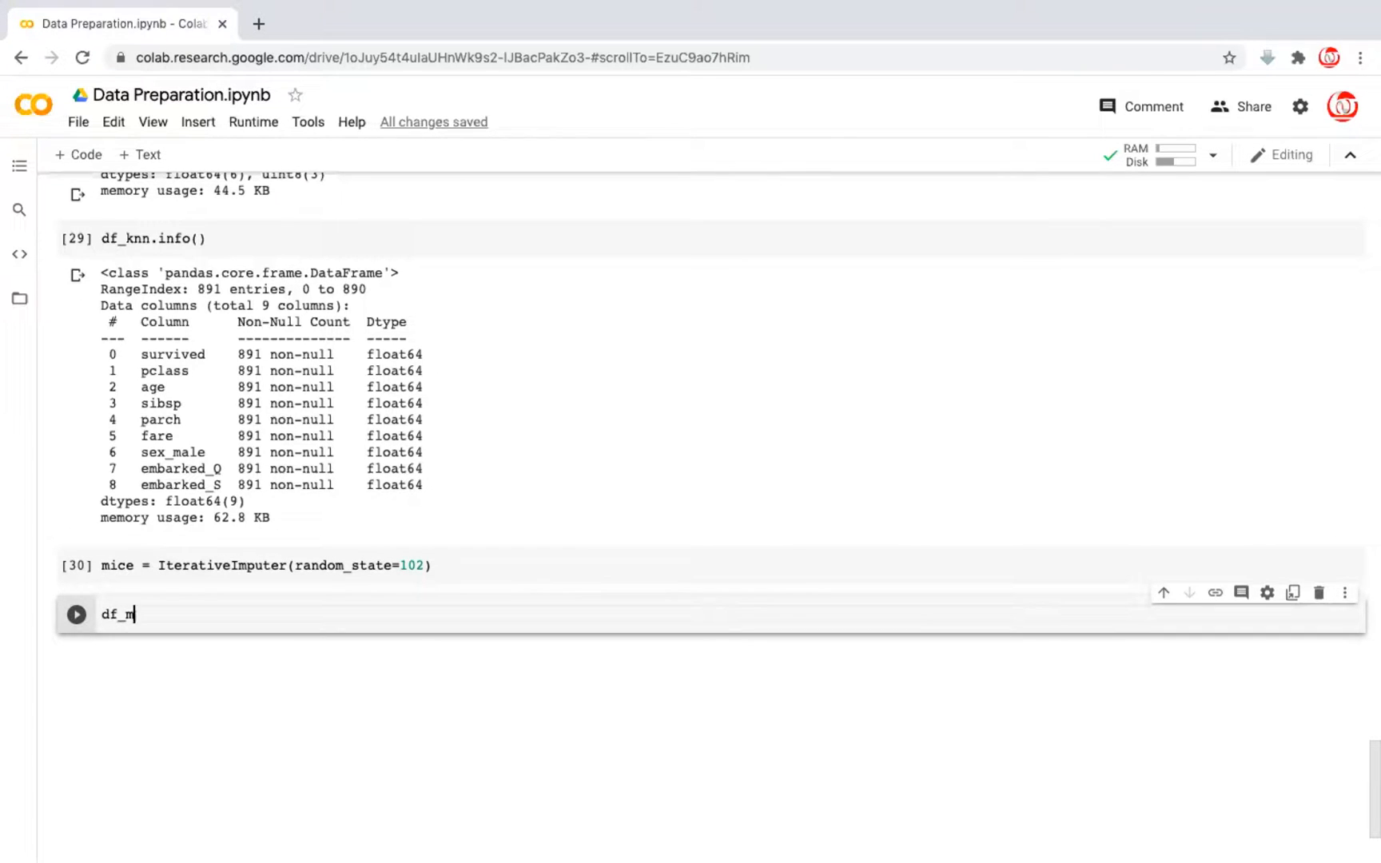
text(ice.ilo)
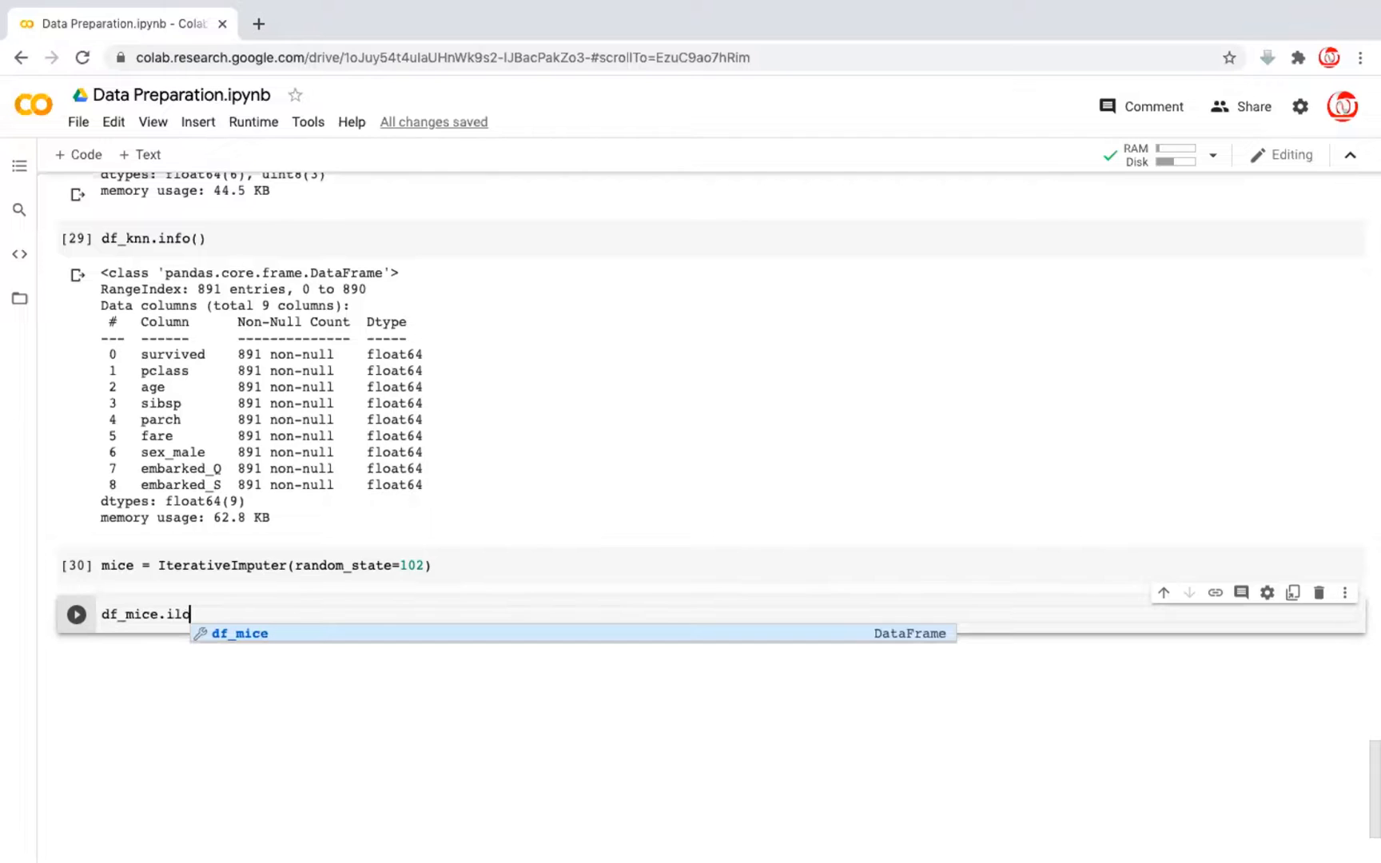
text(c)
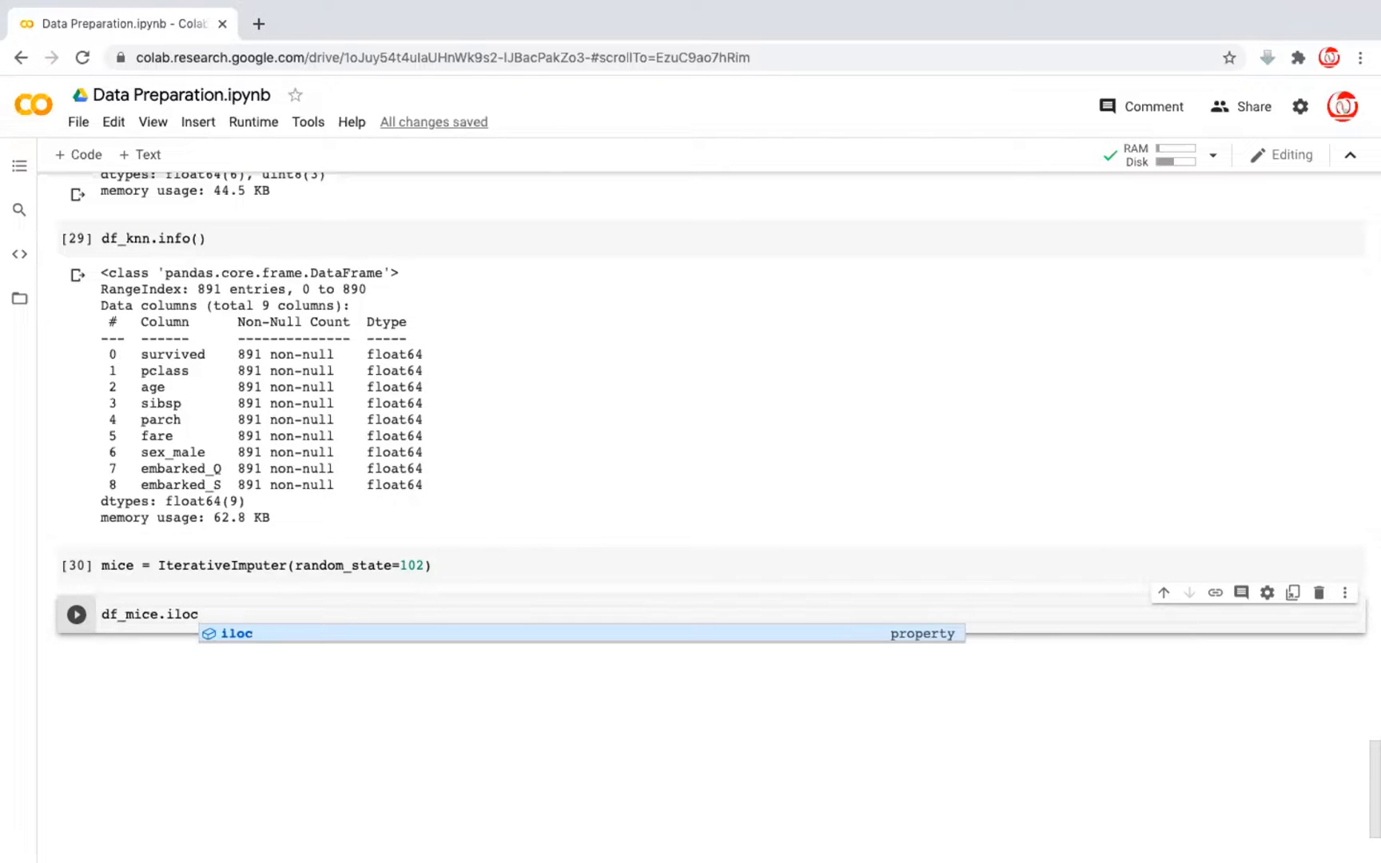
text([:])
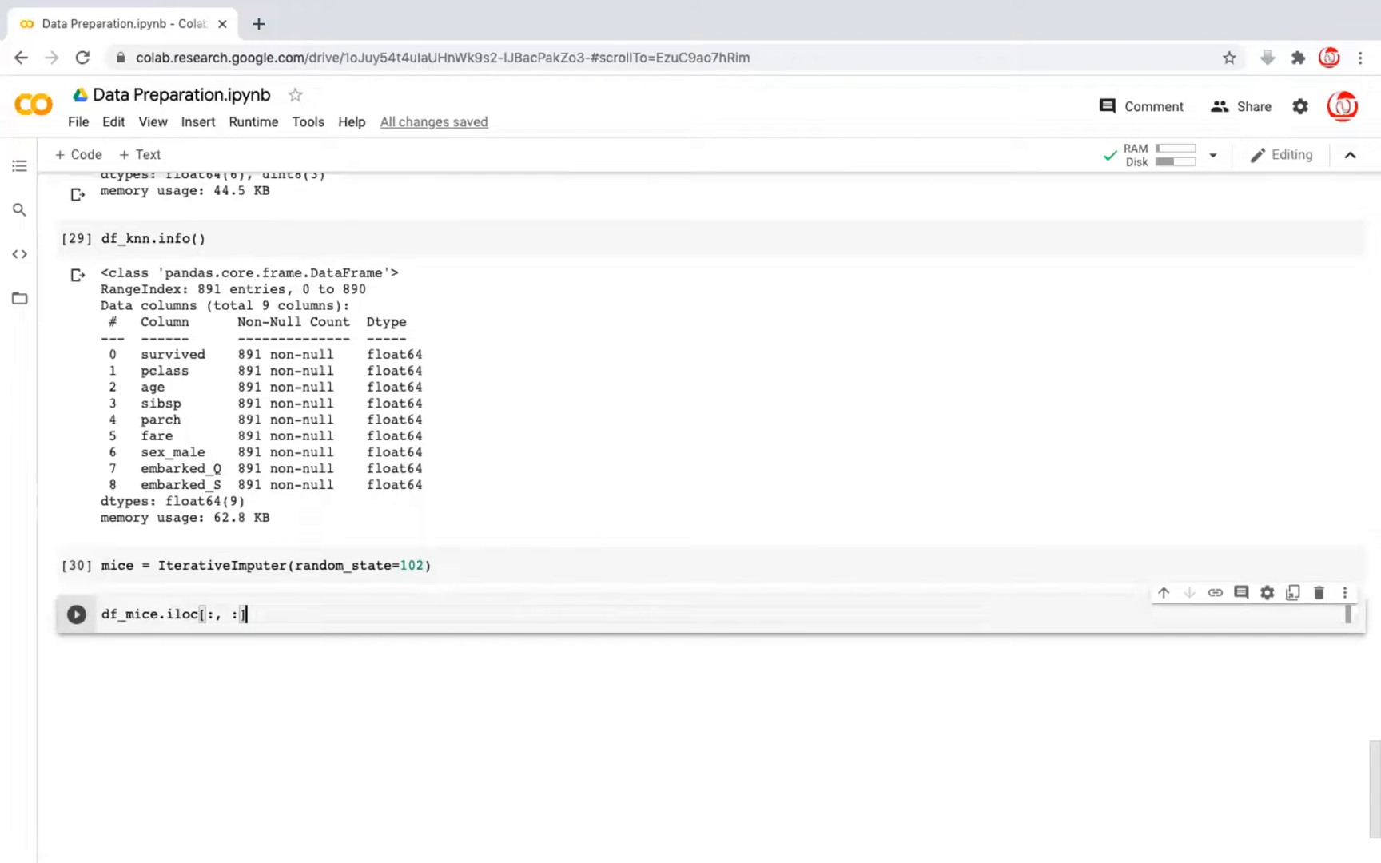
text(= m)
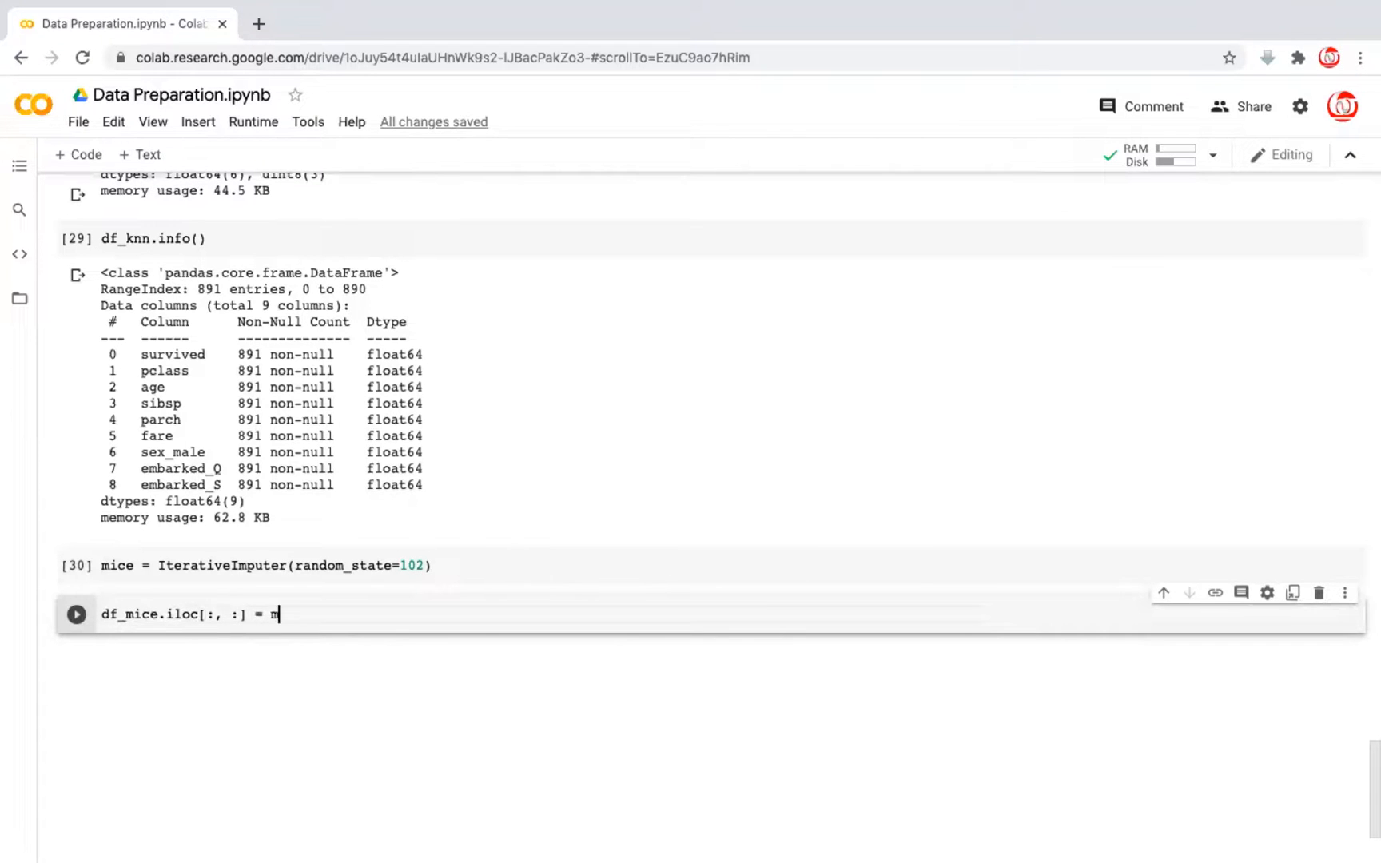
text(ice.fi)
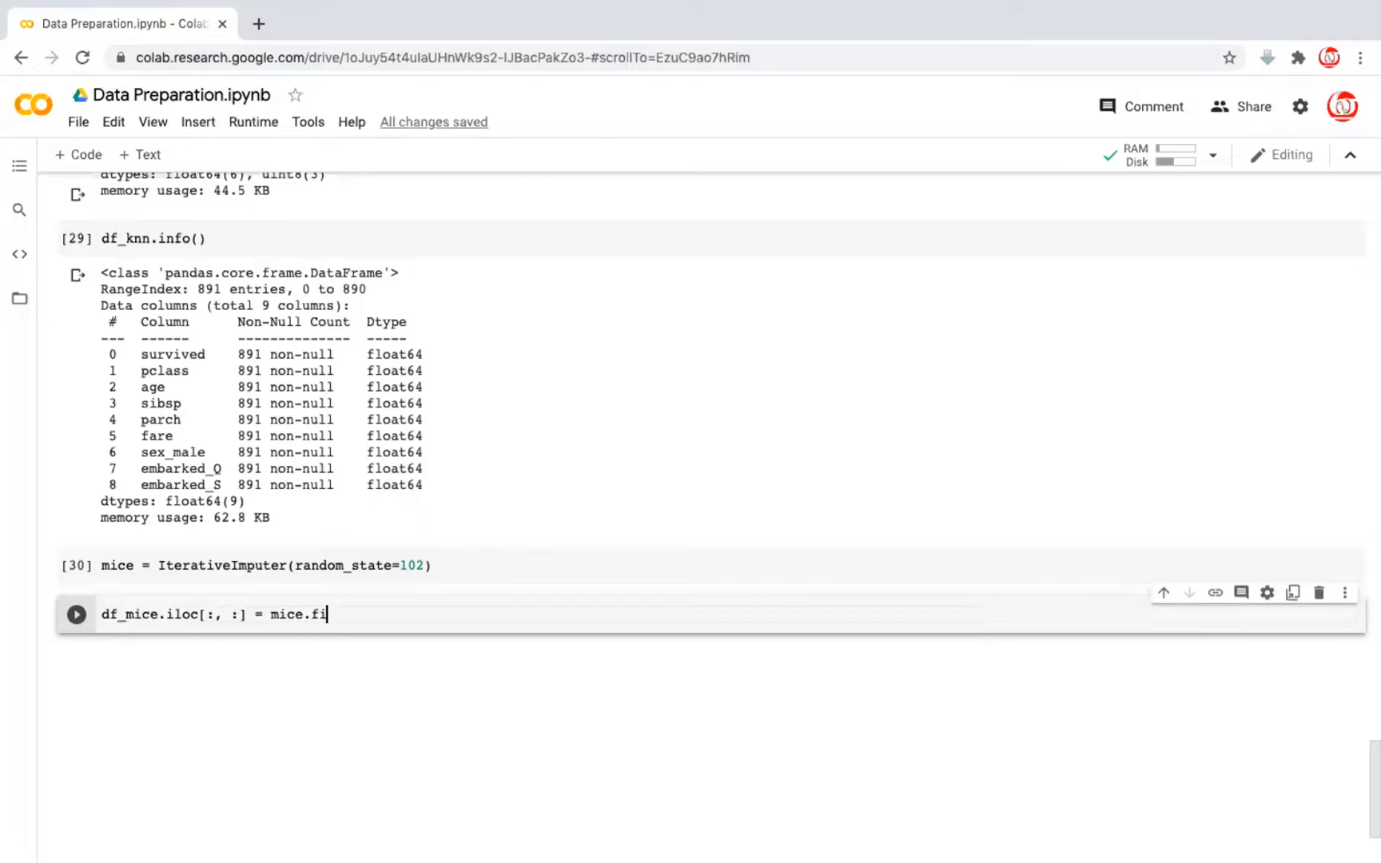
text(t_transform(df_mice))
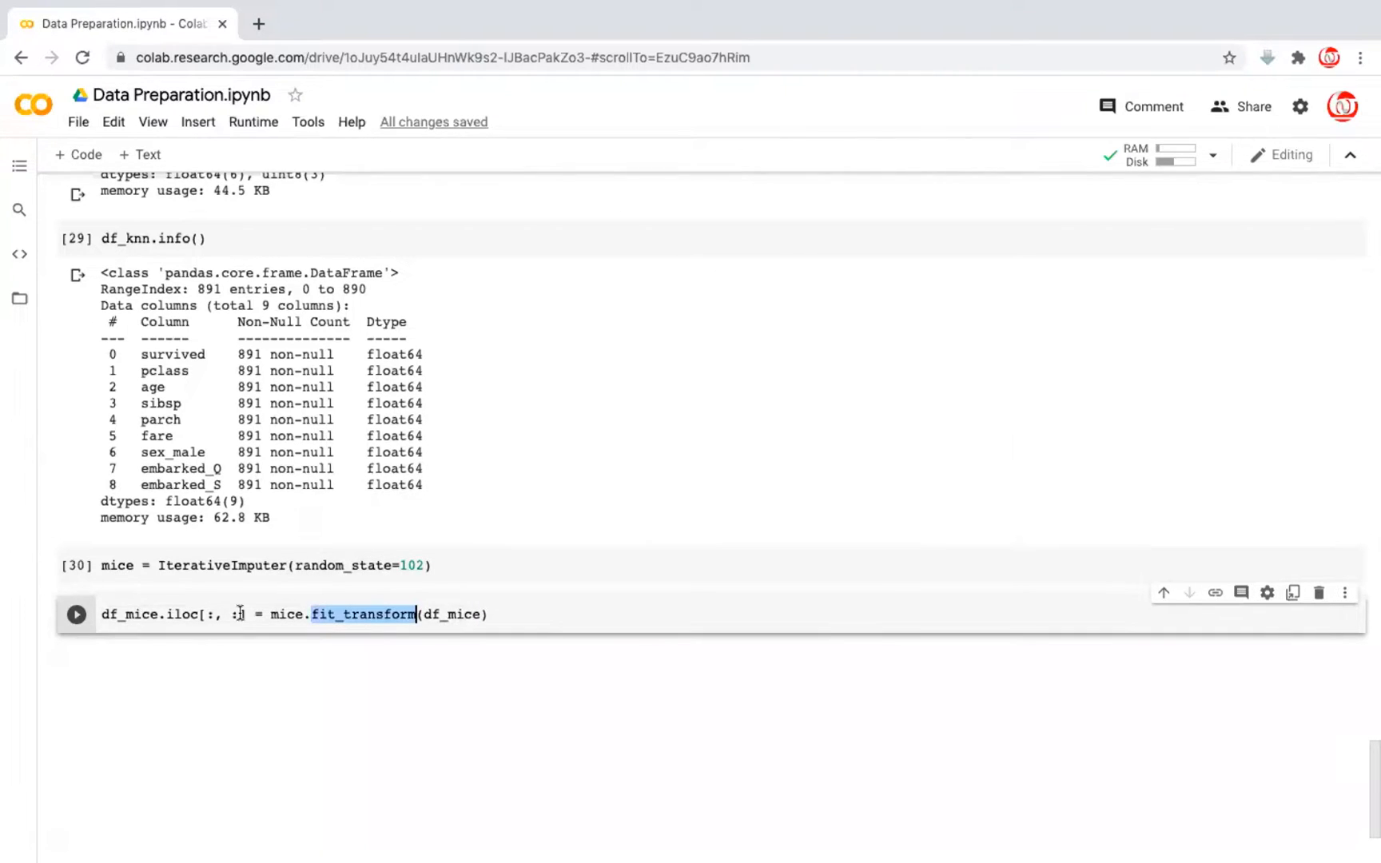
click(76, 614)
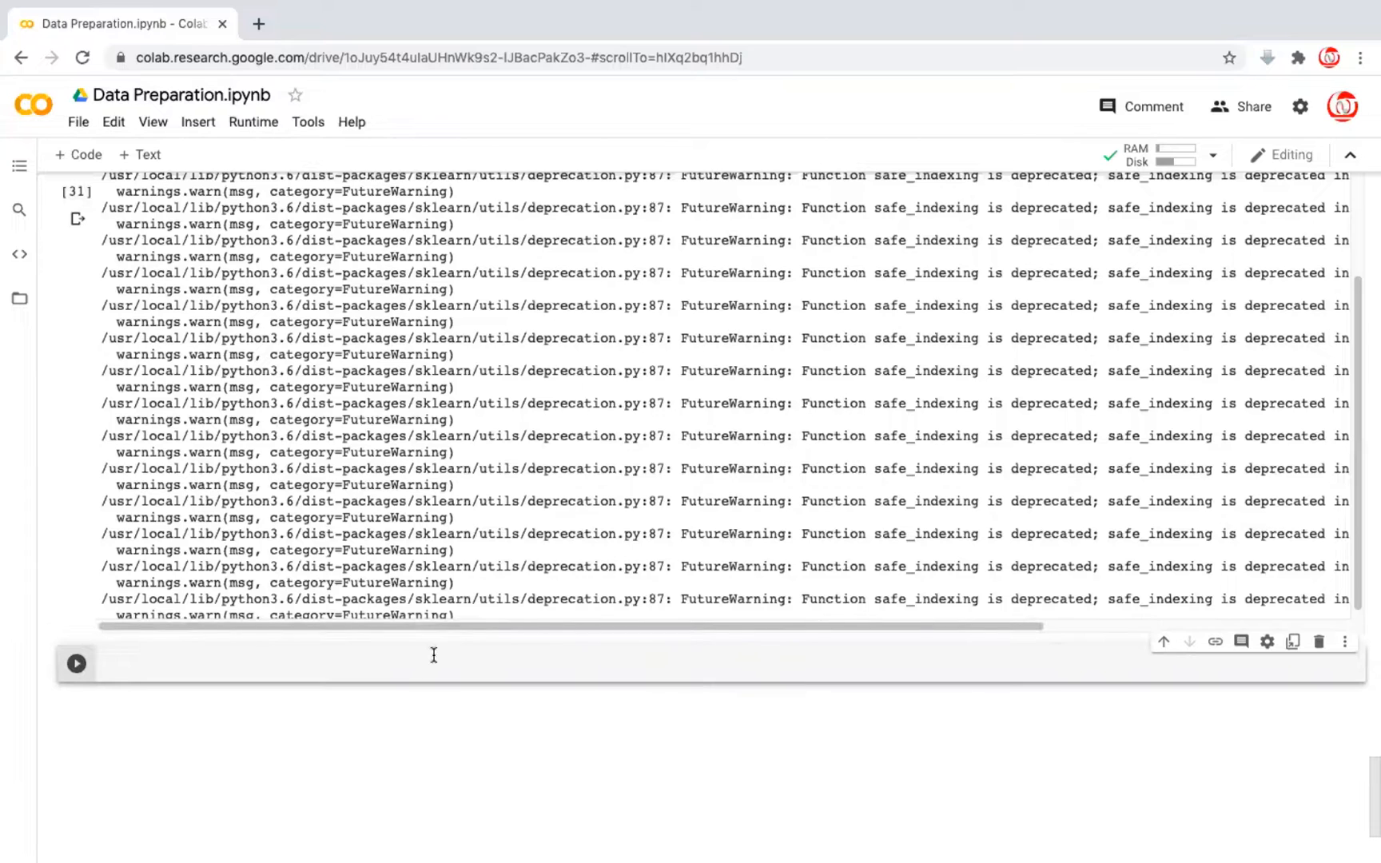
Run df_mice.info() to confirm all nine columns have 891 non-null values
text(df_mice.)
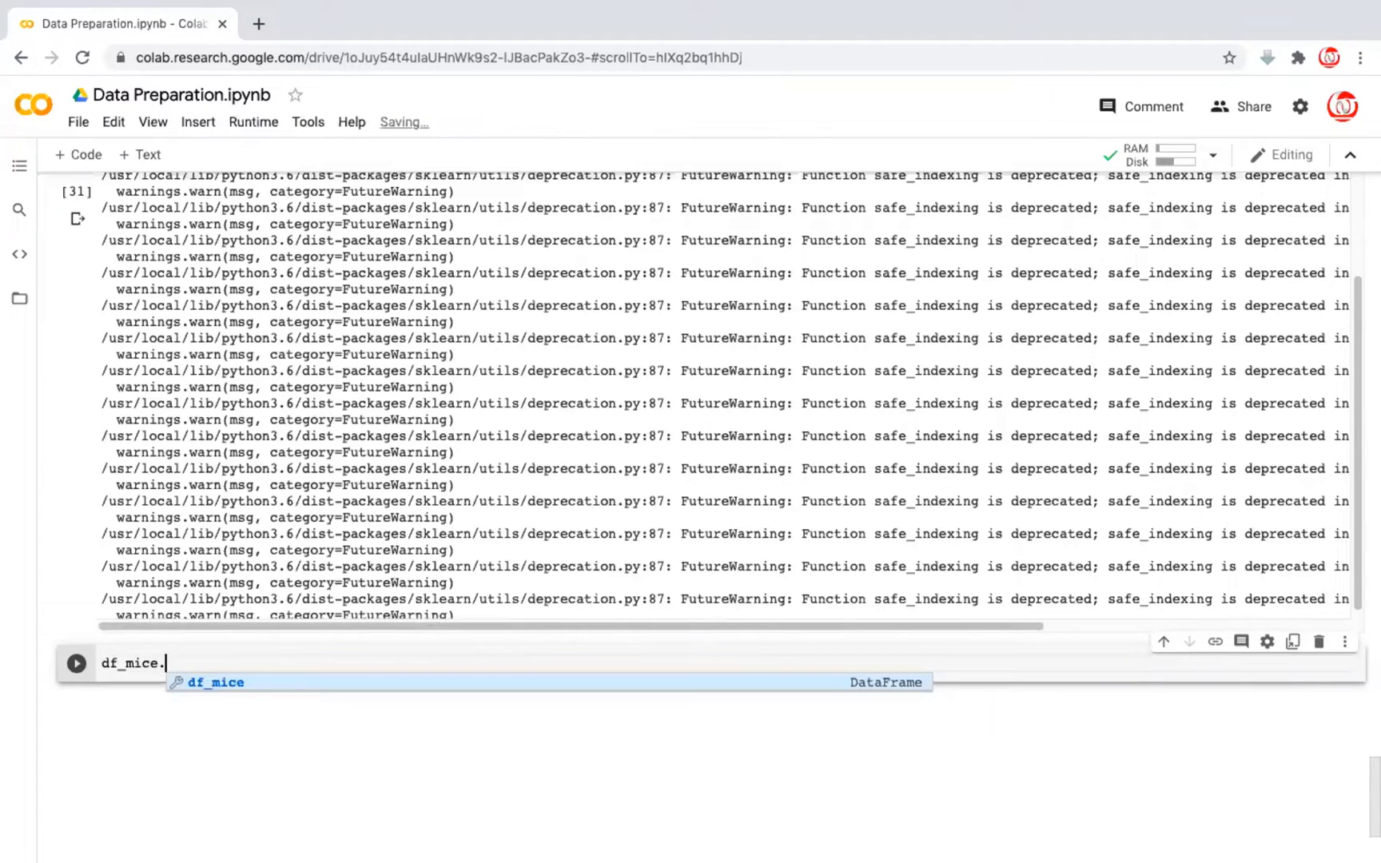
text(info())
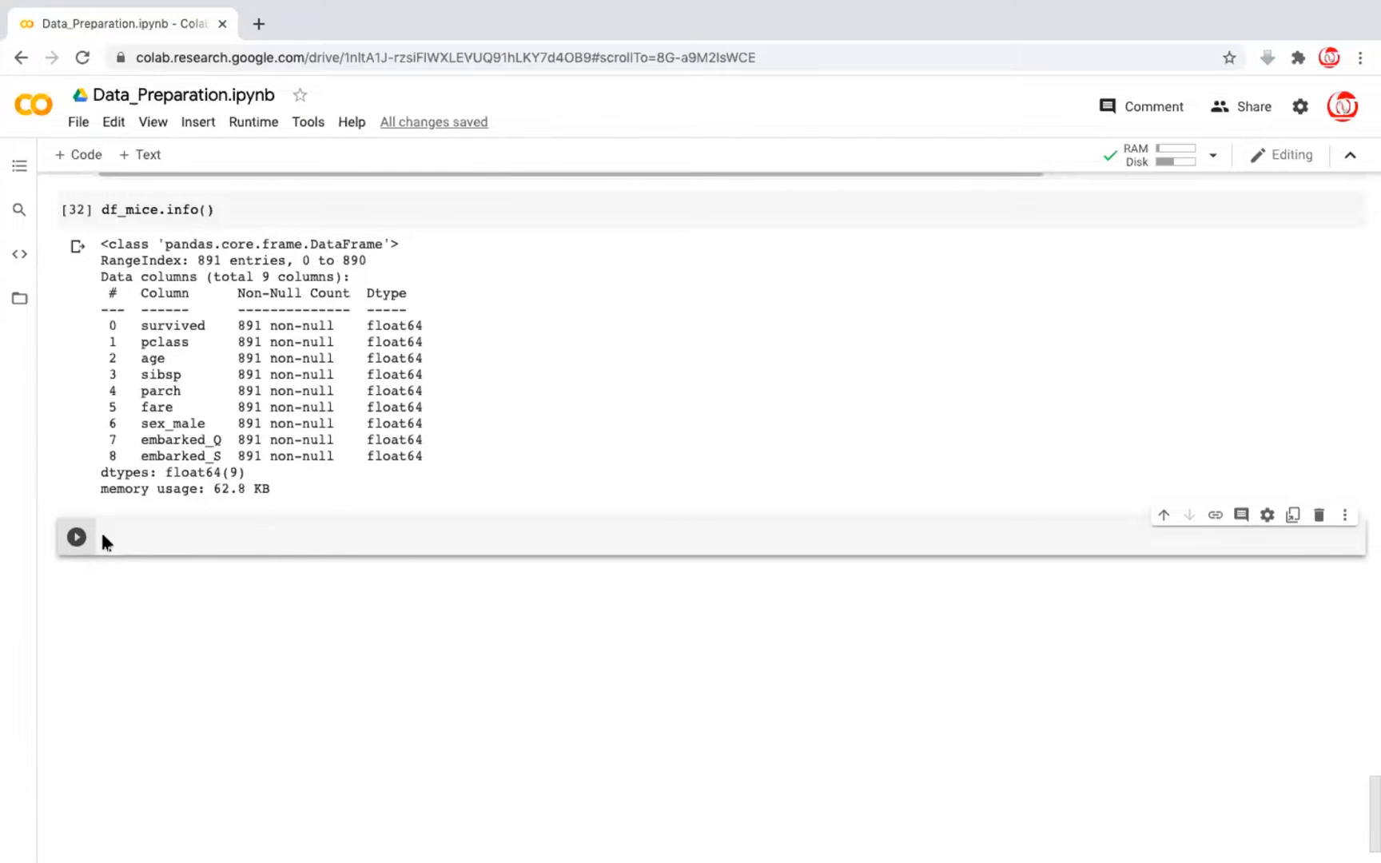
click(105, 536)
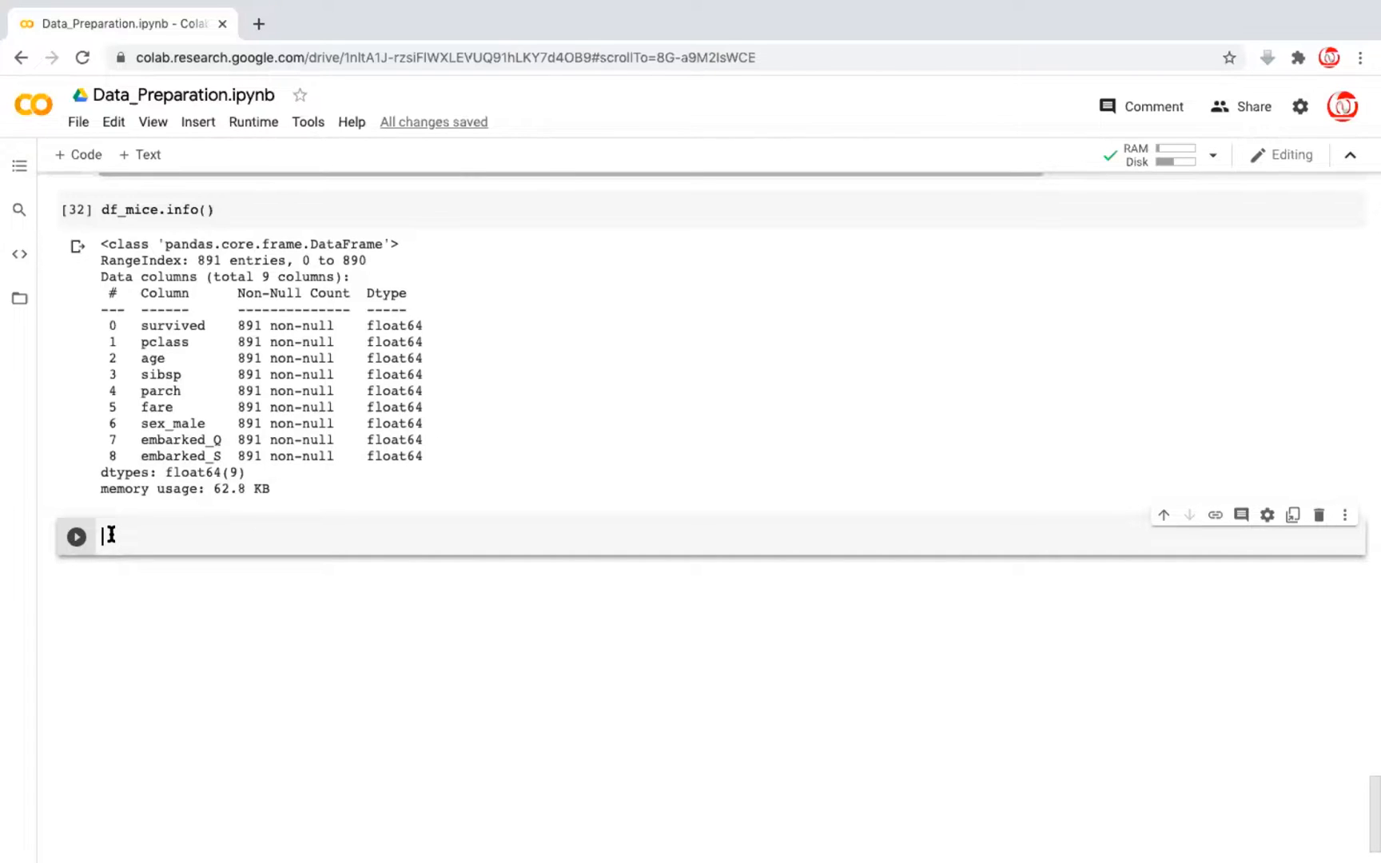
Reload the original seaborn titanic dataset into df
text(df)
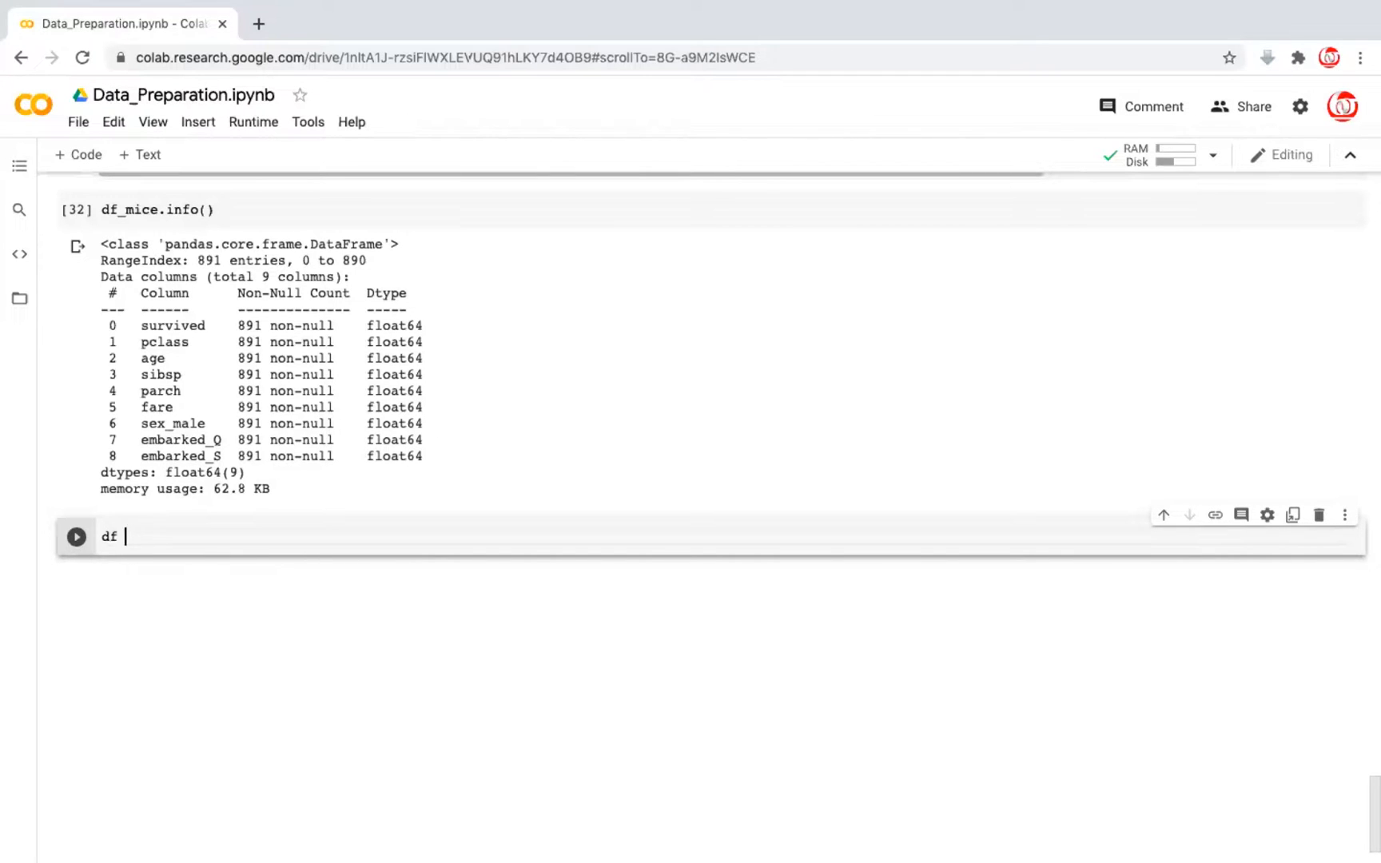
text(= sns)
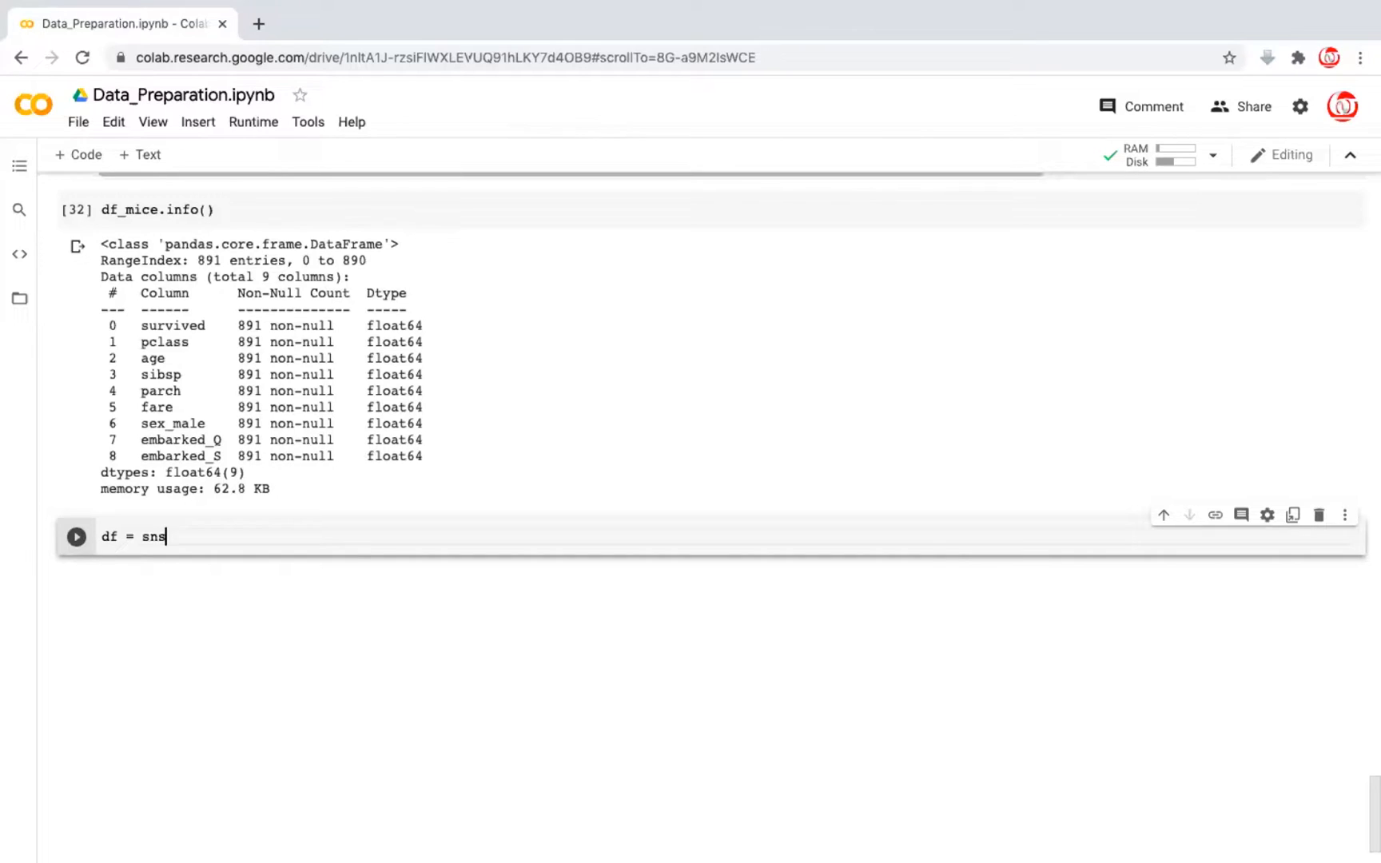
text(.load_dataset('titanic)
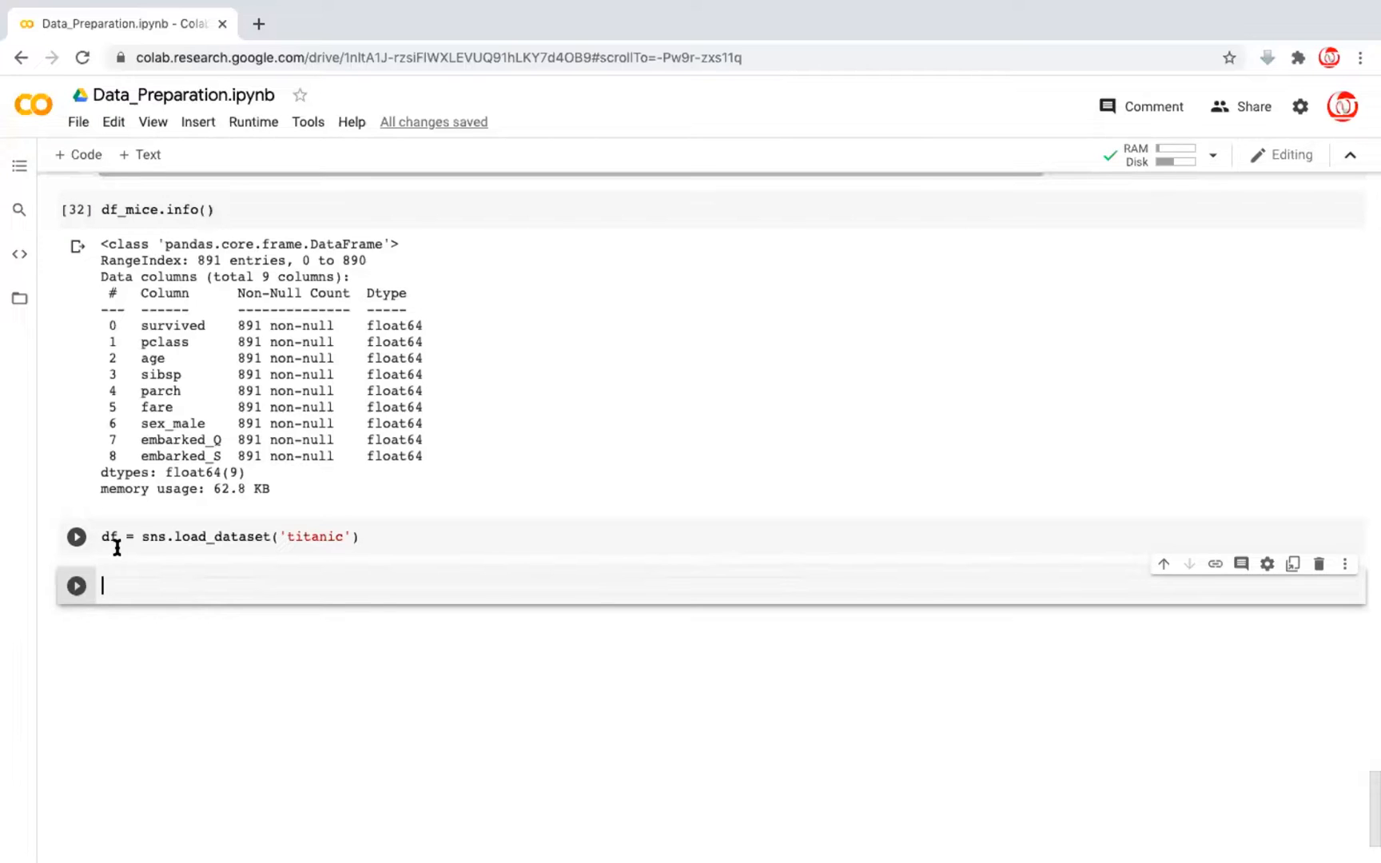
Draw three side-by-side fare boxplots for df, df_knn and df_mice on a 16×12 figure
click(76, 536)
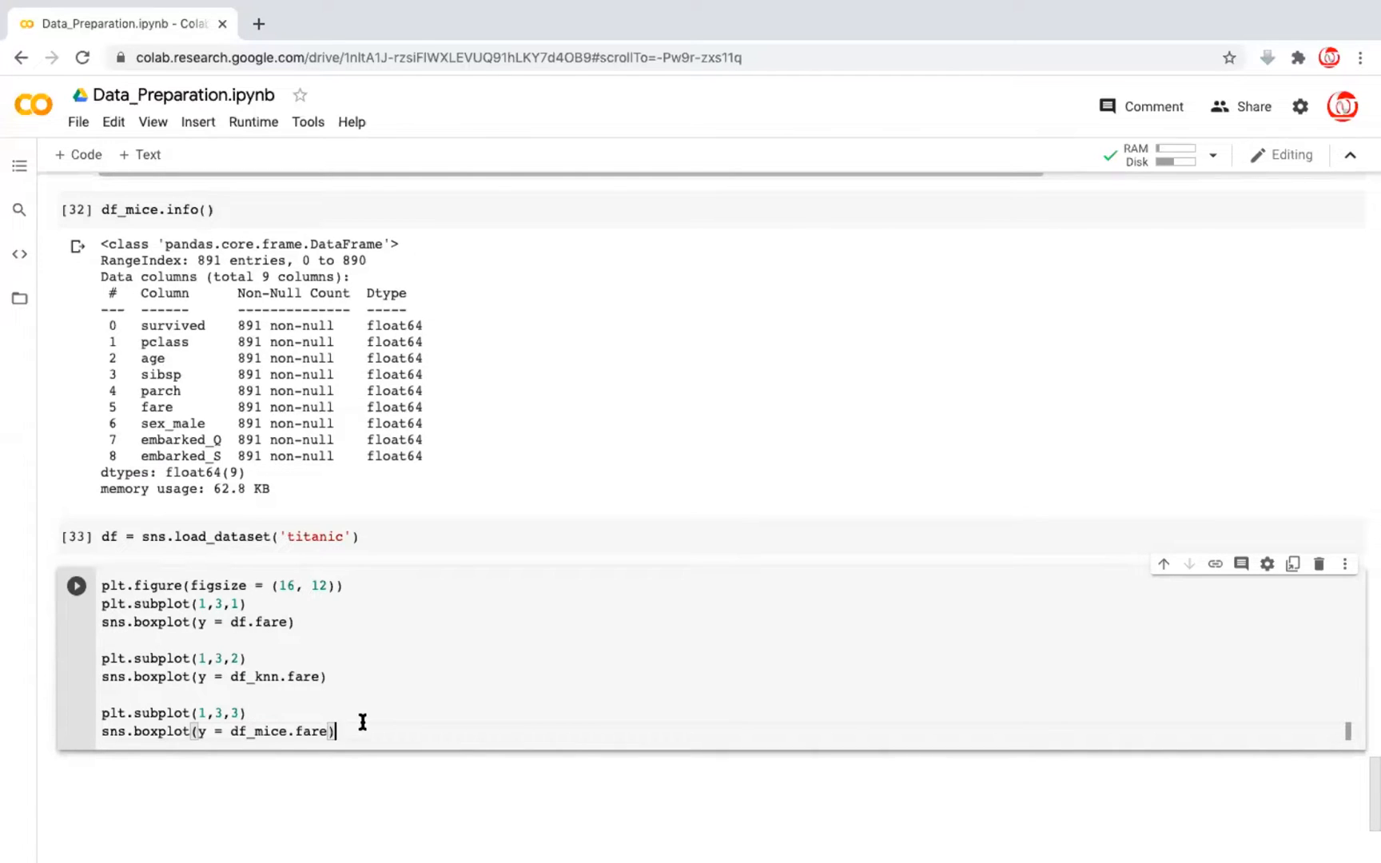
click(76, 585)
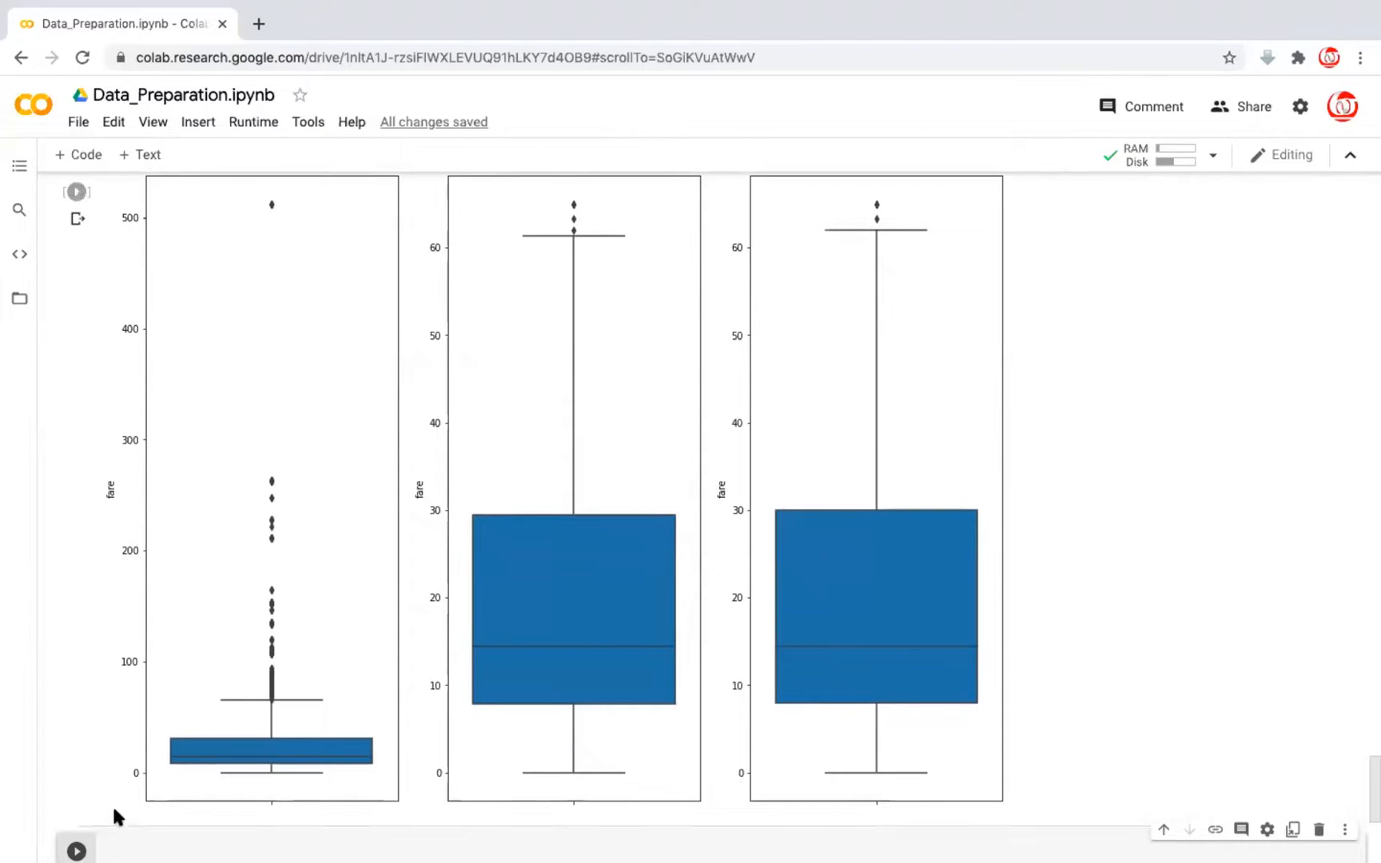
mouse_move(286, 819)
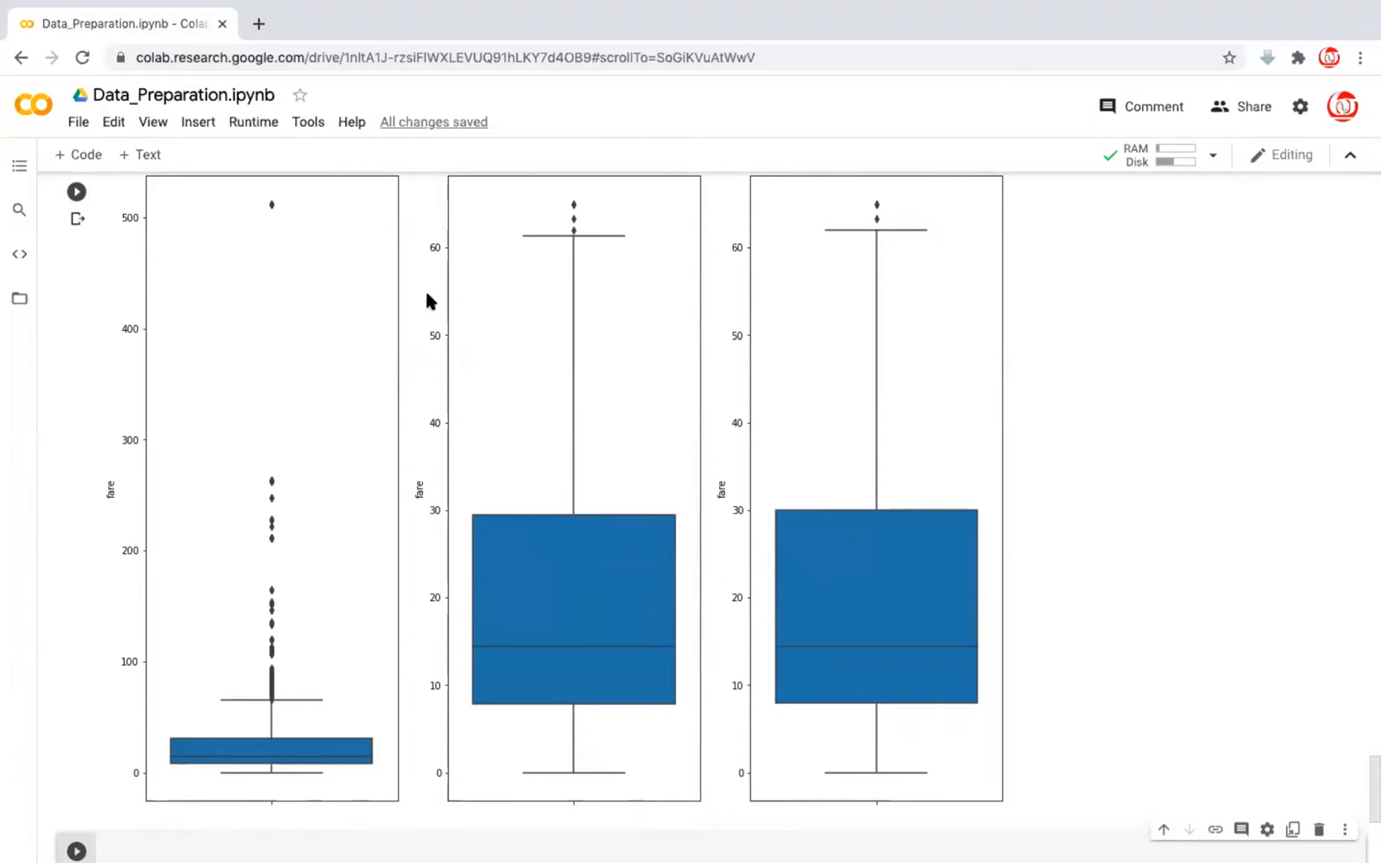
mouse_move(421, 236)
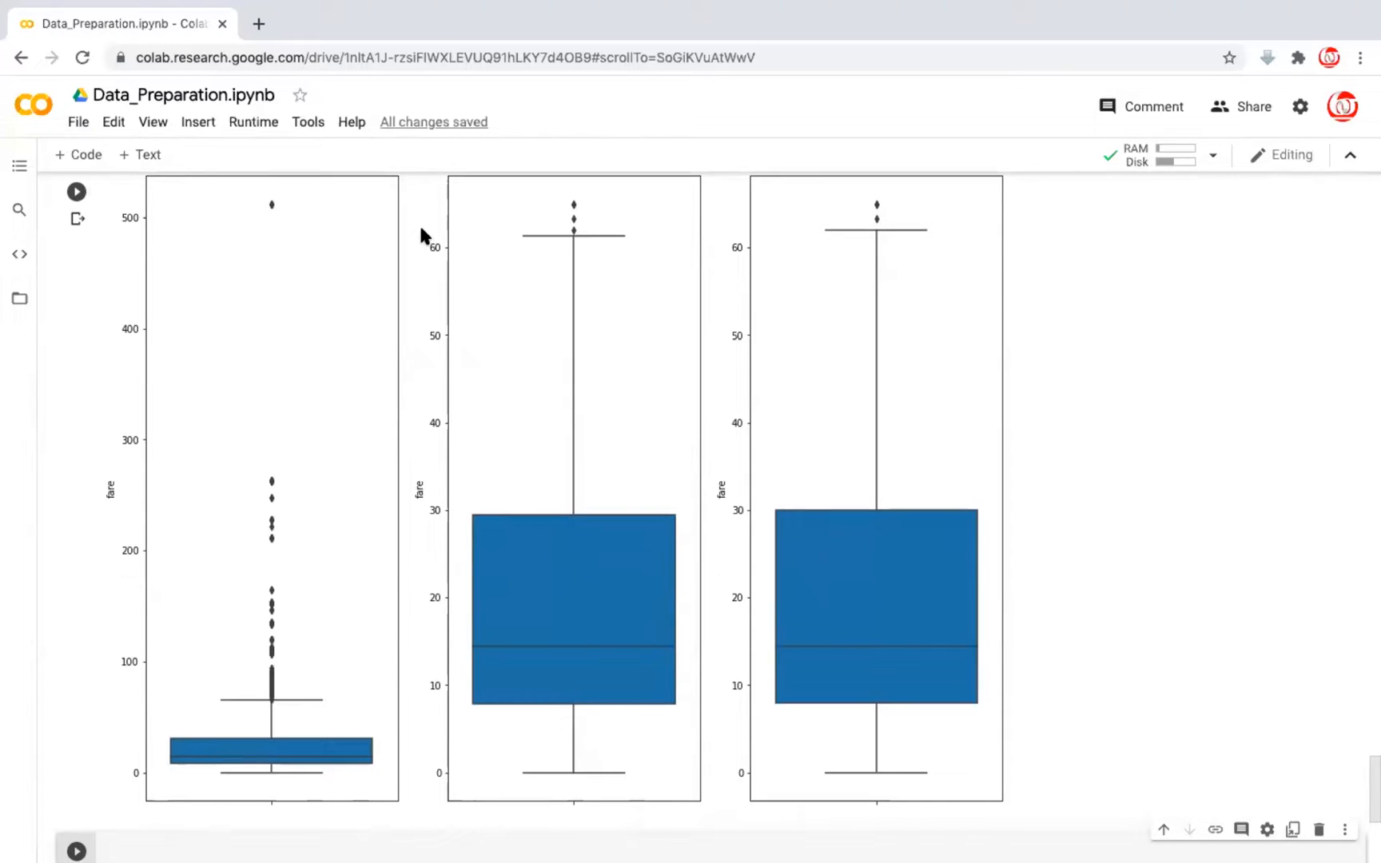
mouse_move(448, 261)
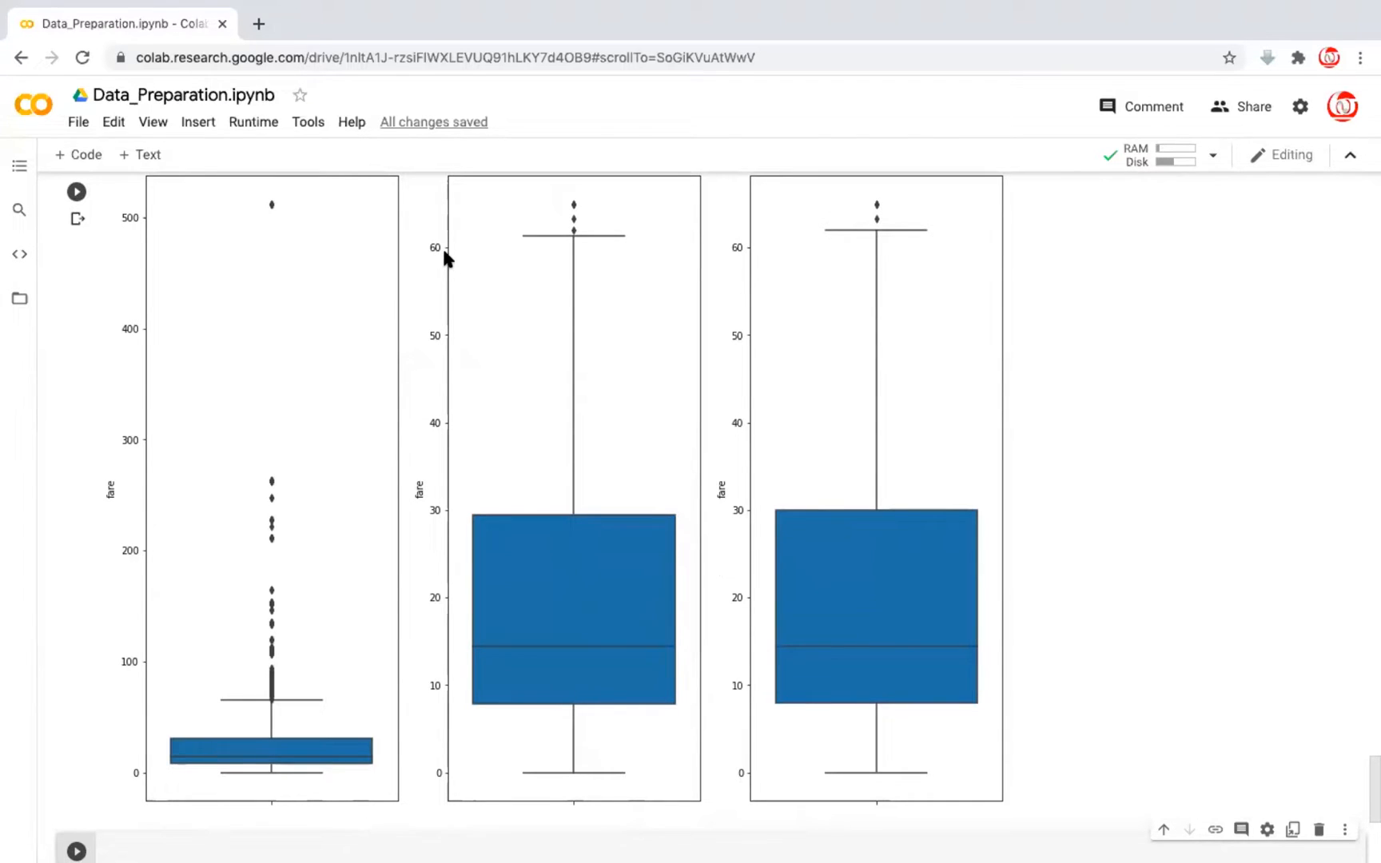
mouse_move(275, 705)
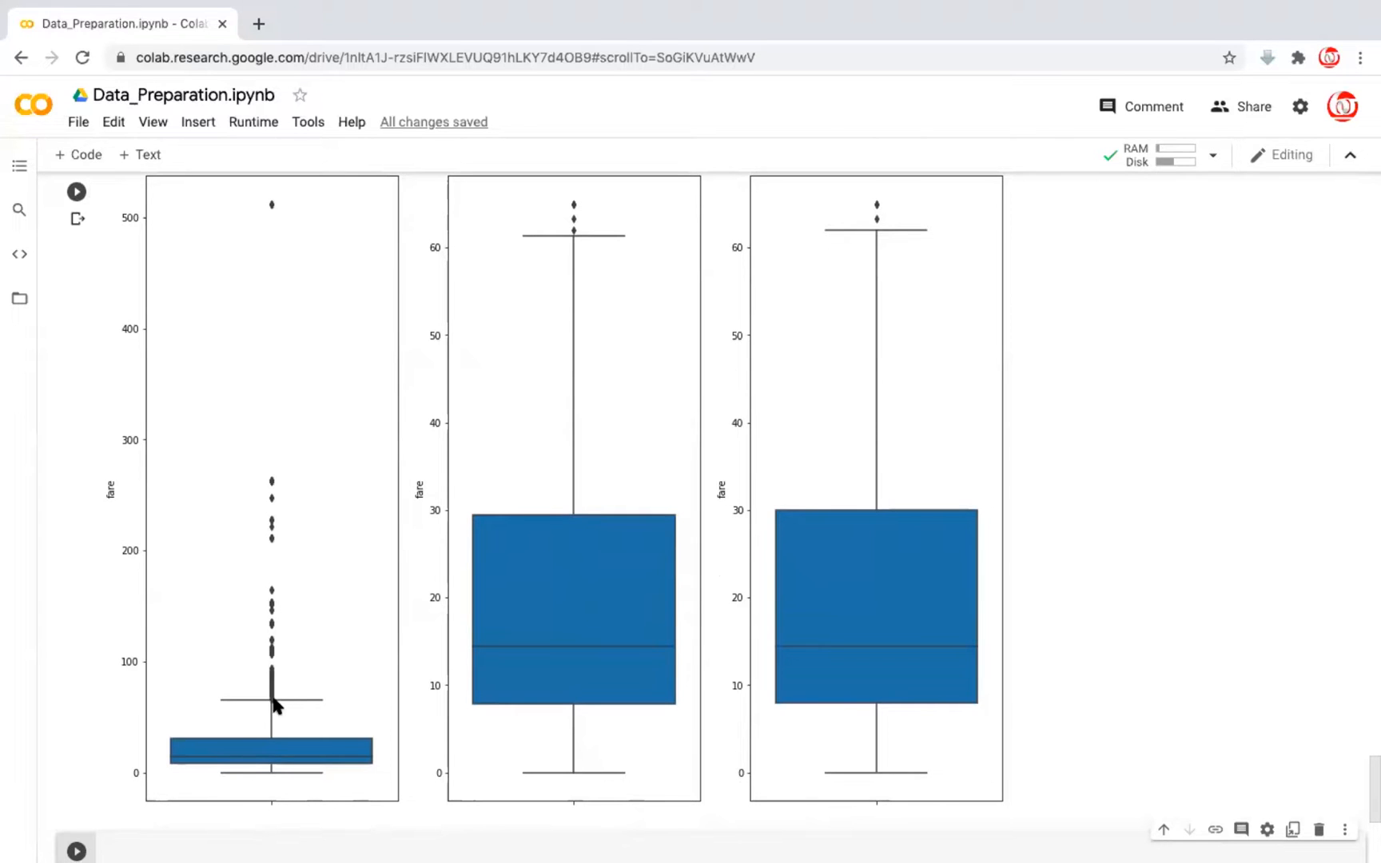
mouse_move(260, 782)
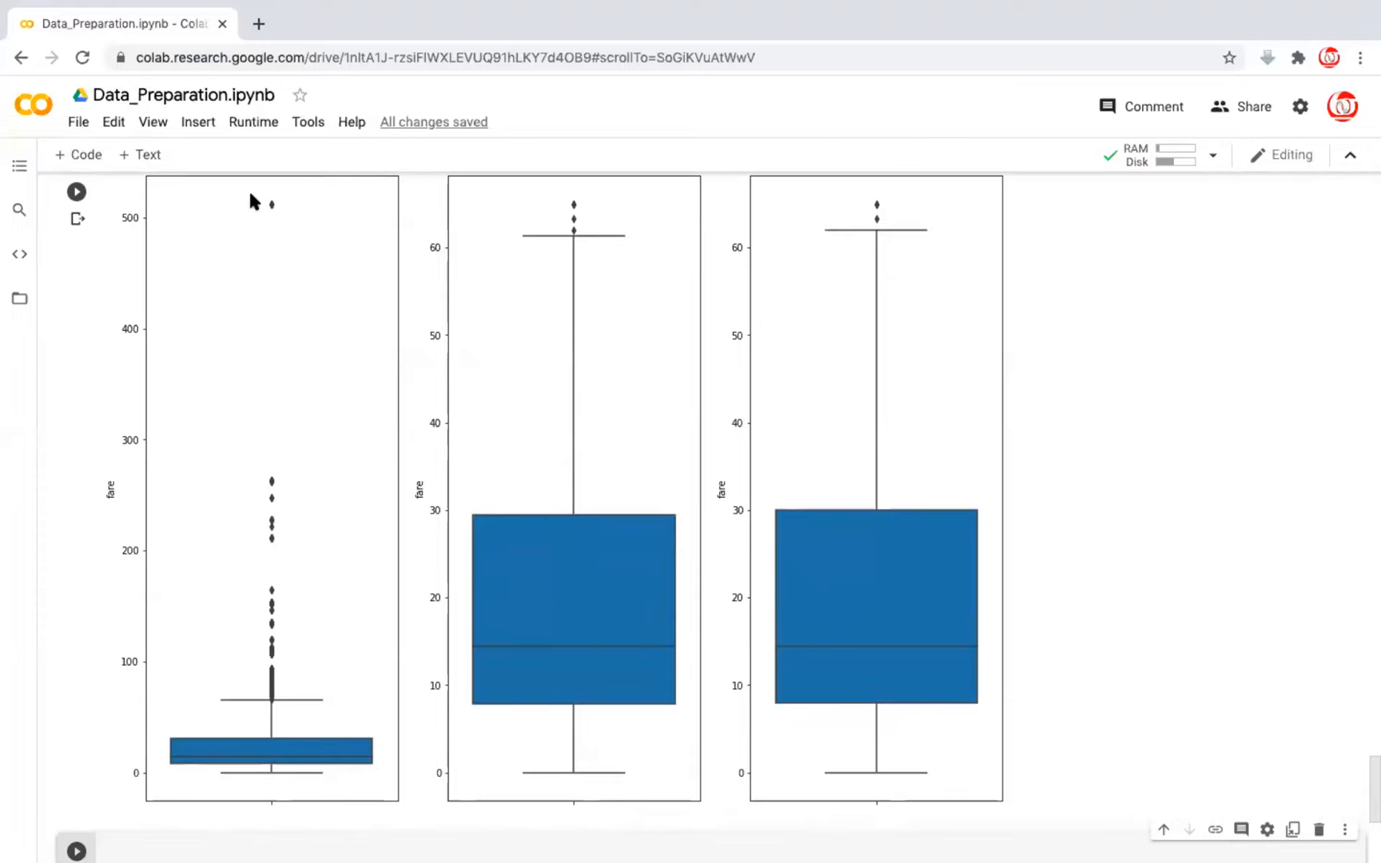
mouse_move(542, 761)
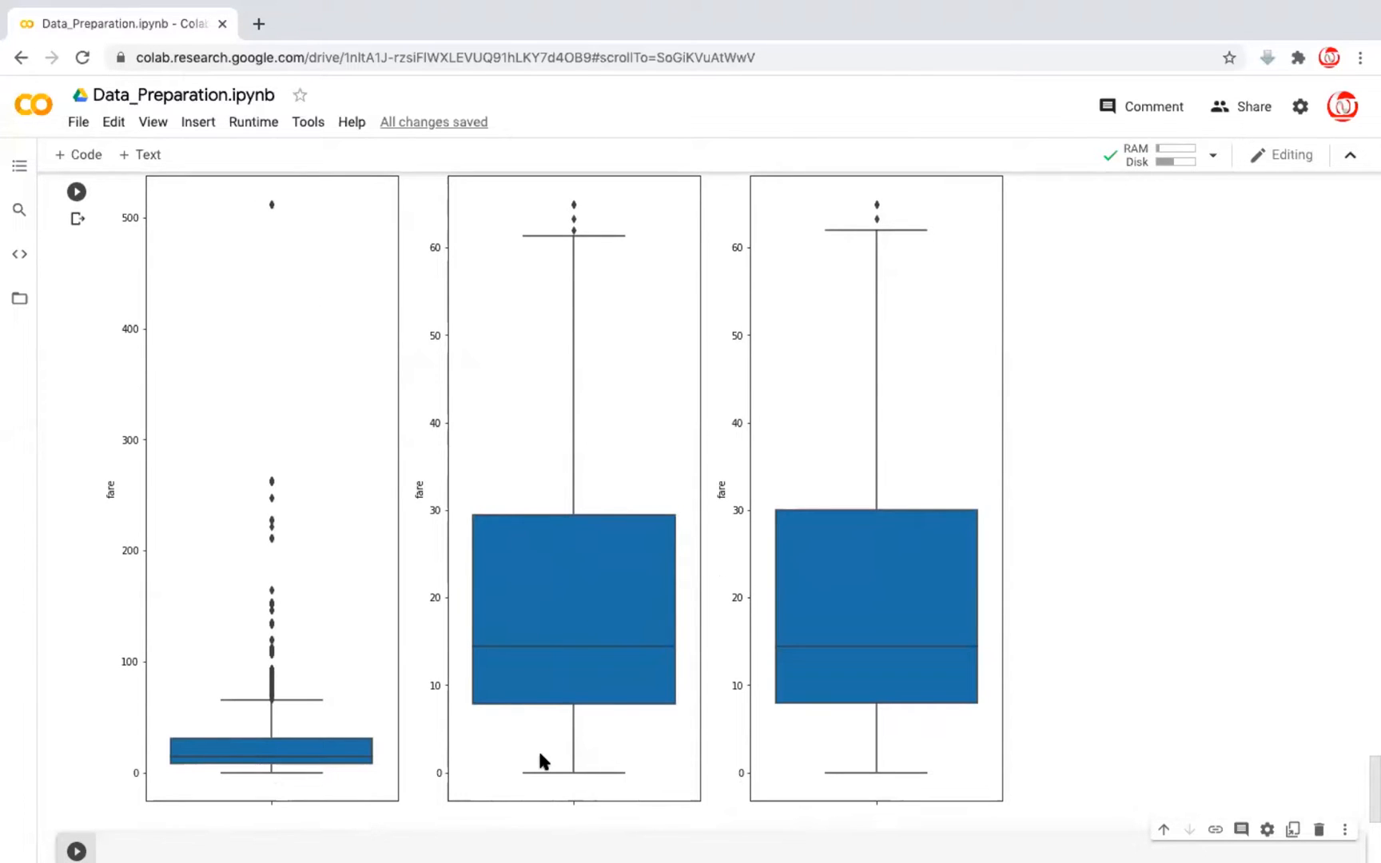
mouse_move(568, 786)
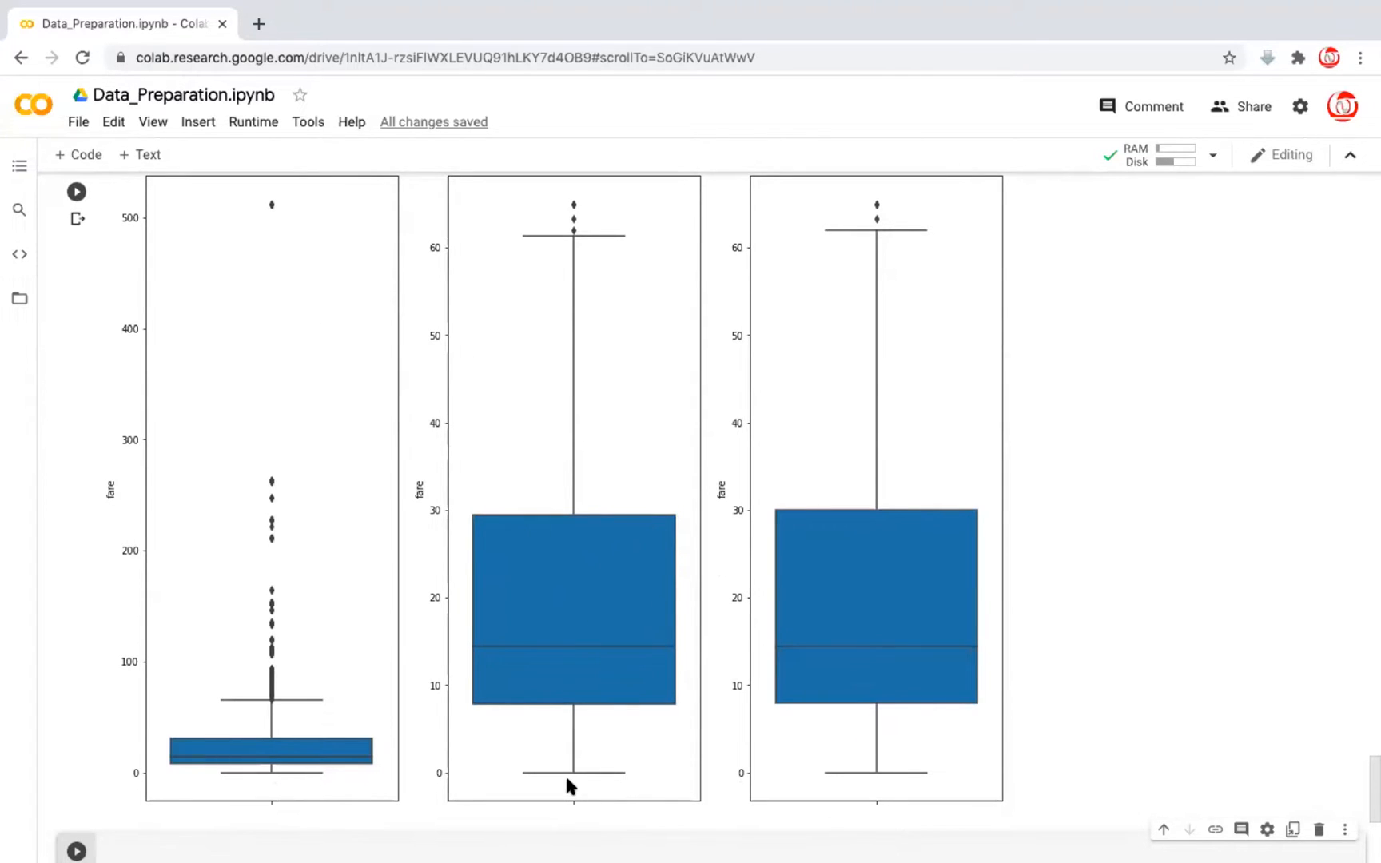
mouse_move(885, 787)
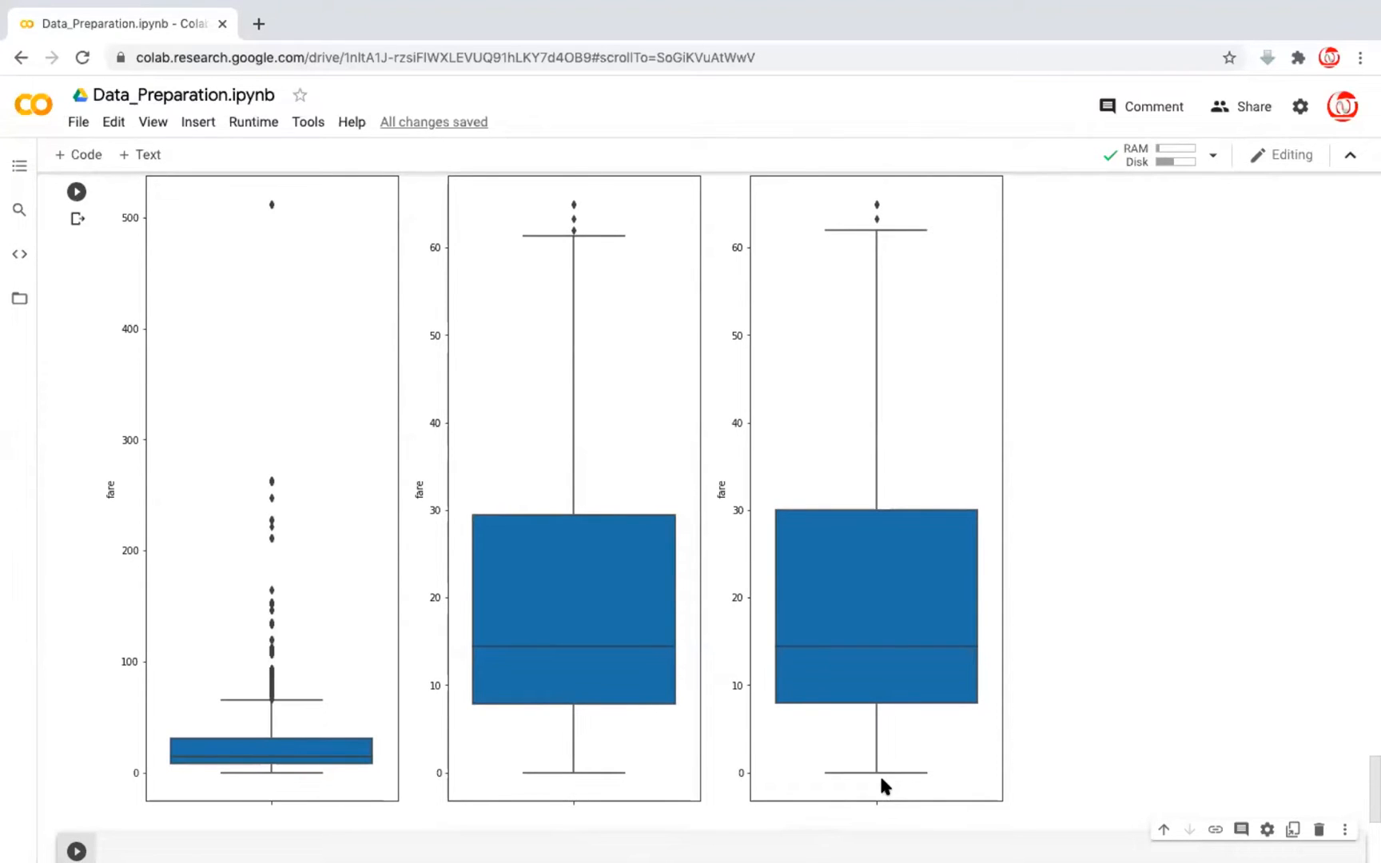
mouse_move(633, 378)
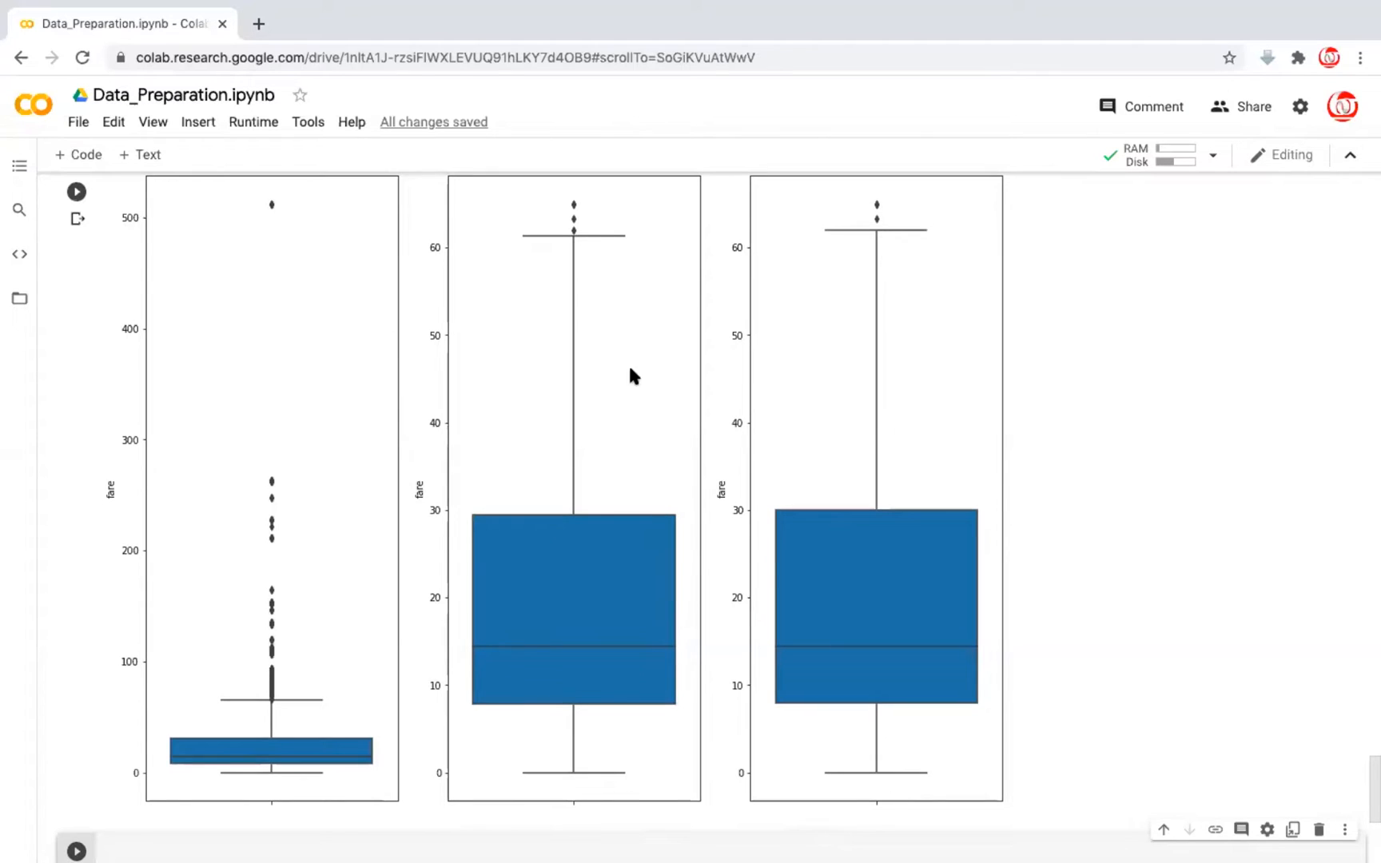
mouse_move(889, 227)
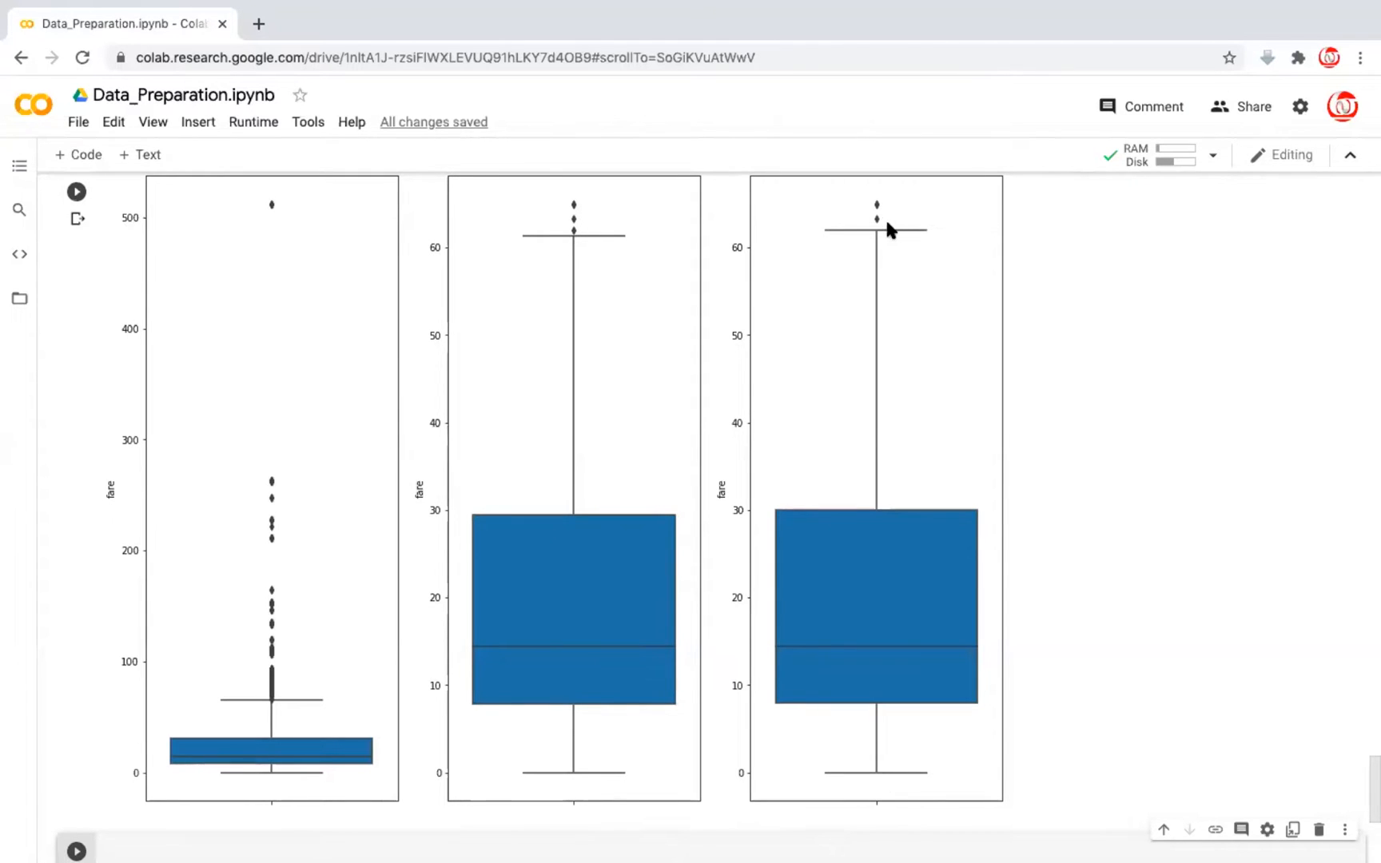